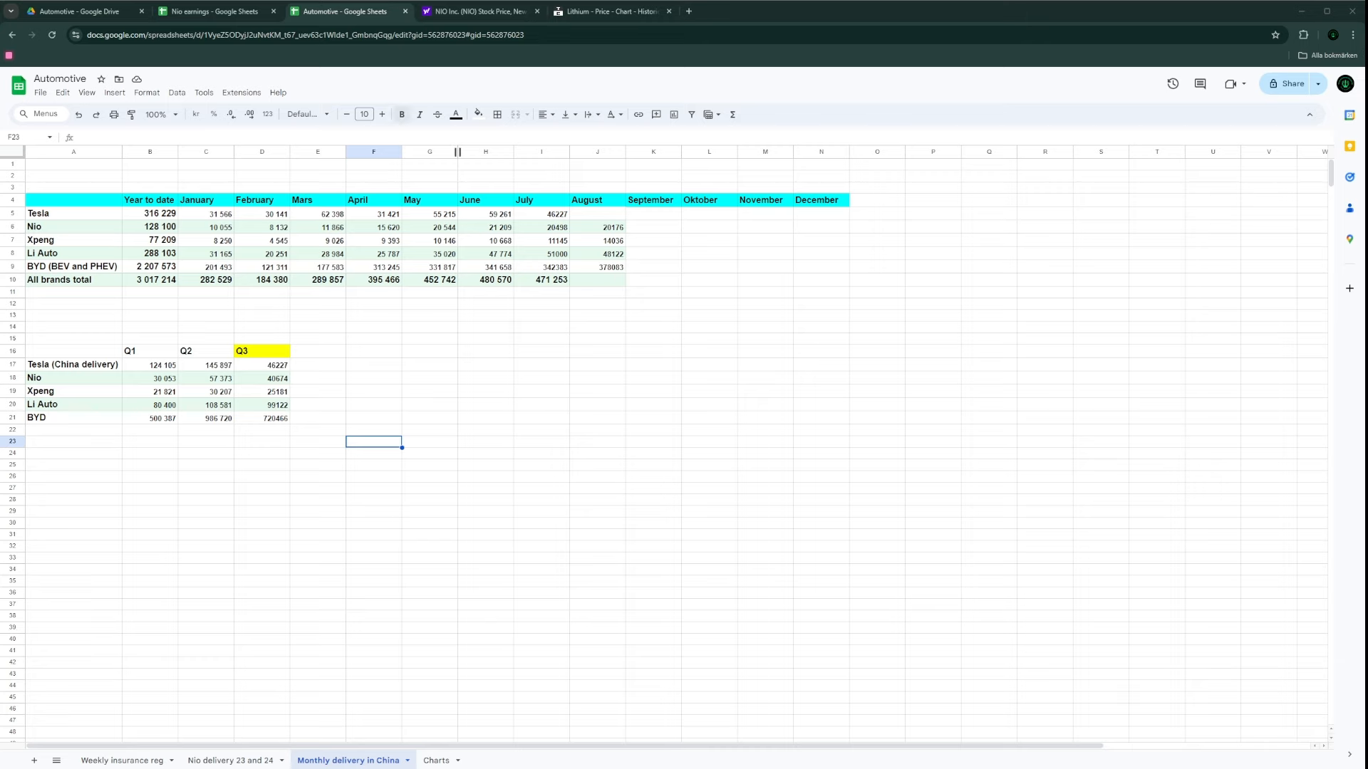
Step: Glance at the NIO stock quote and portfolio pages, then return to Nio earnings
left_click(214, 11)
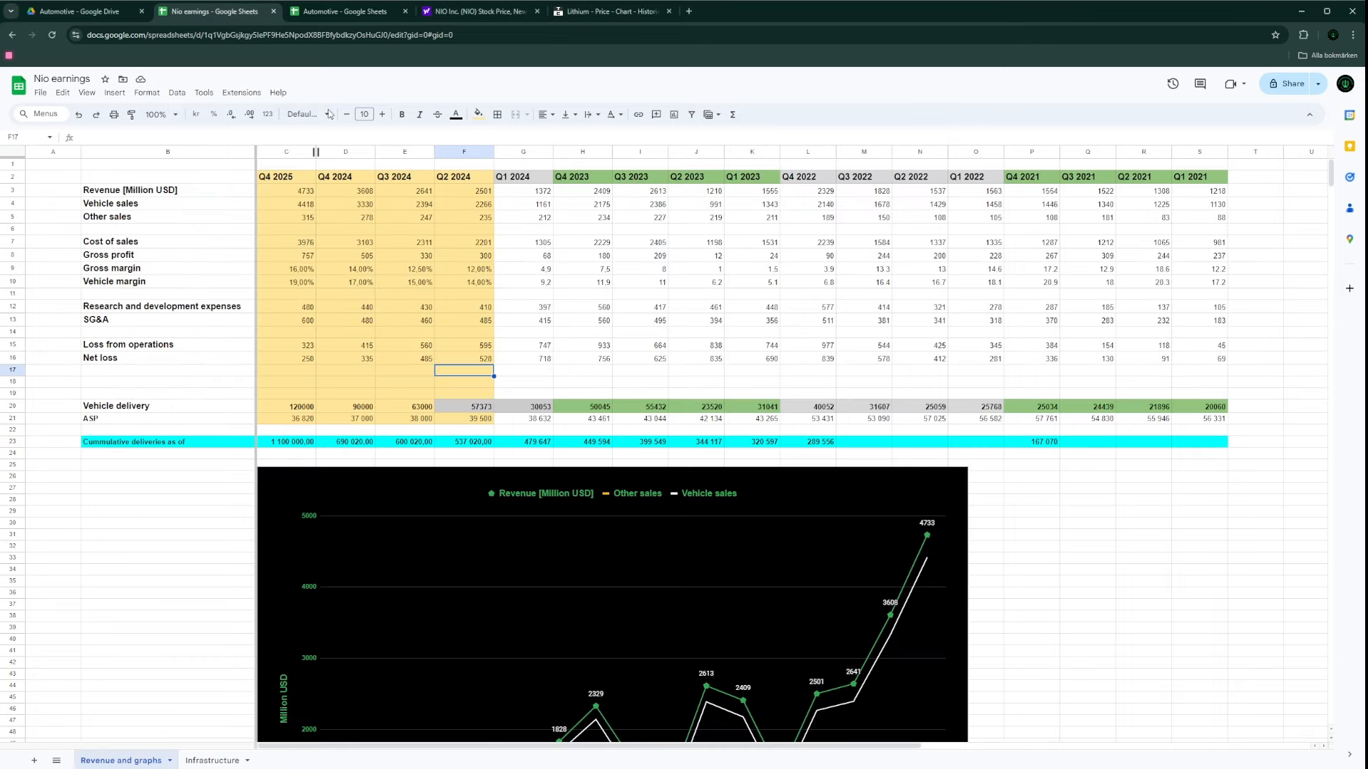
left_click(347, 11)
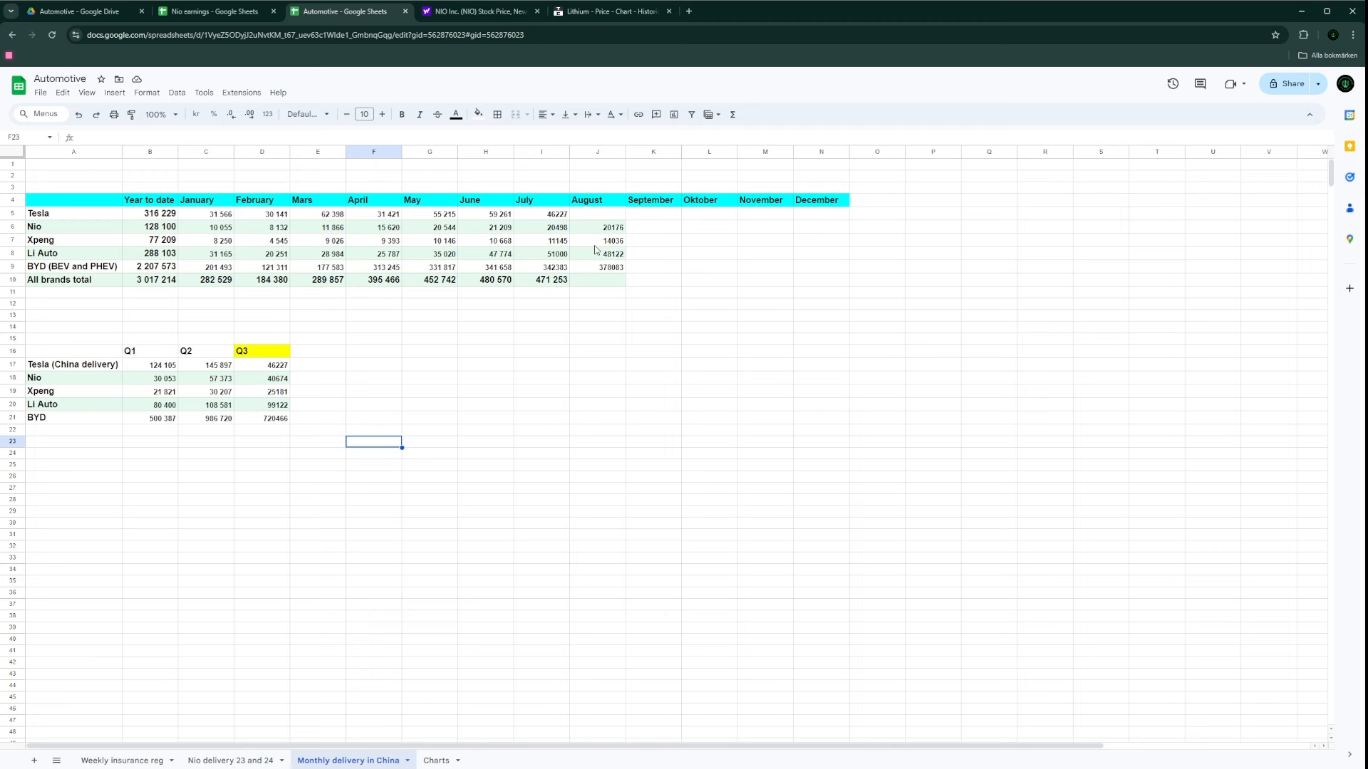
mouse_move(600, 246)
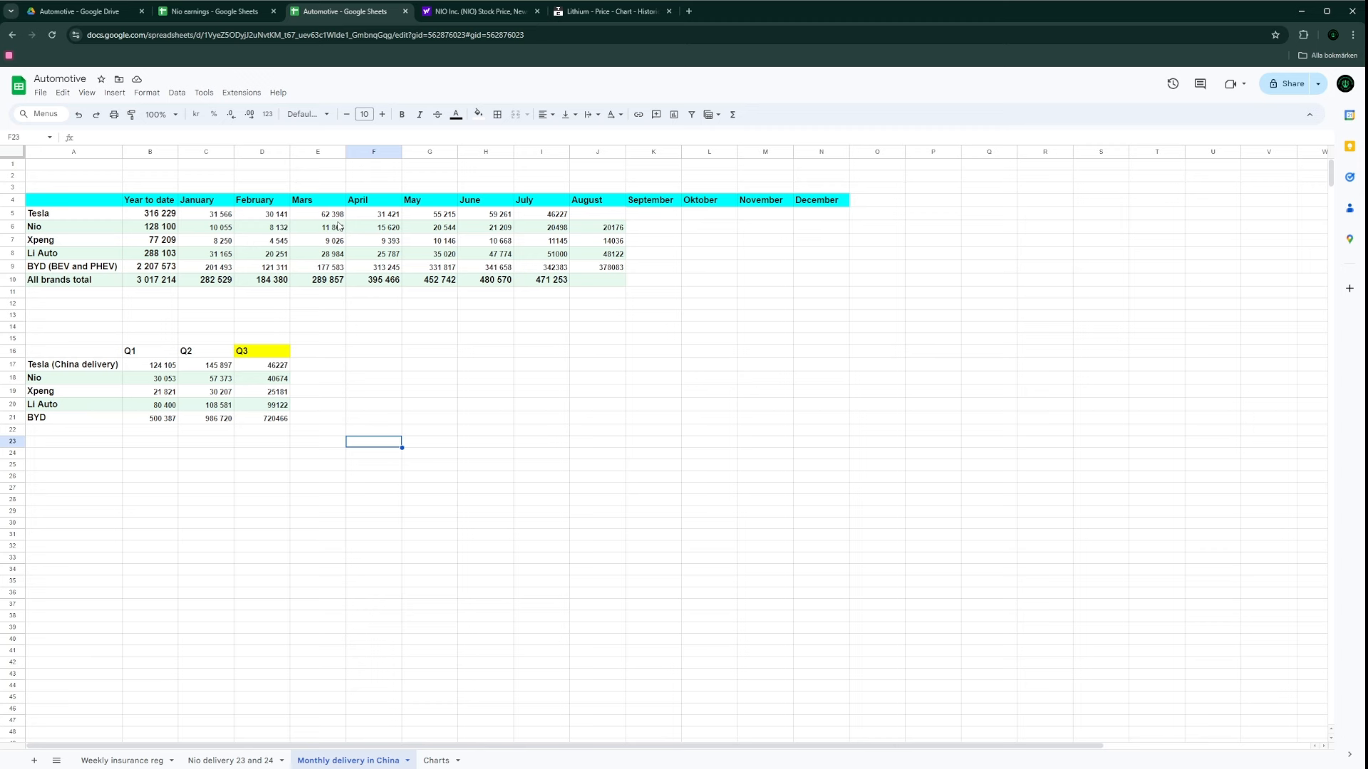
mouse_move(248, 244)
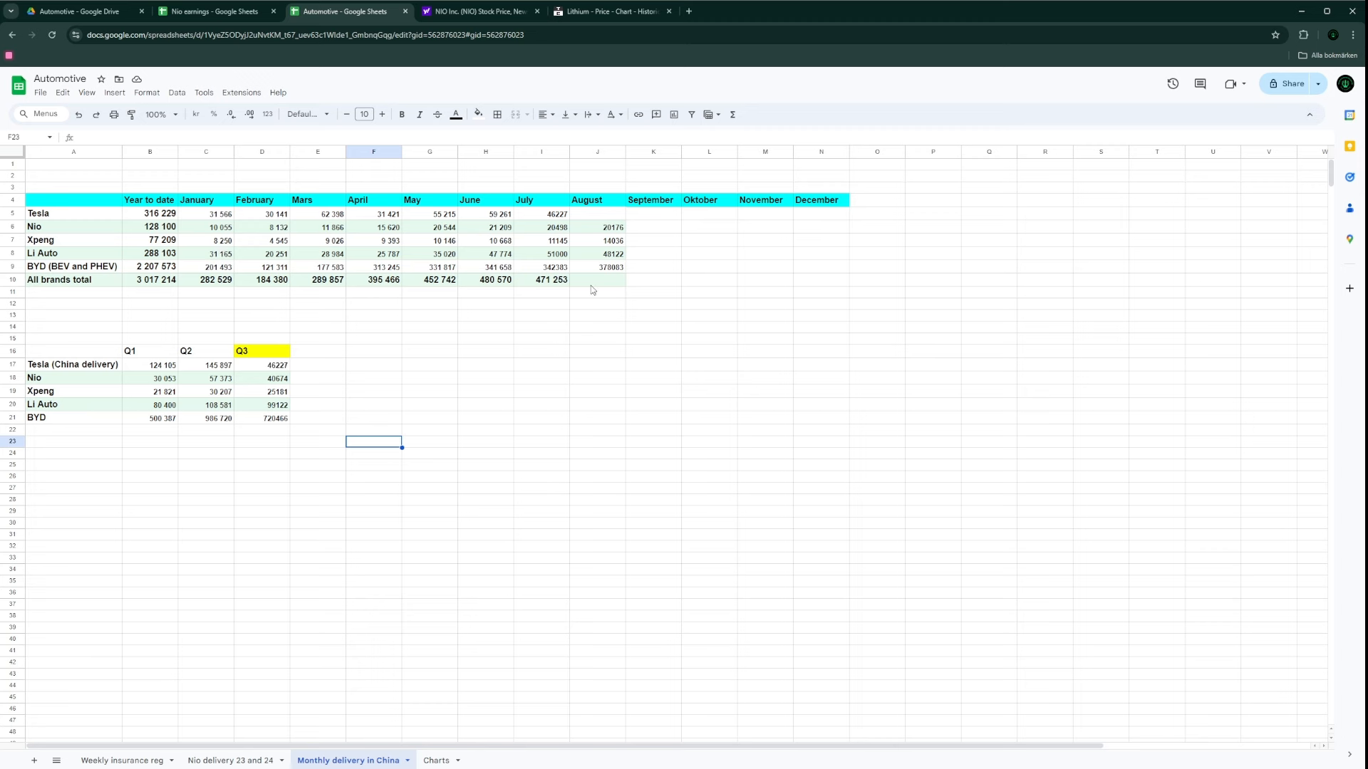
mouse_move(610, 258)
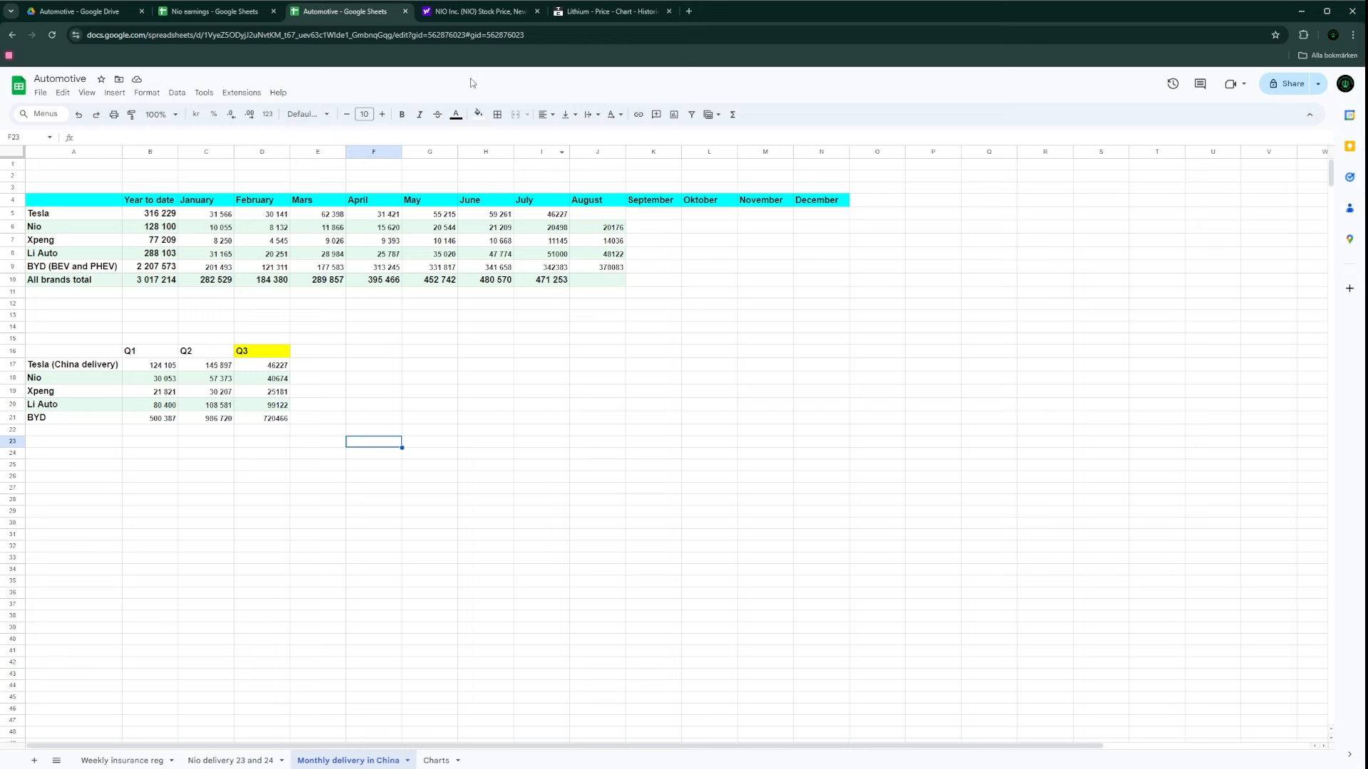
left_click(478, 11)
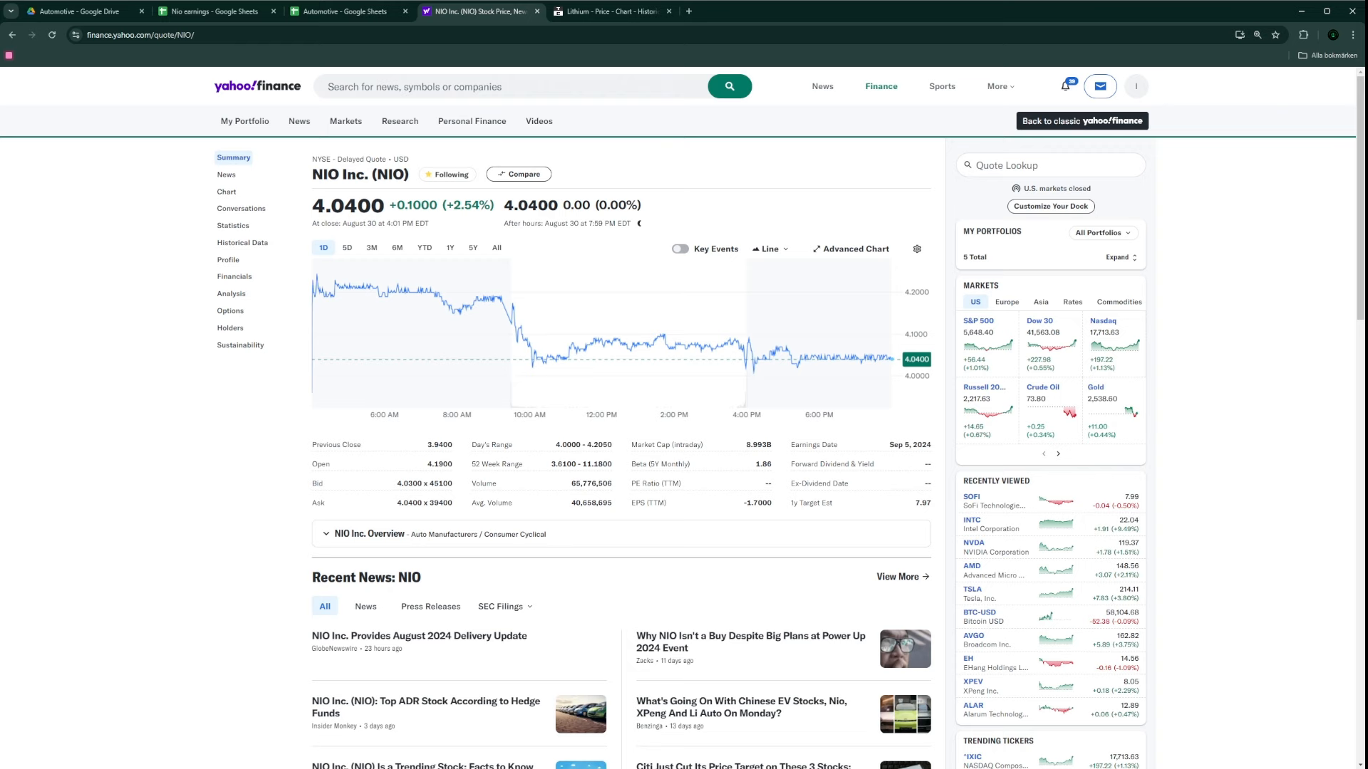
left_click(31, 35)
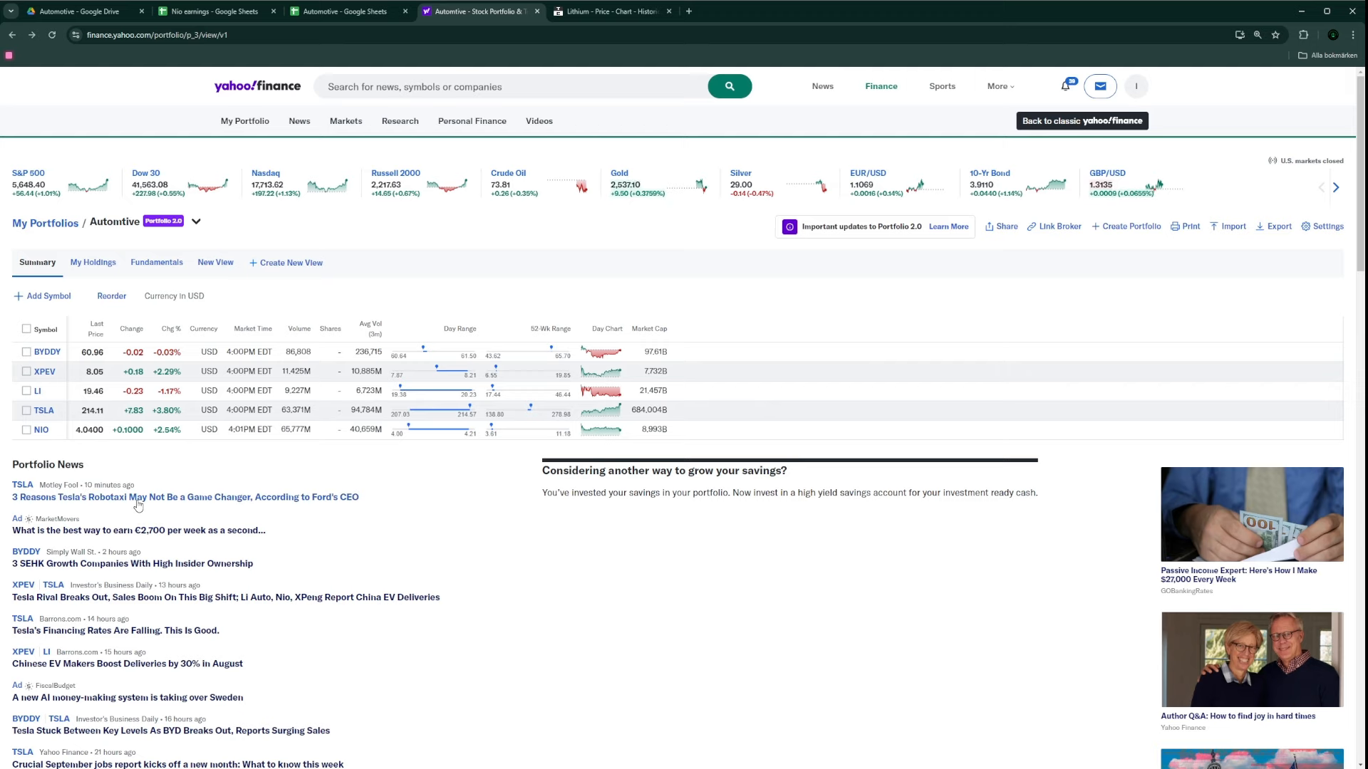
left_click(347, 11)
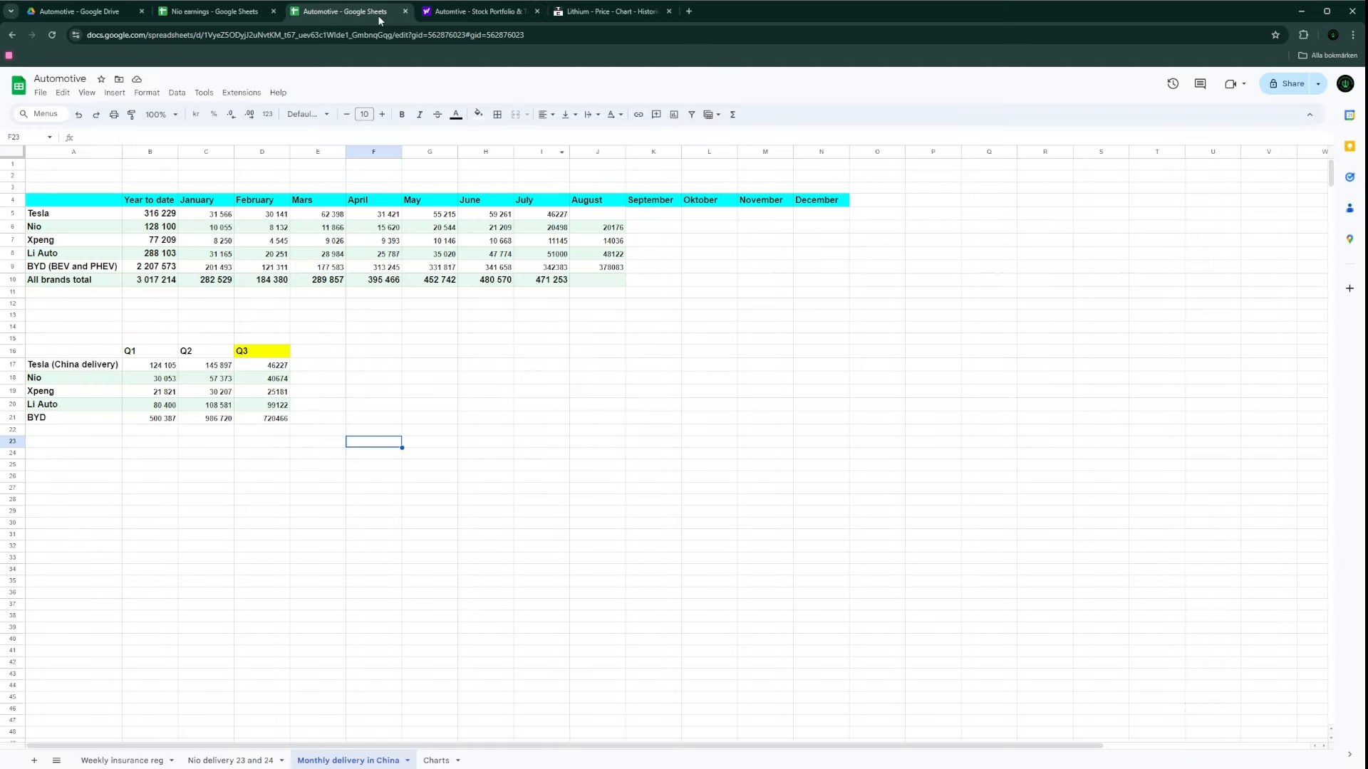
mouse_move(525, 276)
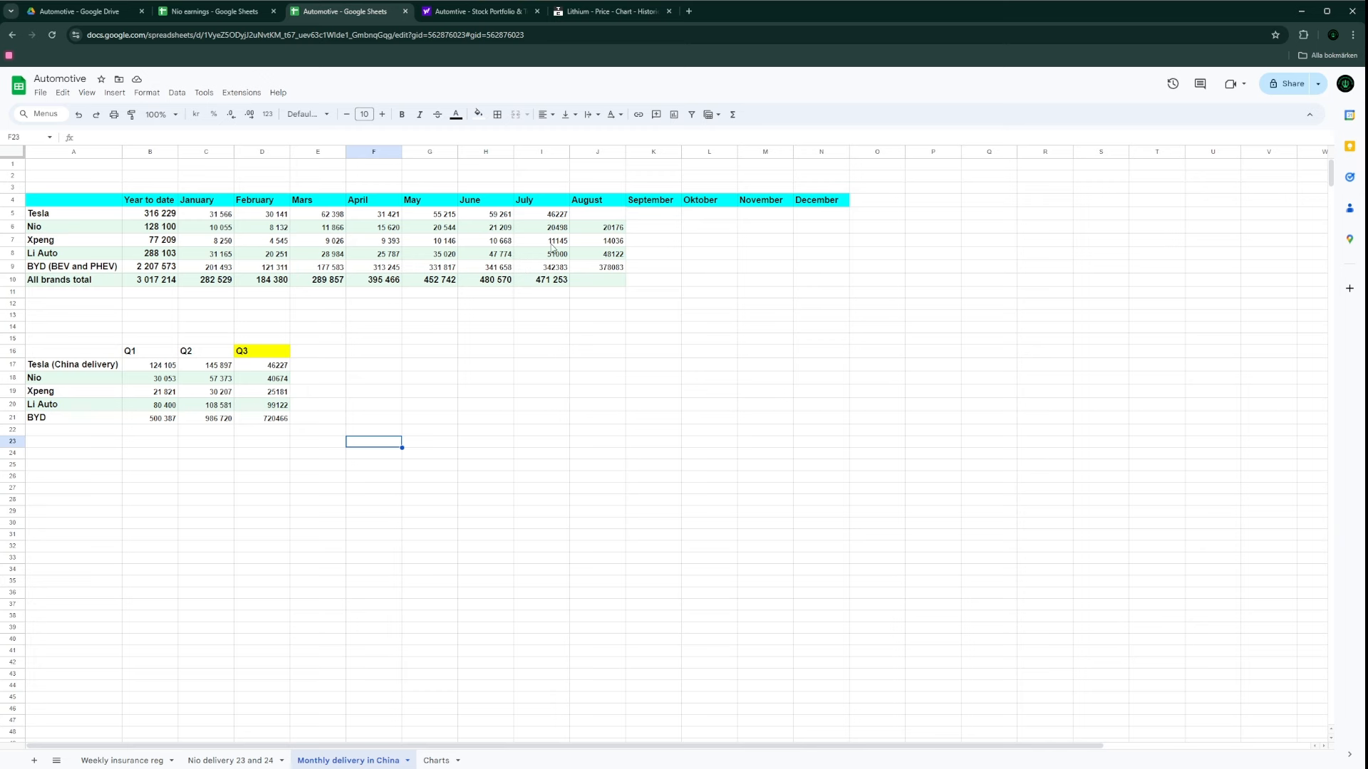
mouse_move(588, 264)
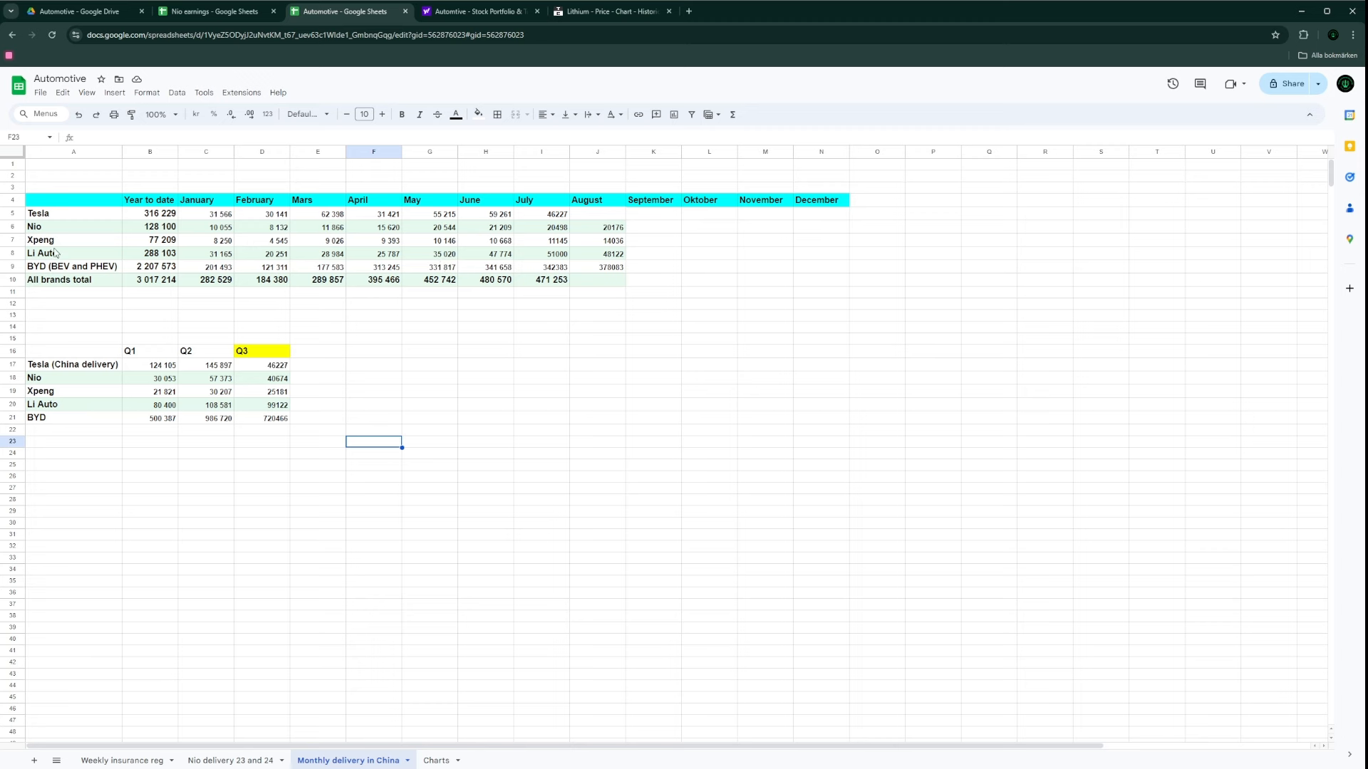
mouse_move(125, 273)
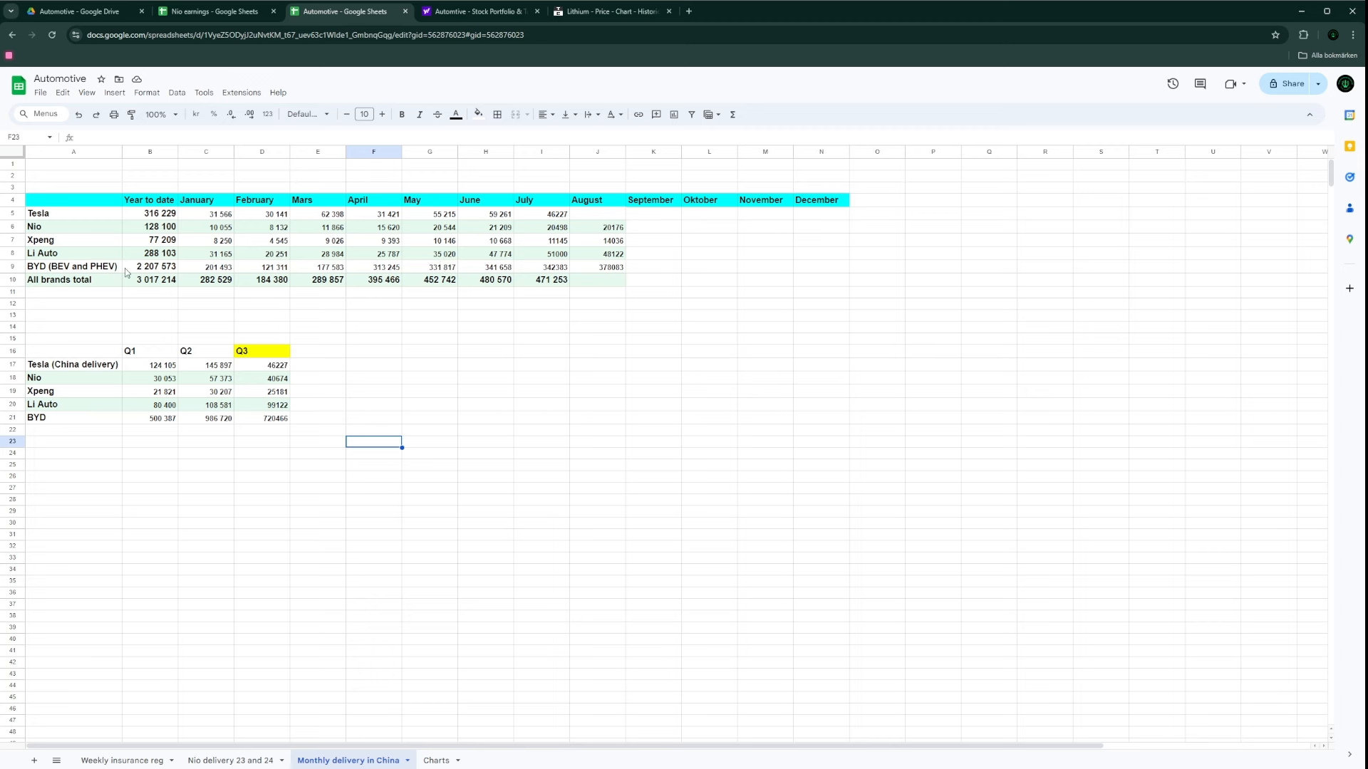
mouse_move(609, 276)
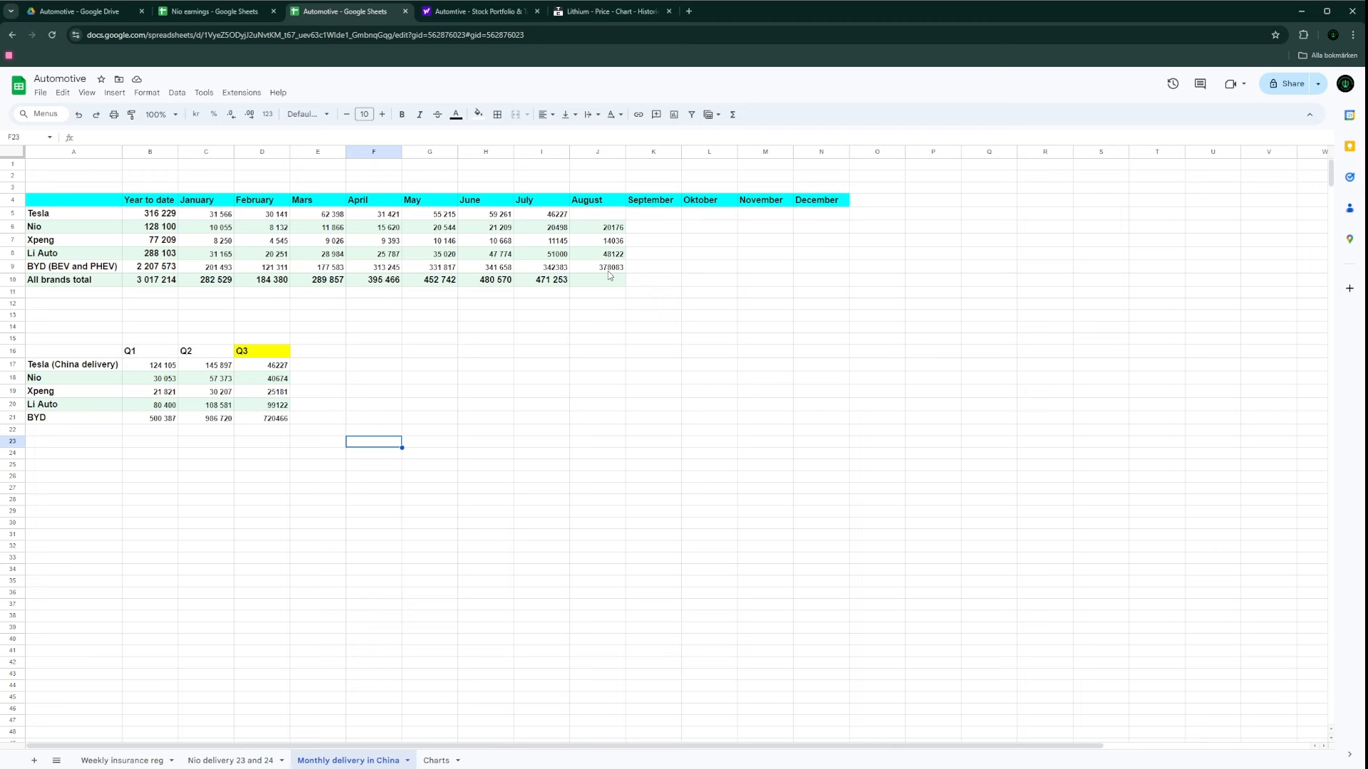
mouse_move(579, 281)
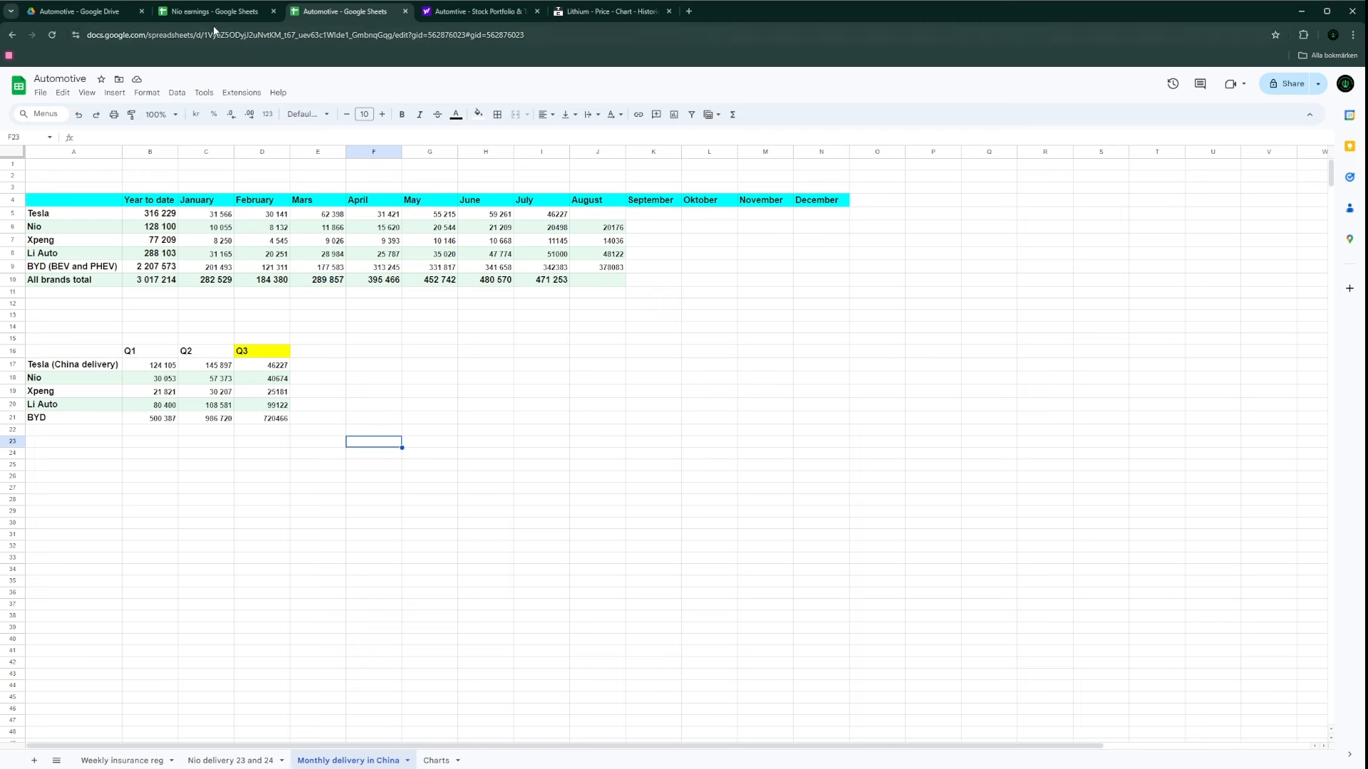
left_click(214, 11)
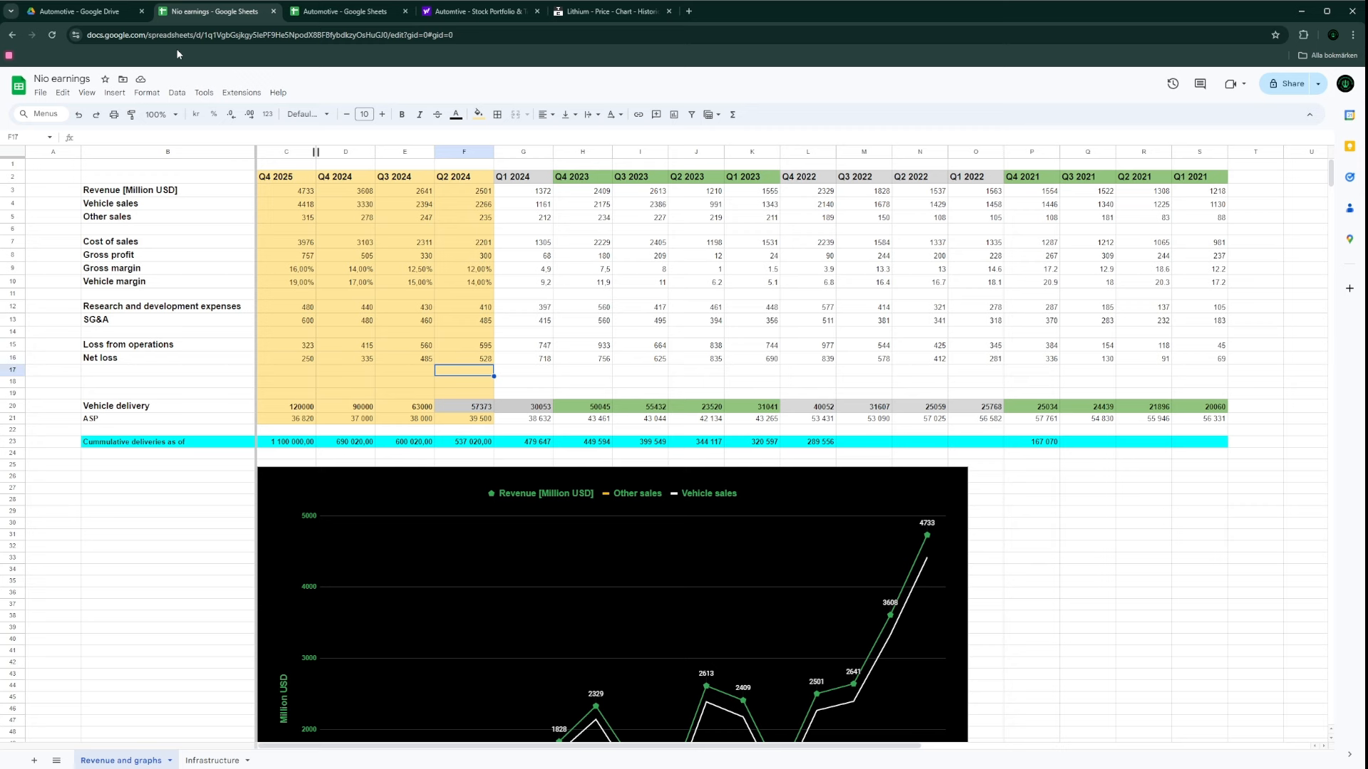
mouse_move(559, 280)
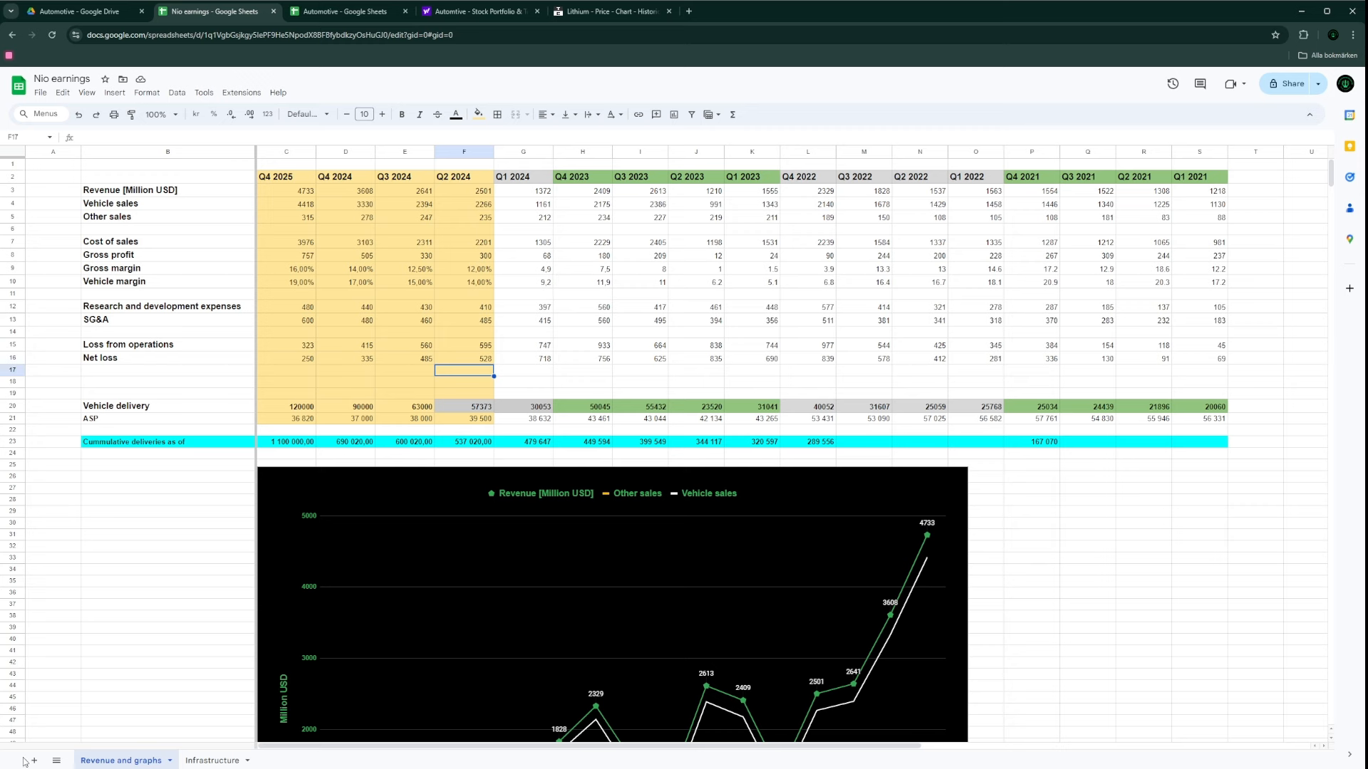
mouse_move(415, 463)
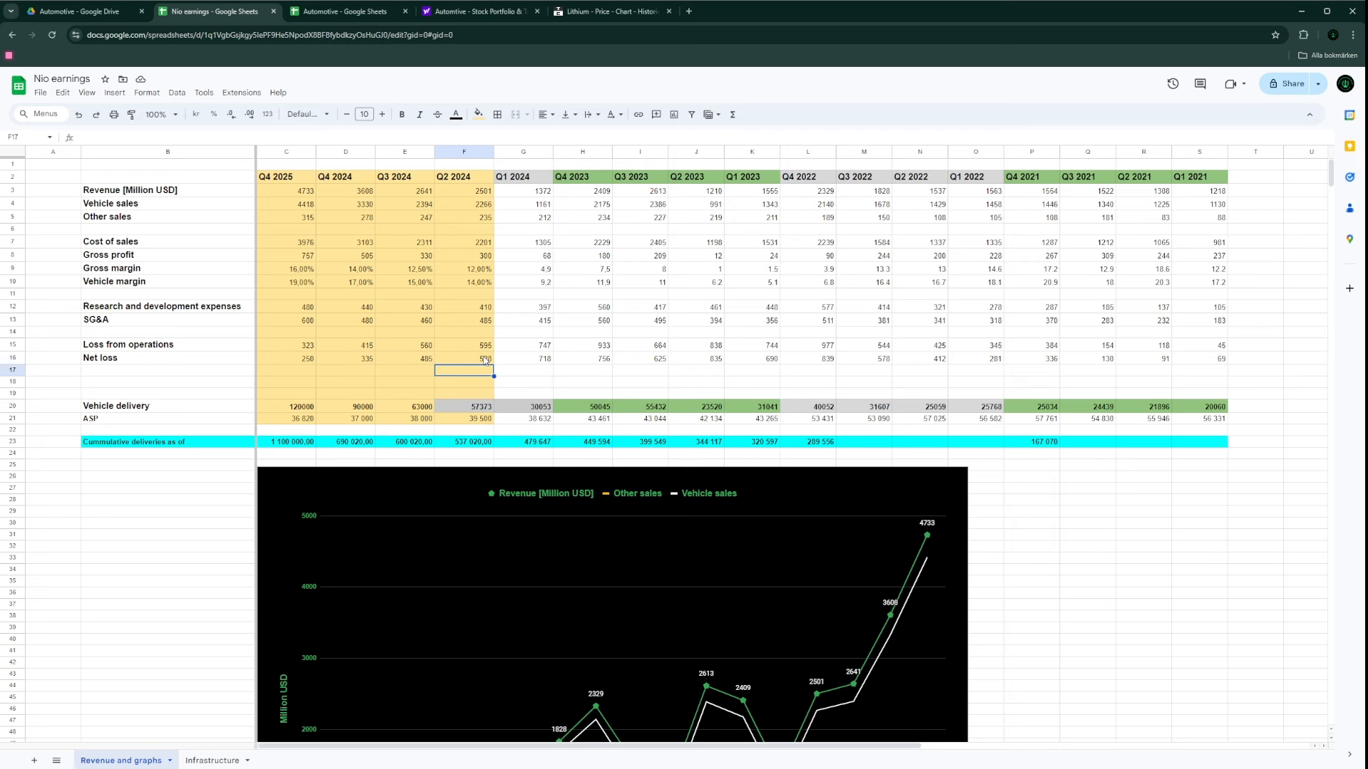
mouse_move(510, 365)
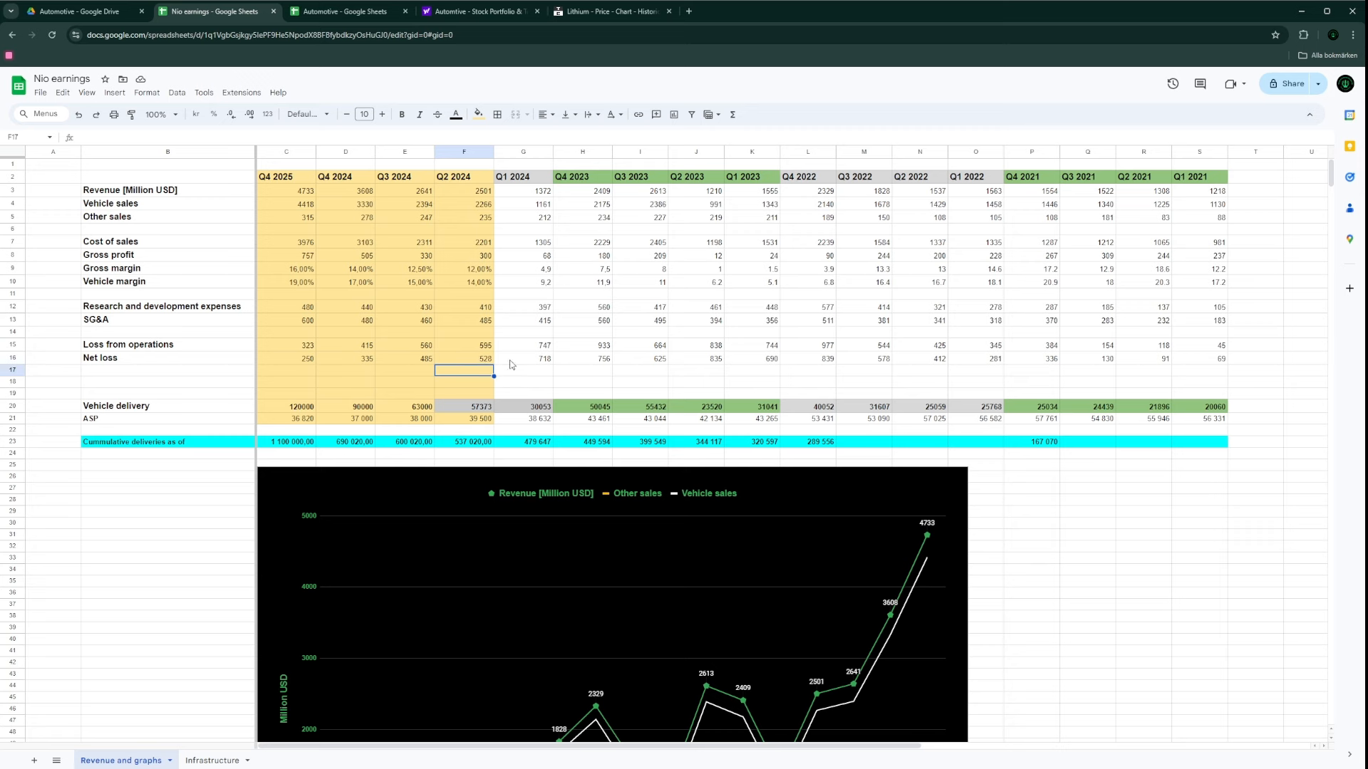
mouse_move(545, 372)
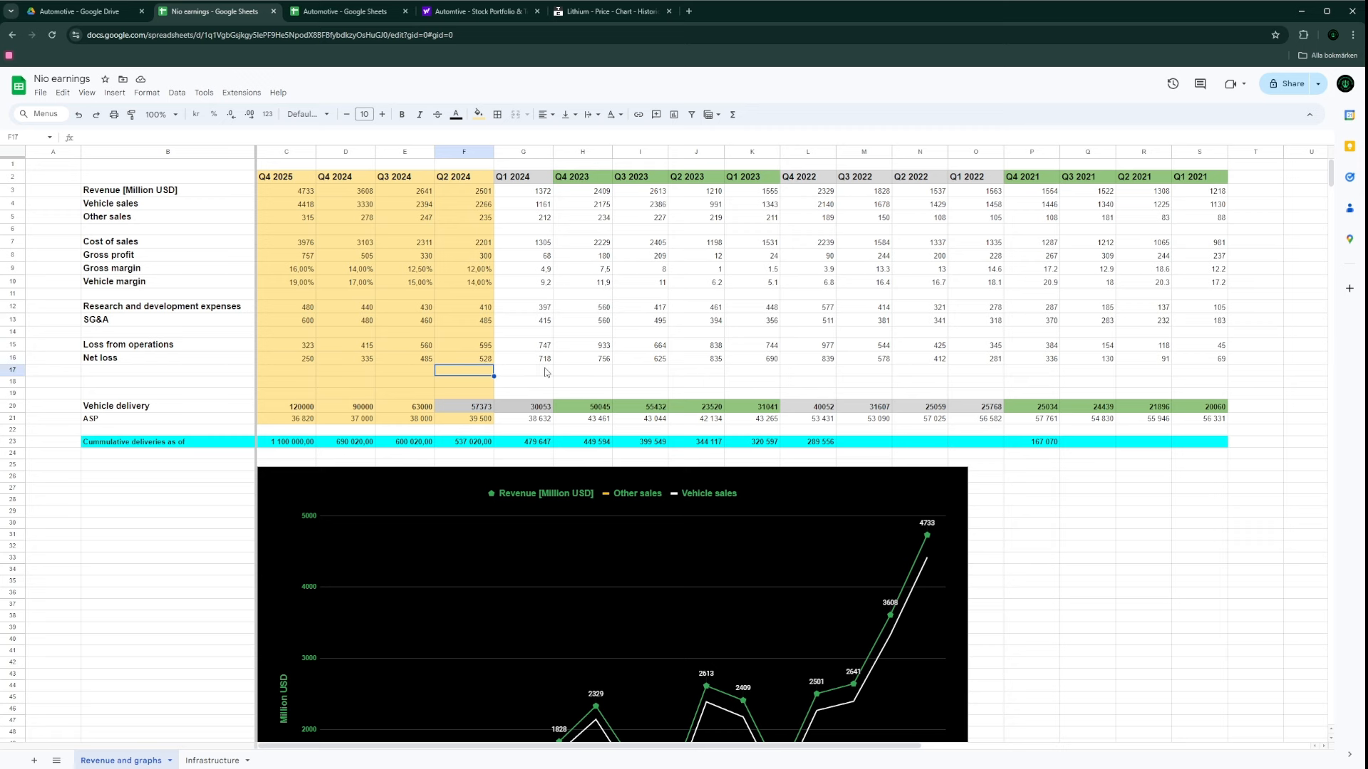
mouse_move(444, 203)
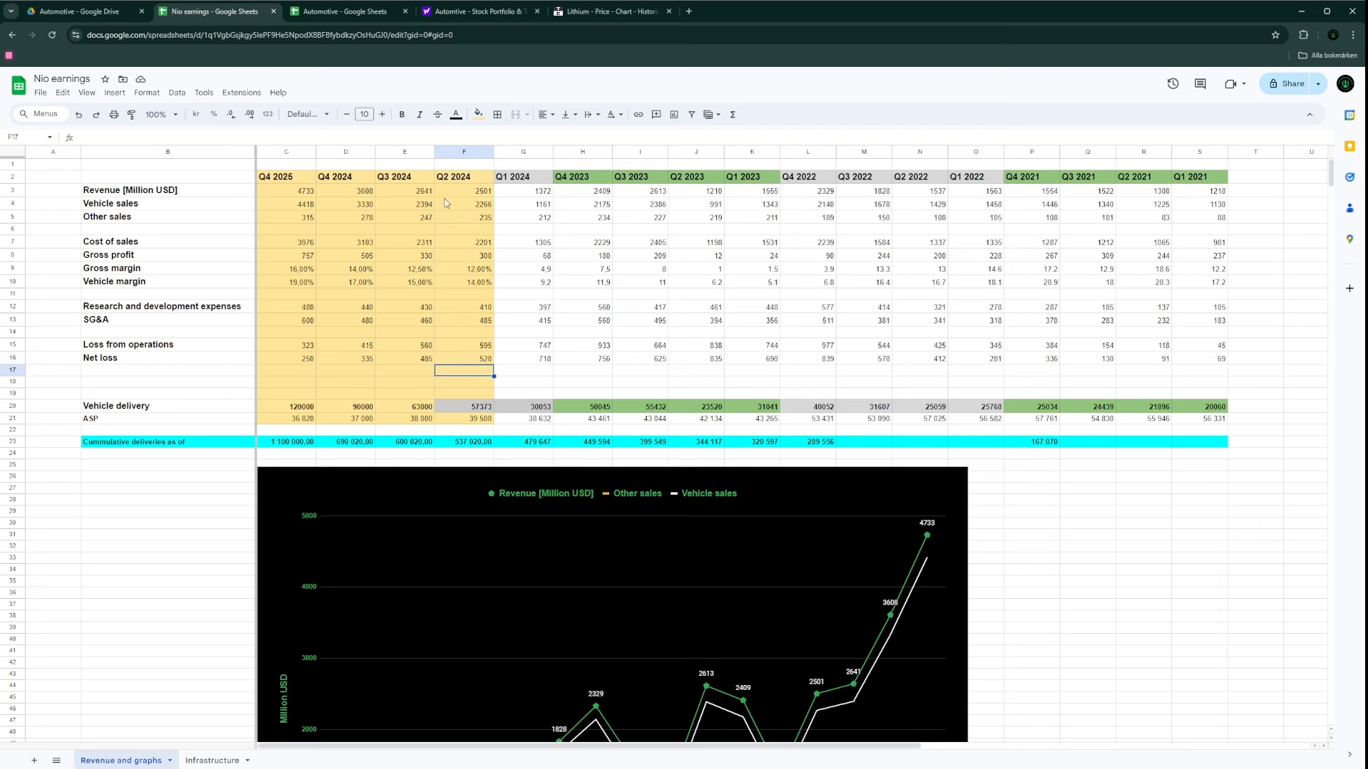
left_click(463, 190)
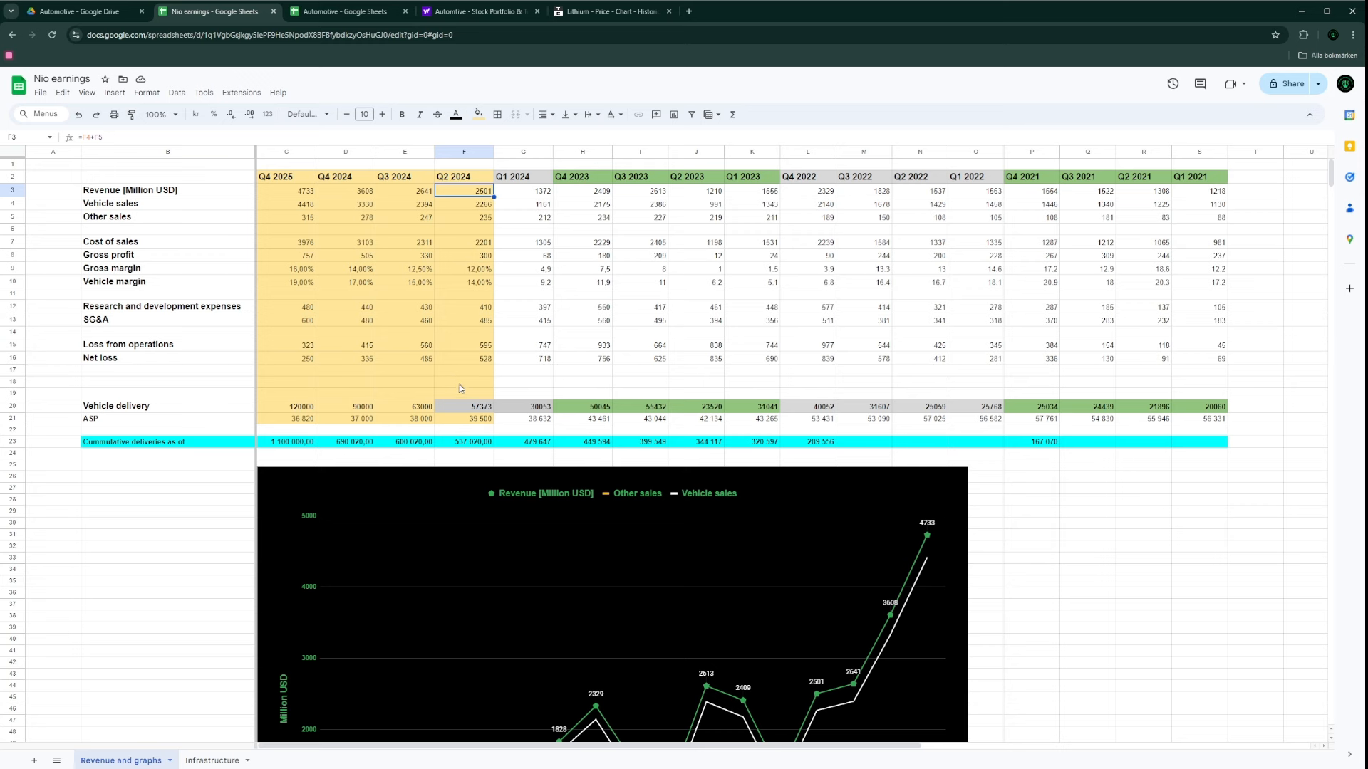
mouse_move(483, 423)
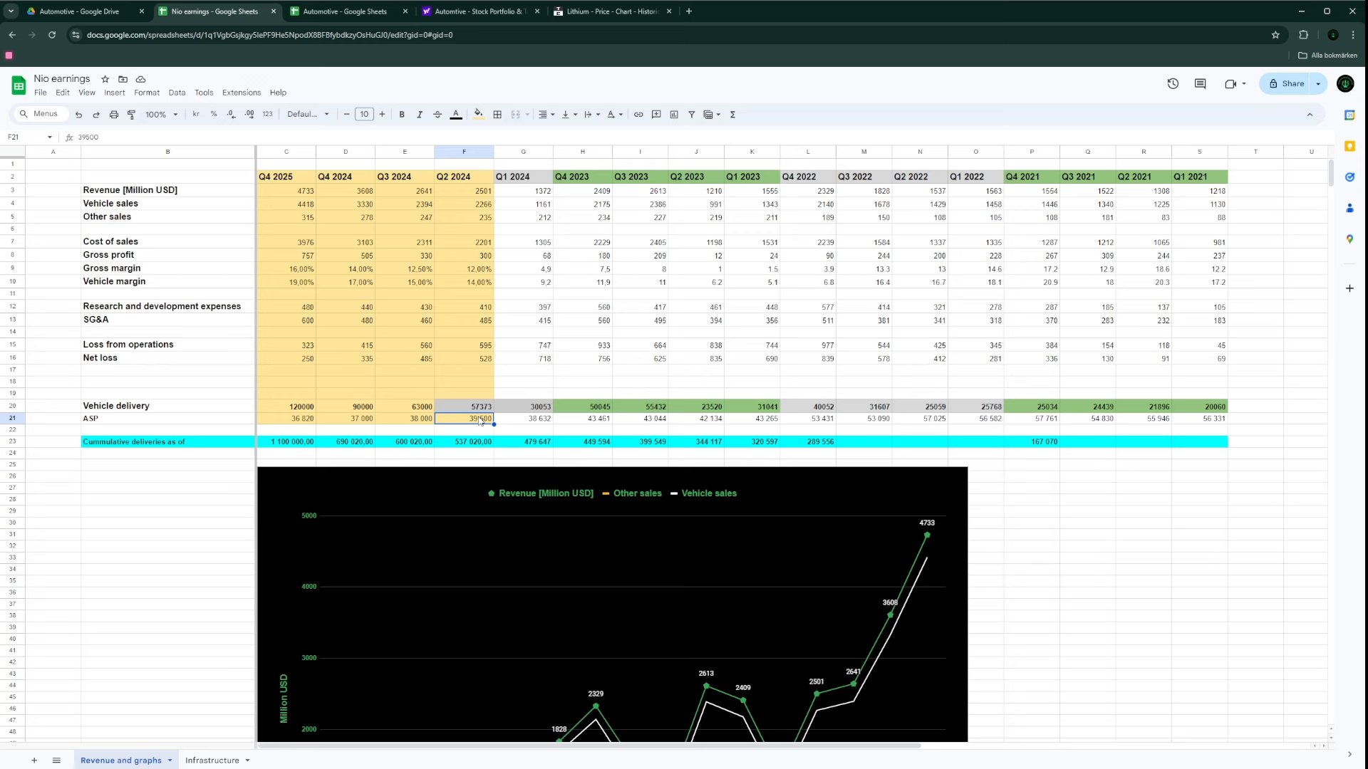
left_click(524, 418)
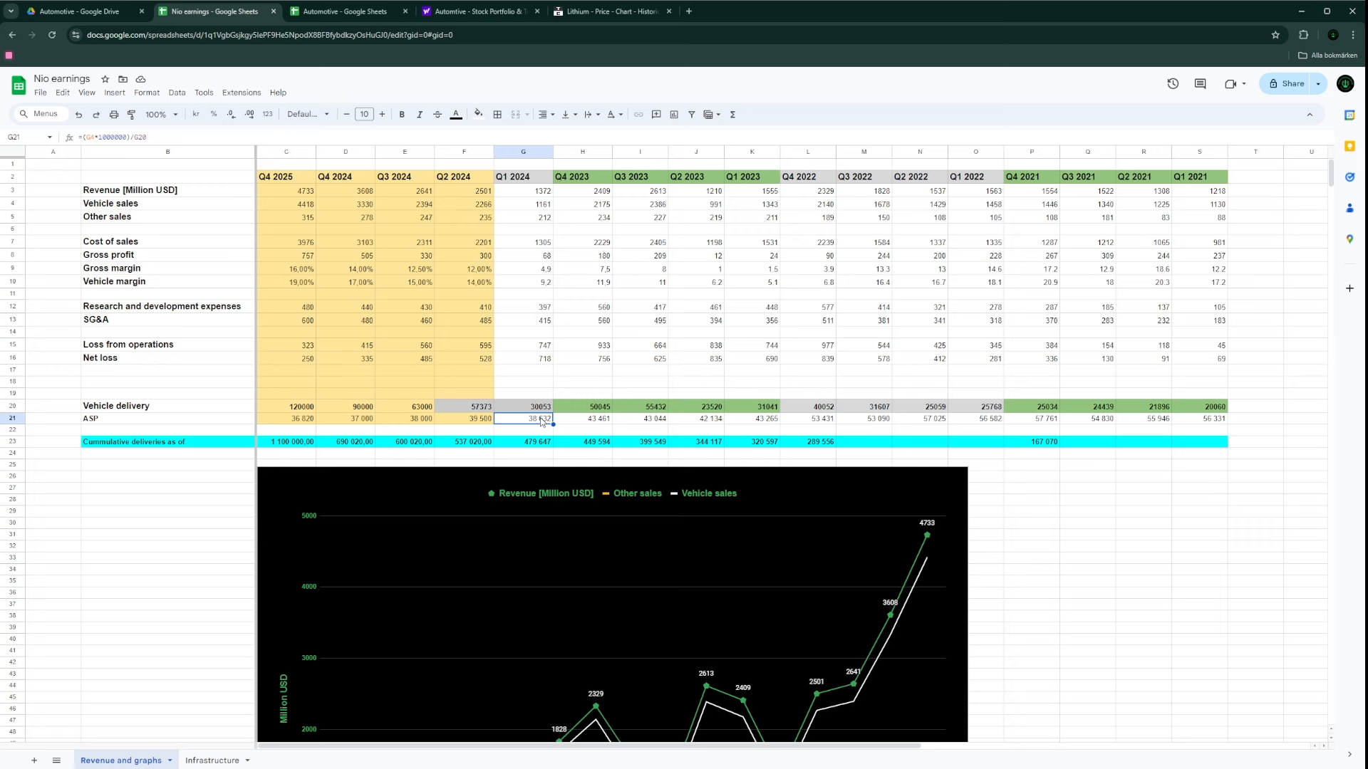
left_click(464, 418)
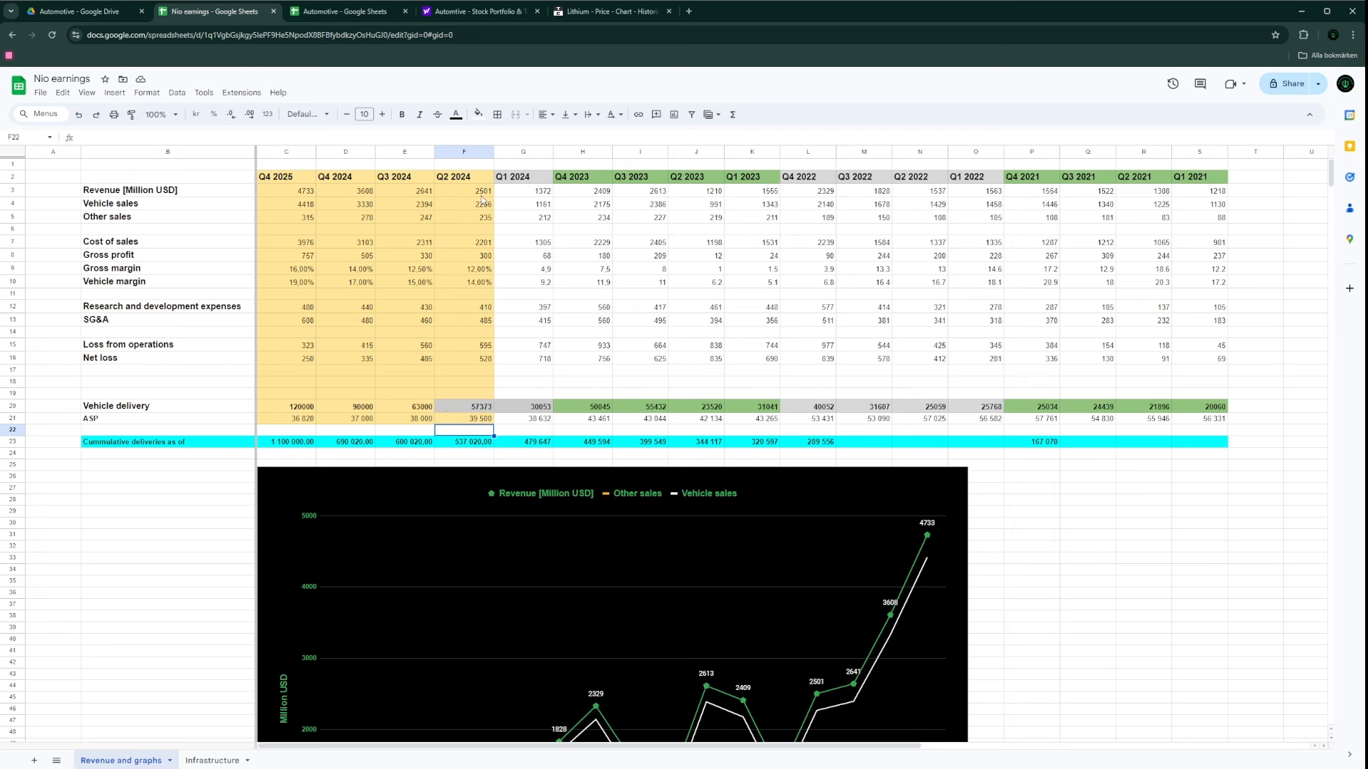
left_click(464, 190)
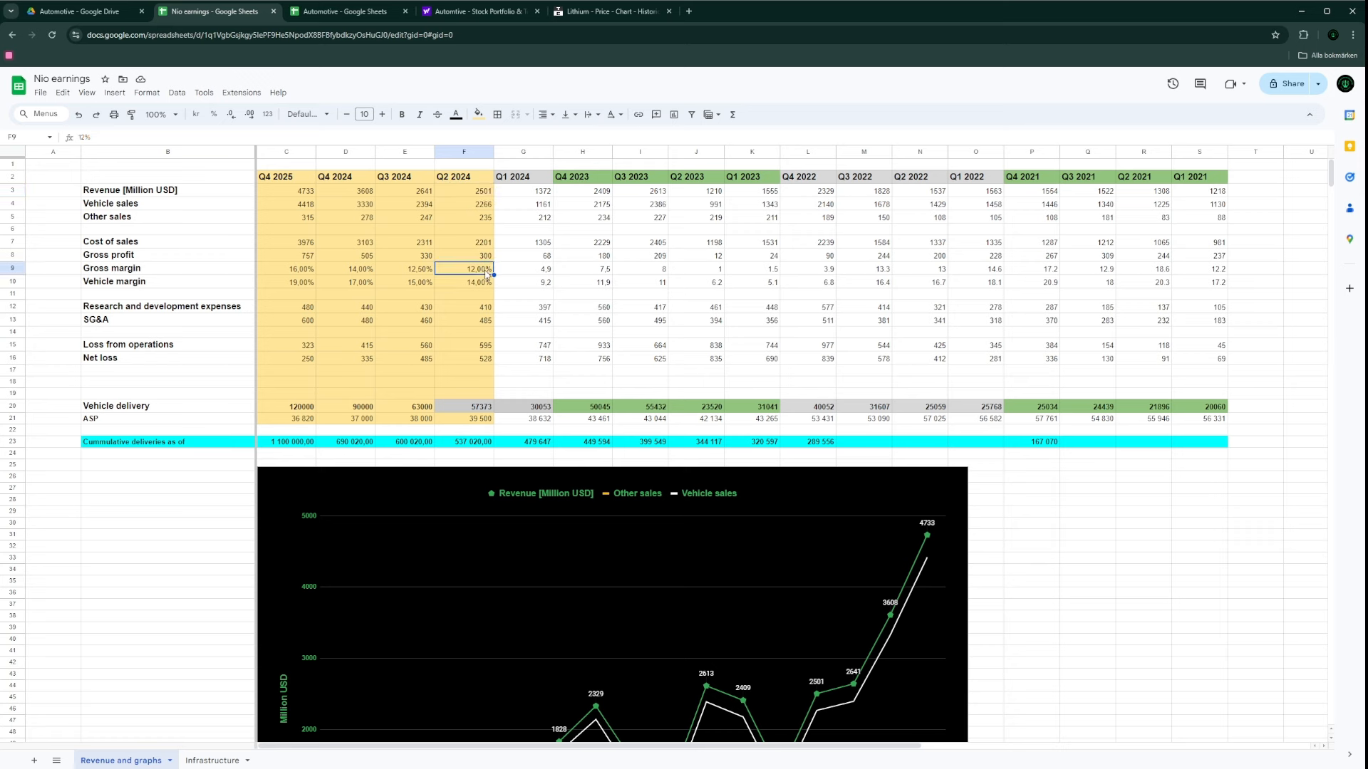
mouse_move(458, 198)
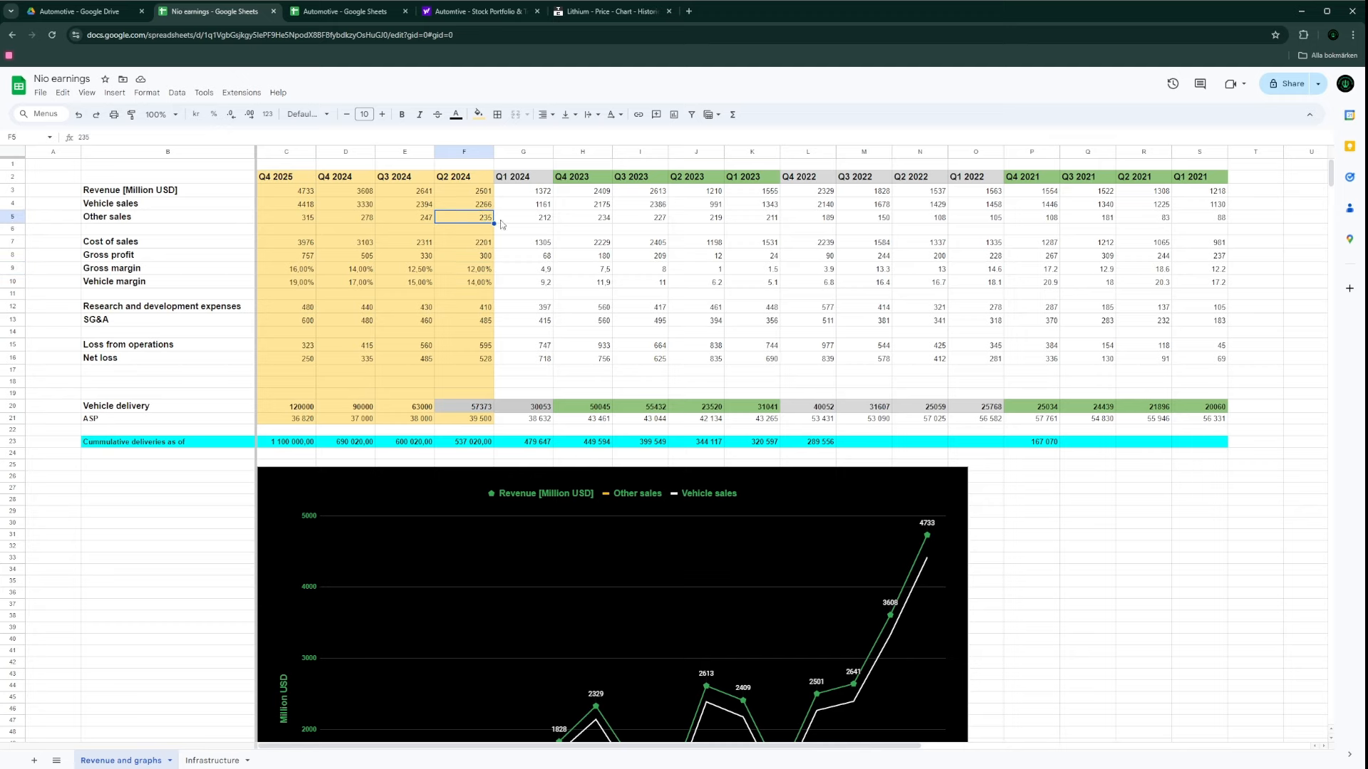
scroll("down", 3)
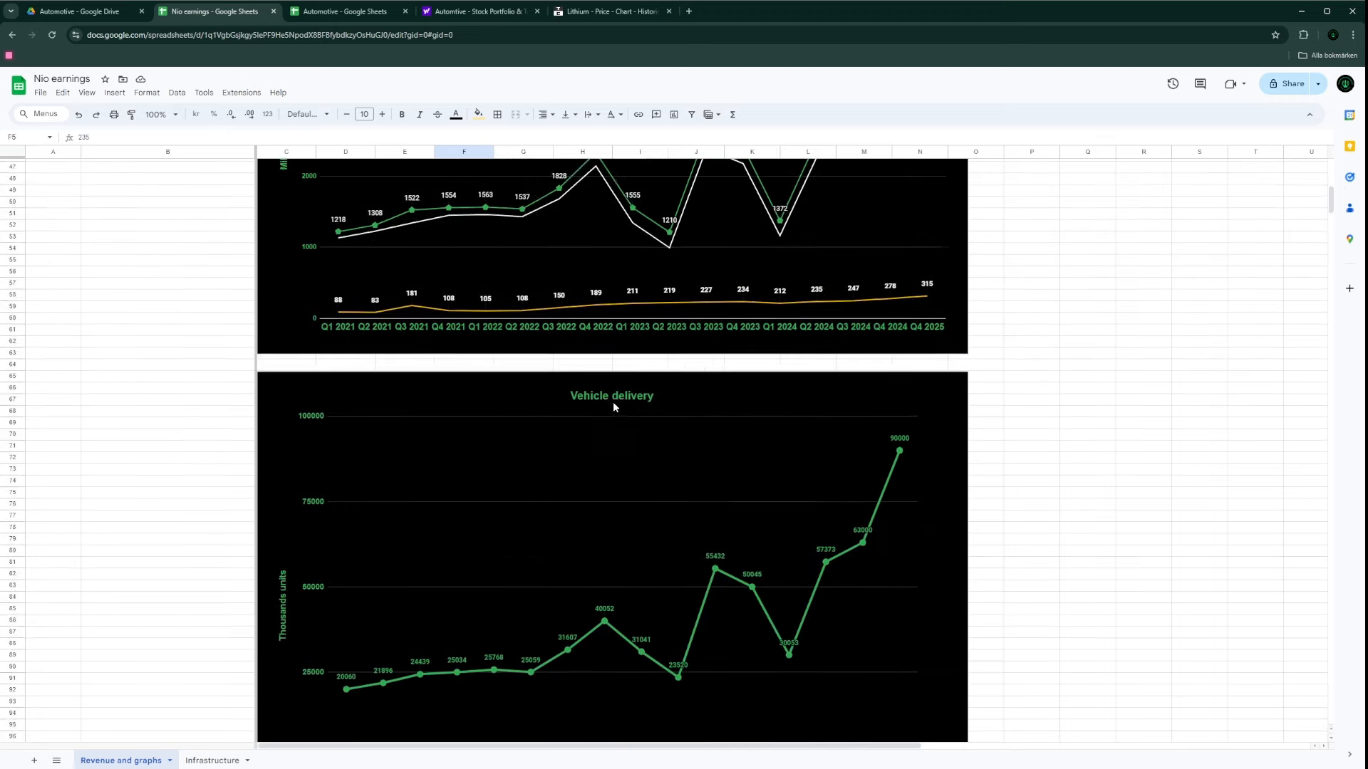
scroll("up", 3)
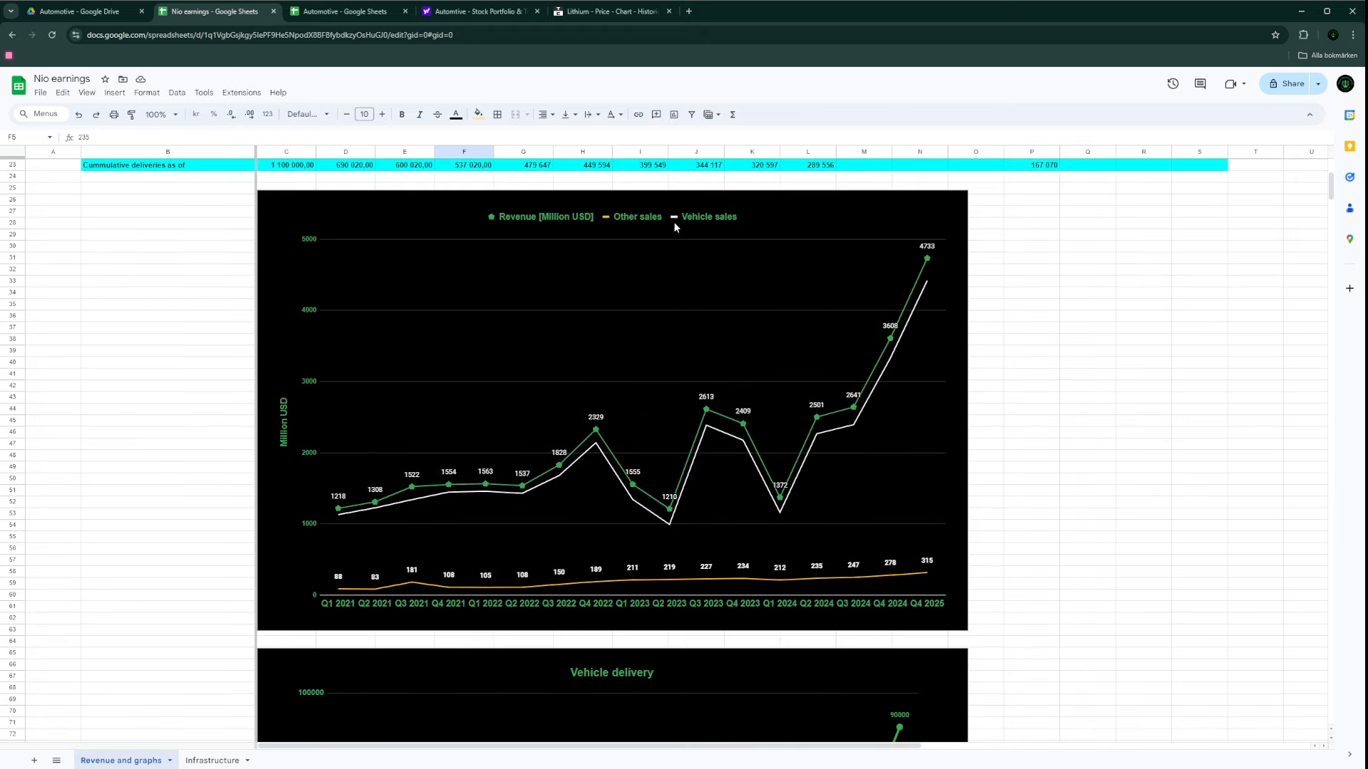
mouse_move(633, 448)
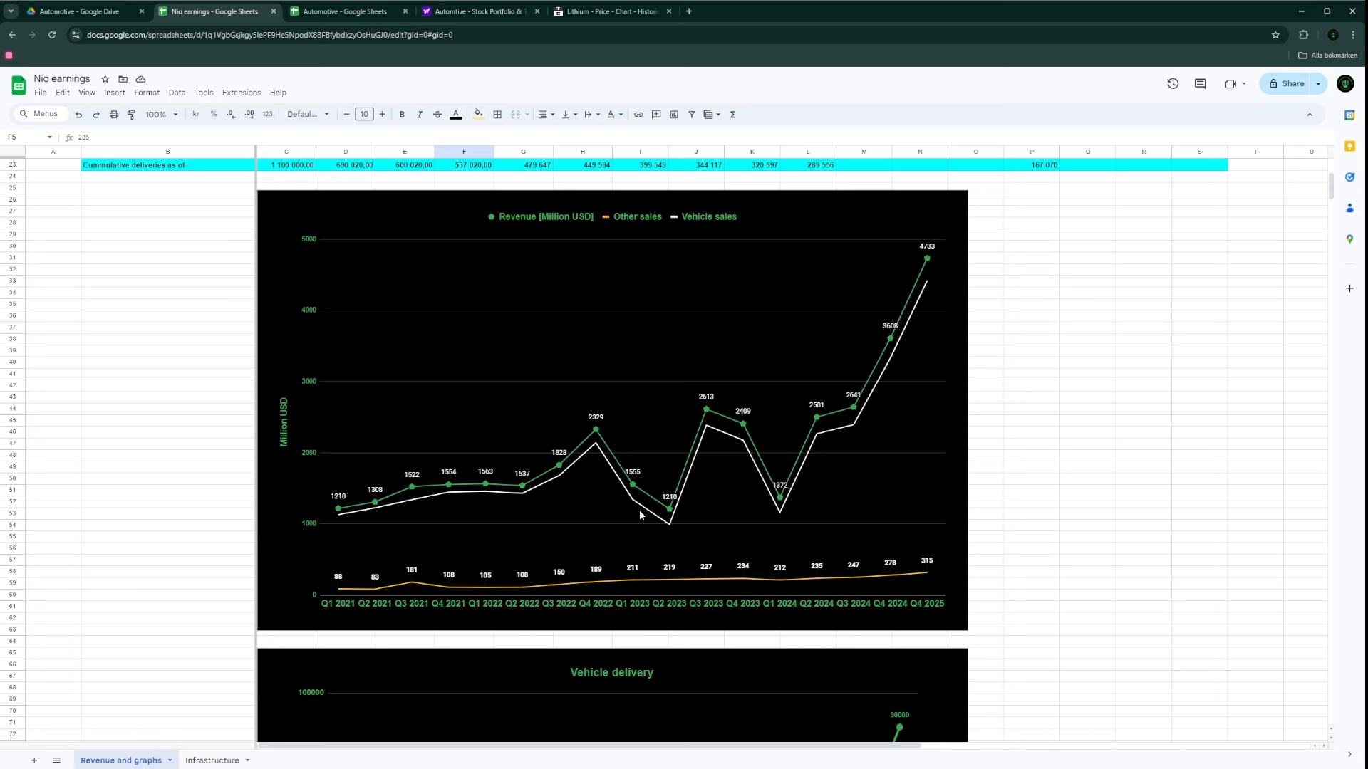
mouse_move(622, 455)
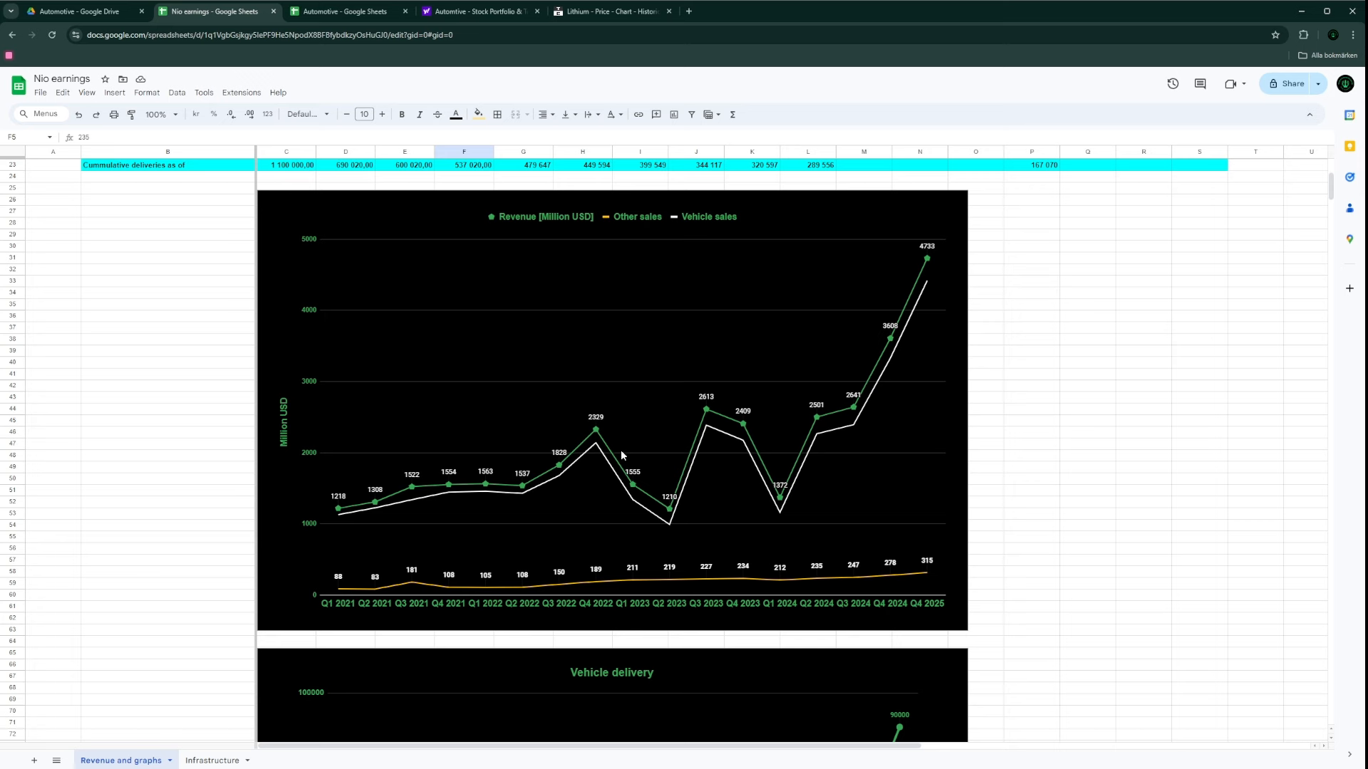
mouse_move(520, 343)
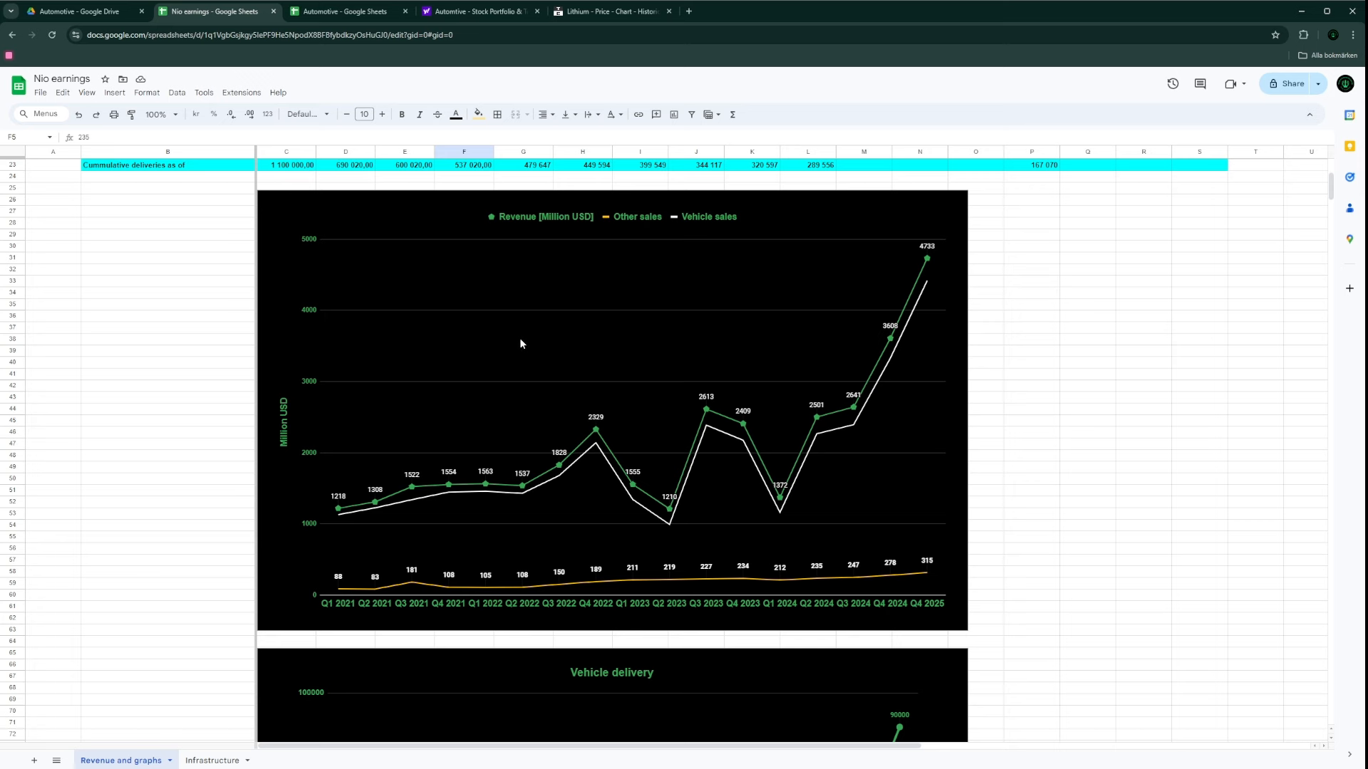
mouse_move(597, 412)
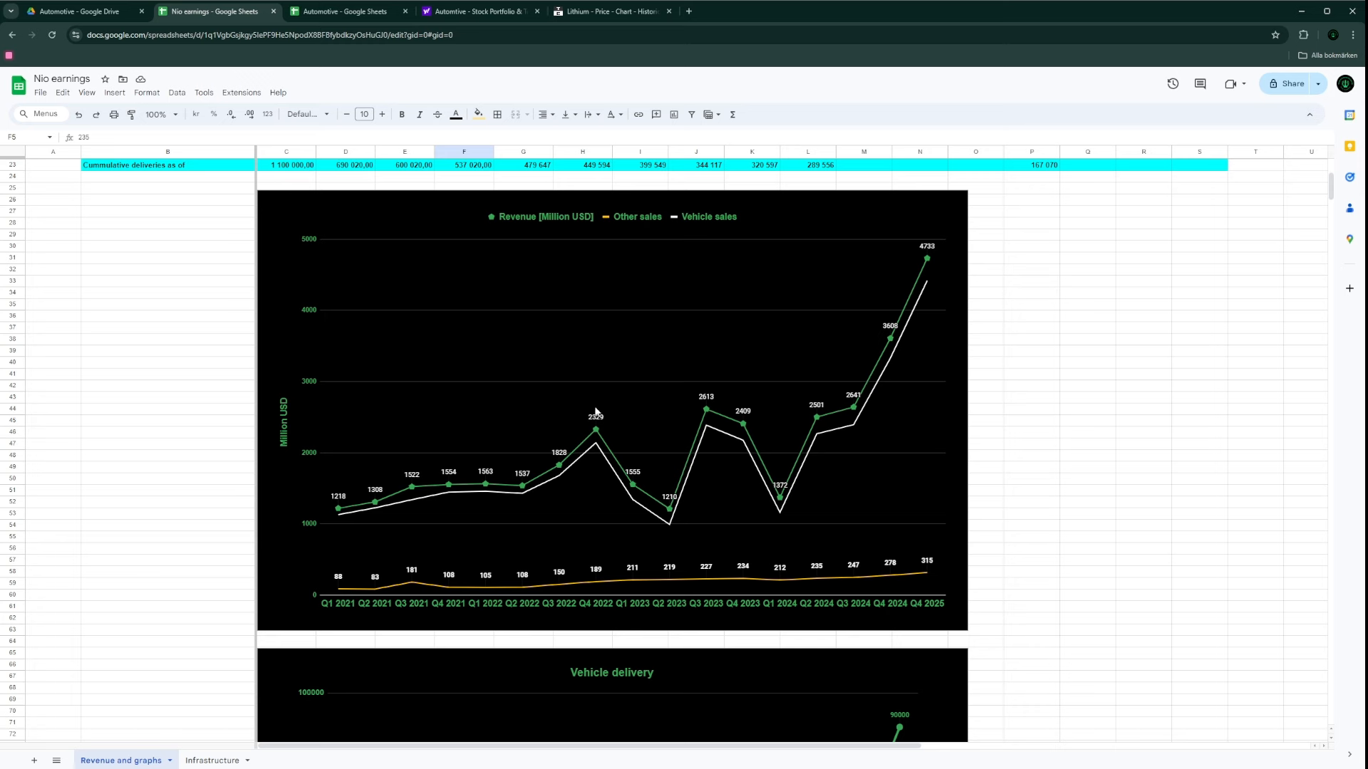
mouse_move(521, 560)
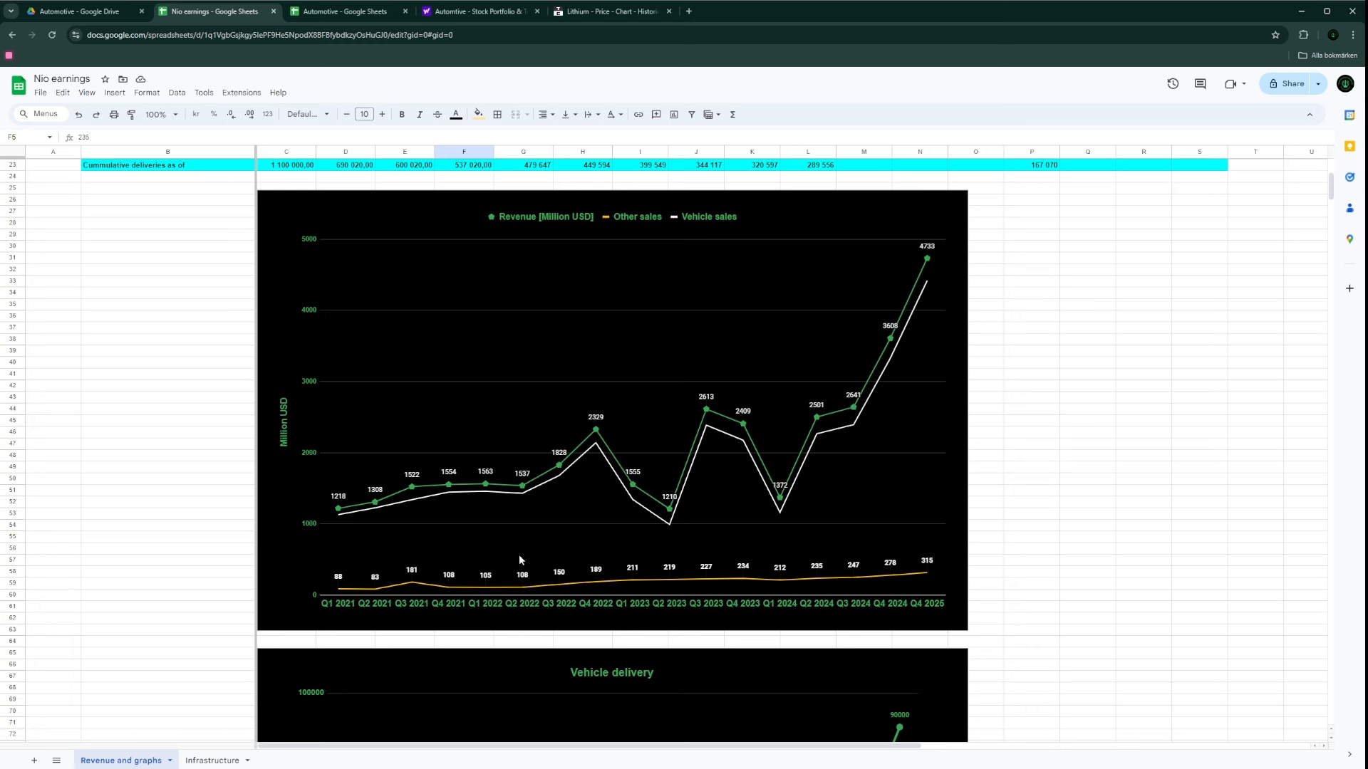
mouse_move(793, 595)
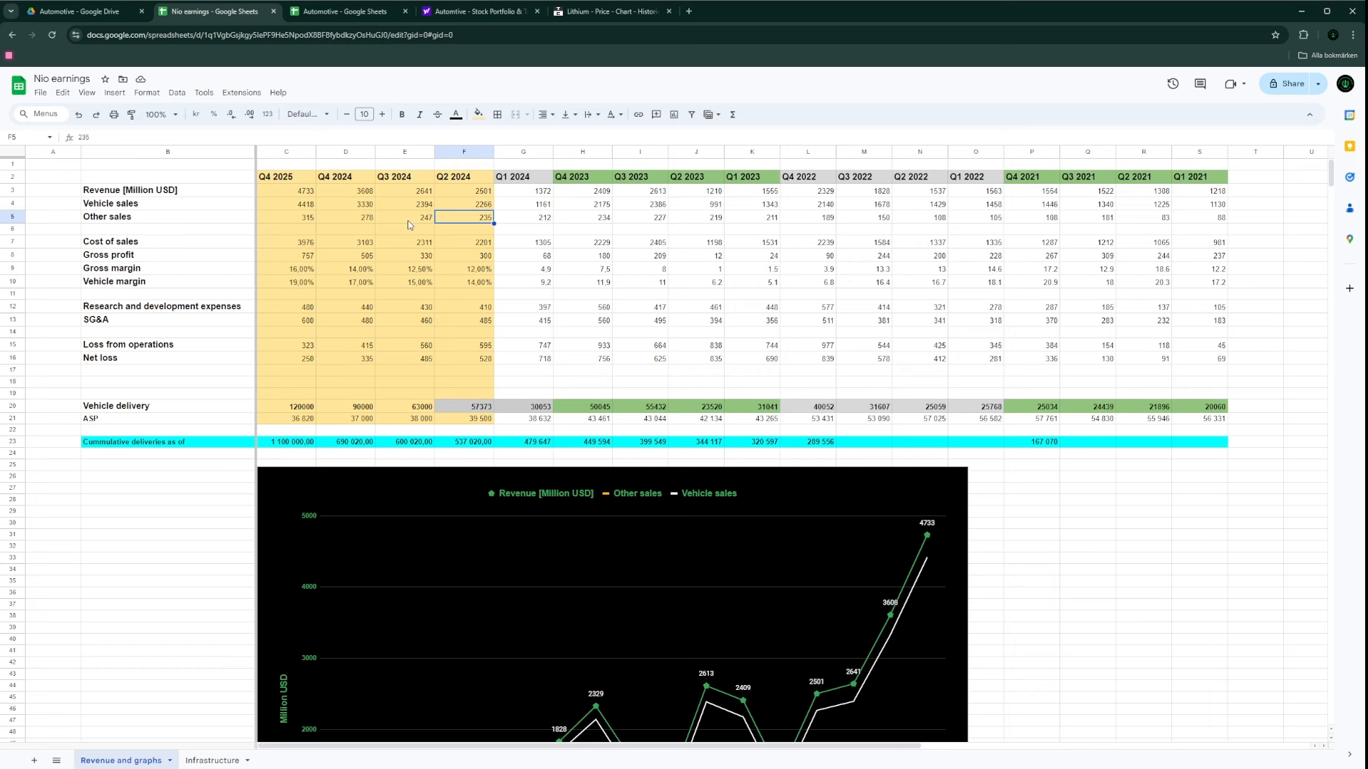
mouse_move(404, 218)
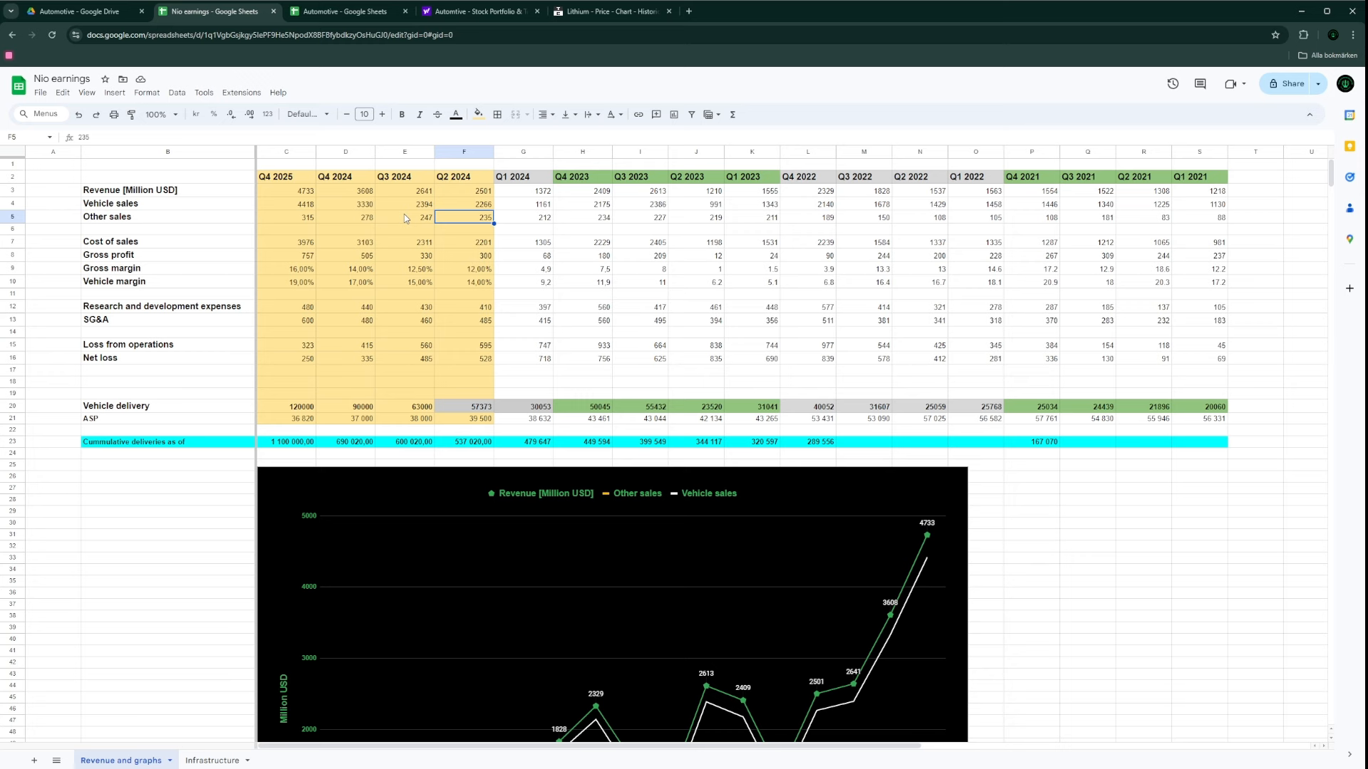
mouse_move(392, 236)
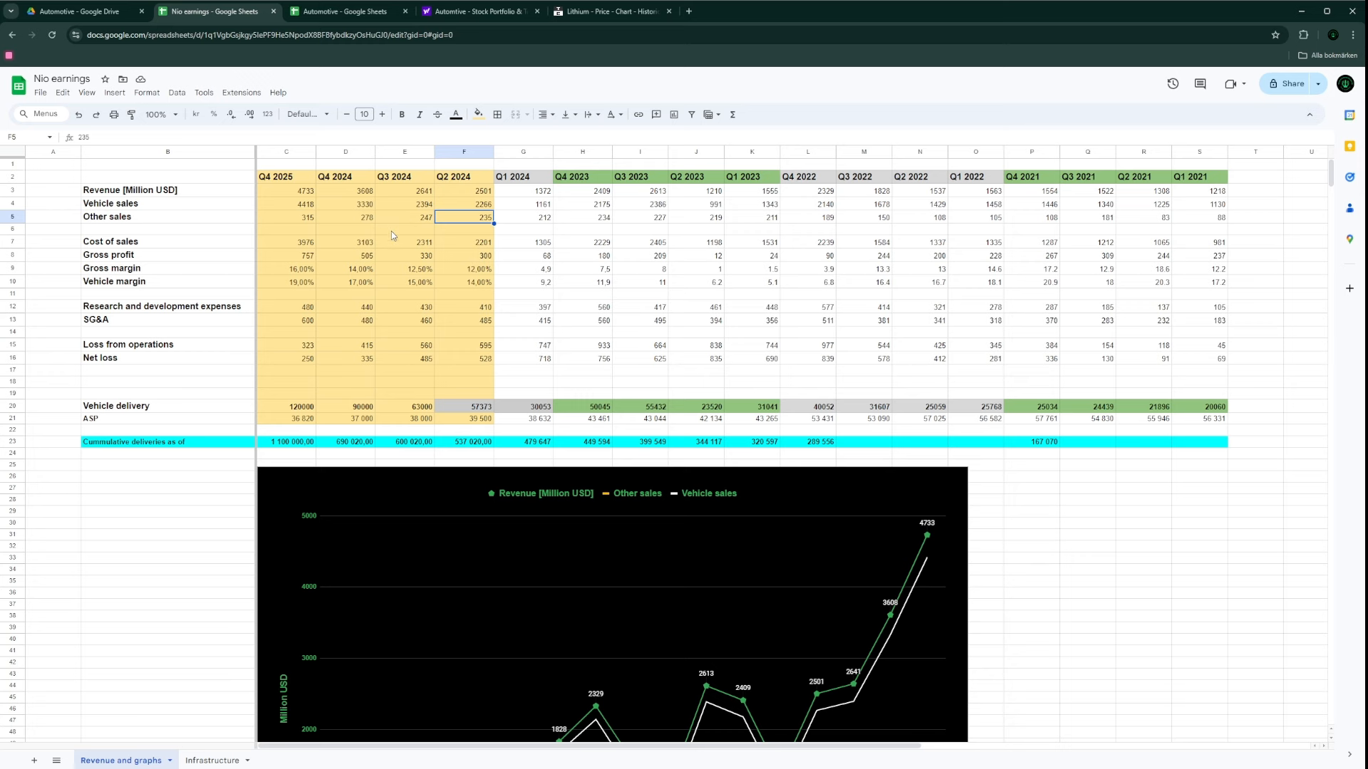
mouse_move(479, 287)
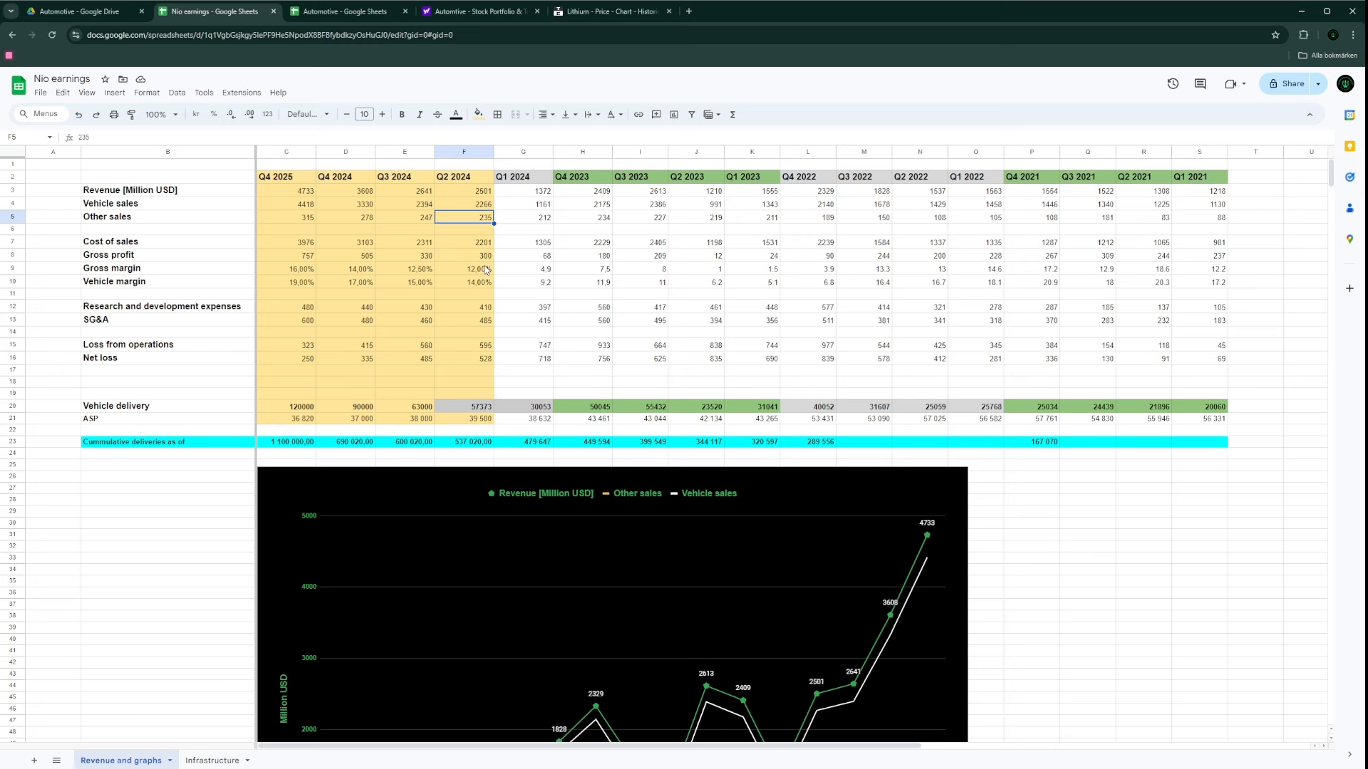
left_click(212, 761)
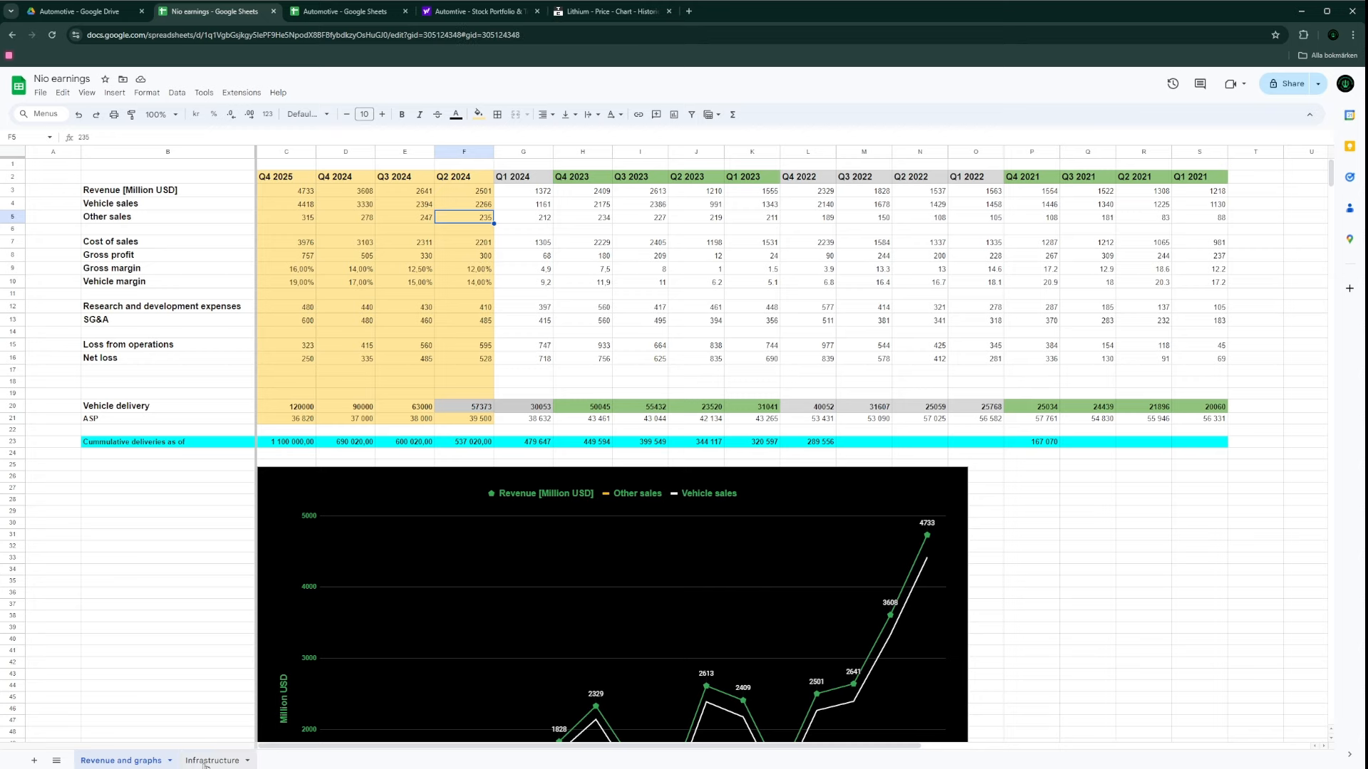
Step: Review the Infrastructure sheet's August breakeven figure, then return to Revenue and graphs
left_click(211, 761)
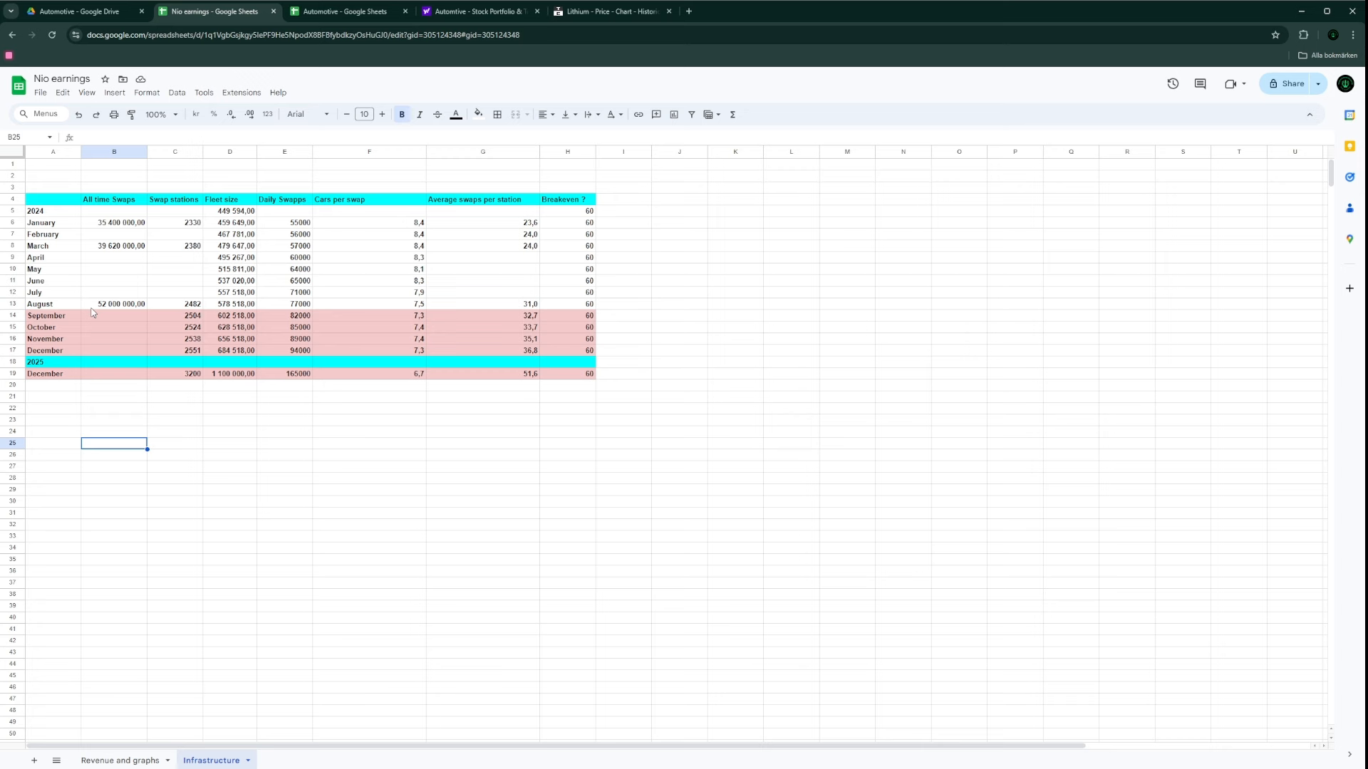
mouse_move(106, 312)
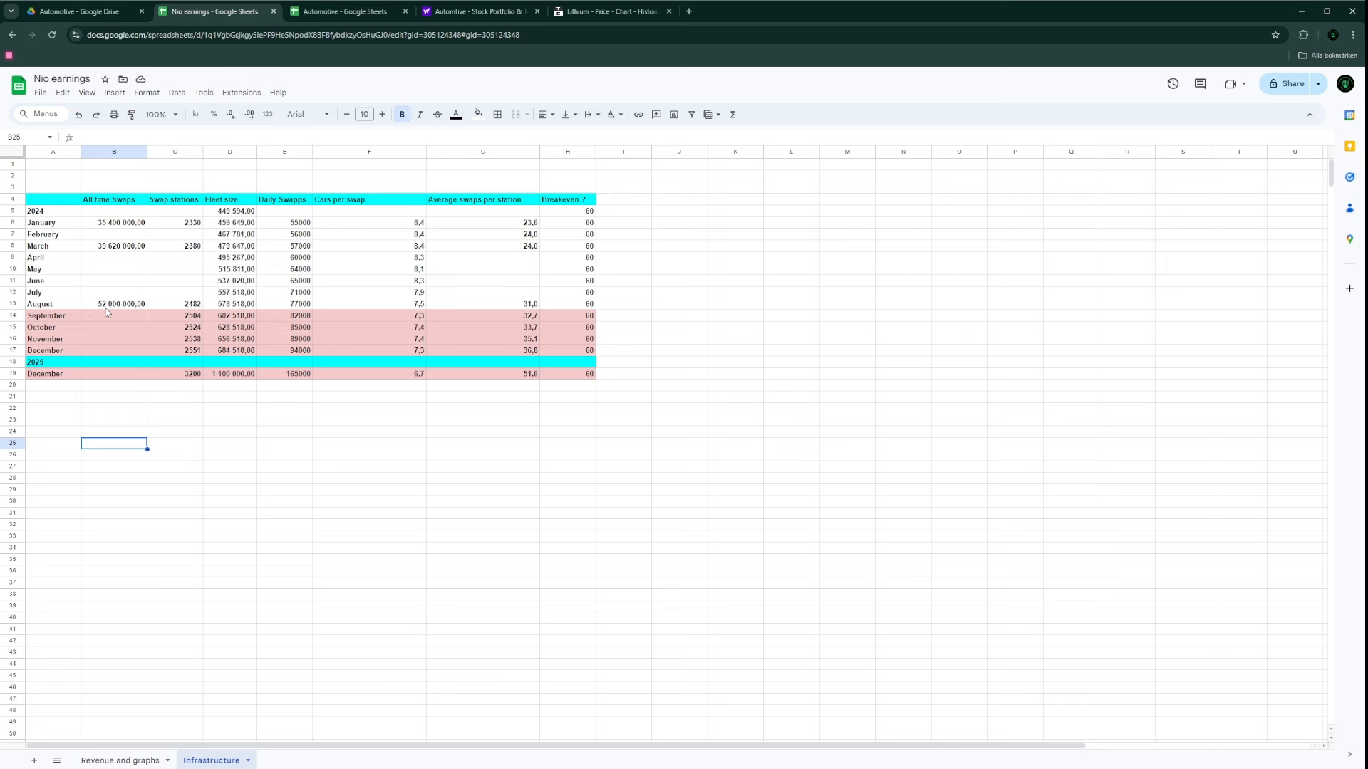
mouse_move(111, 312)
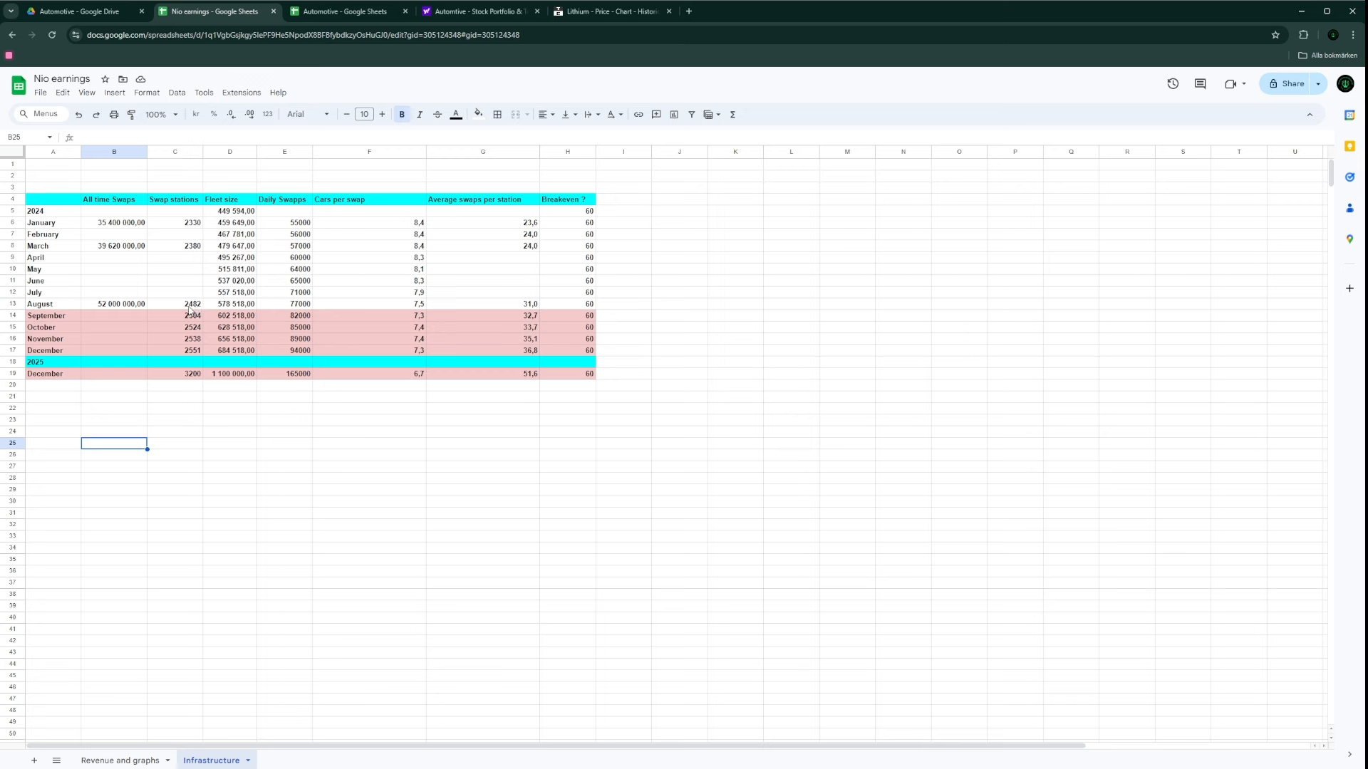
mouse_move(203, 296)
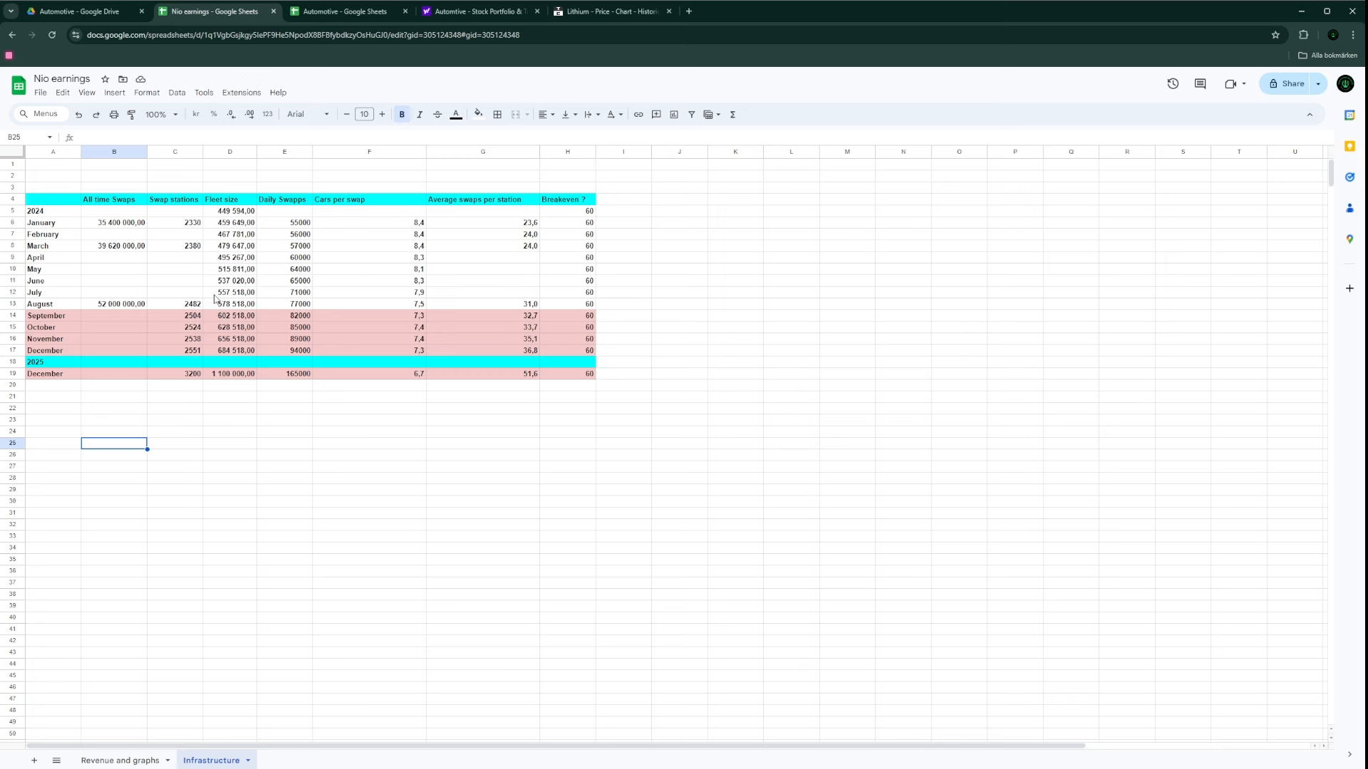
mouse_move(227, 315)
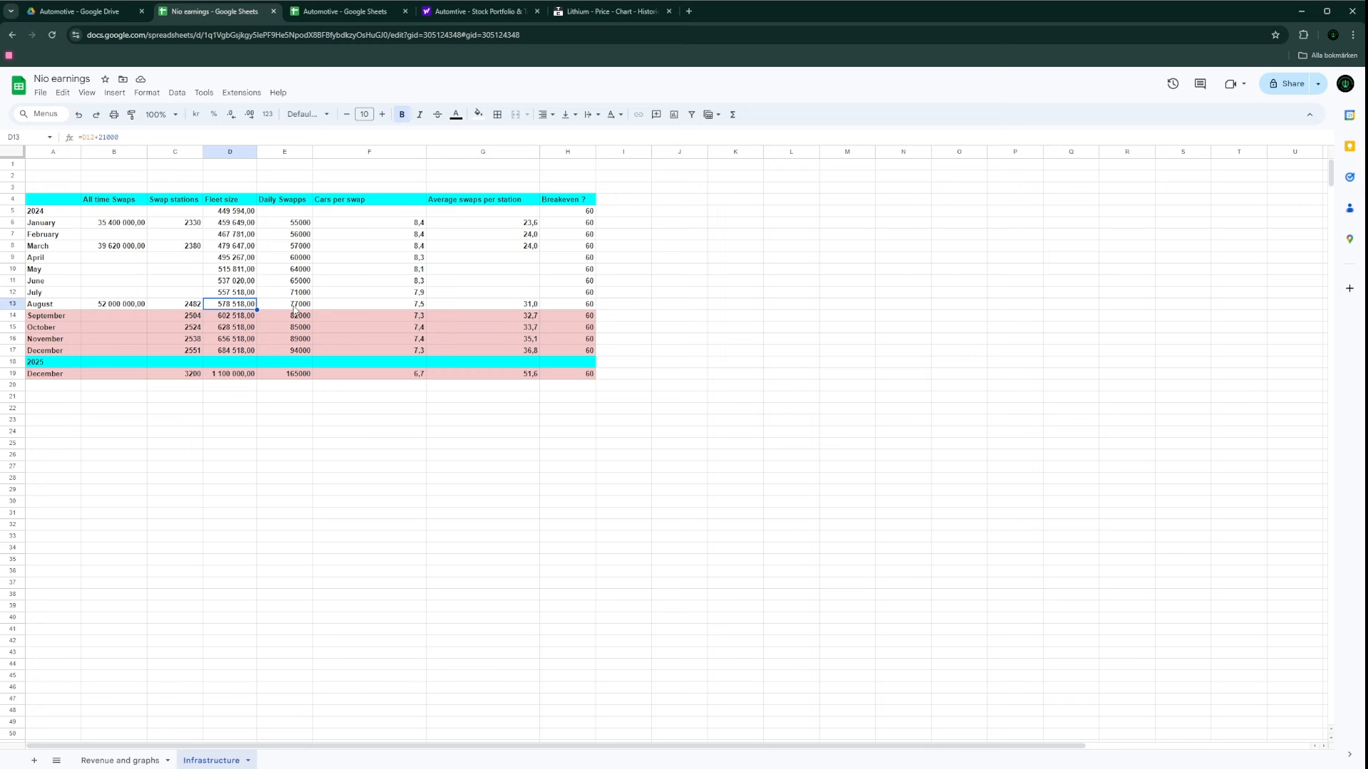
mouse_move(306, 307)
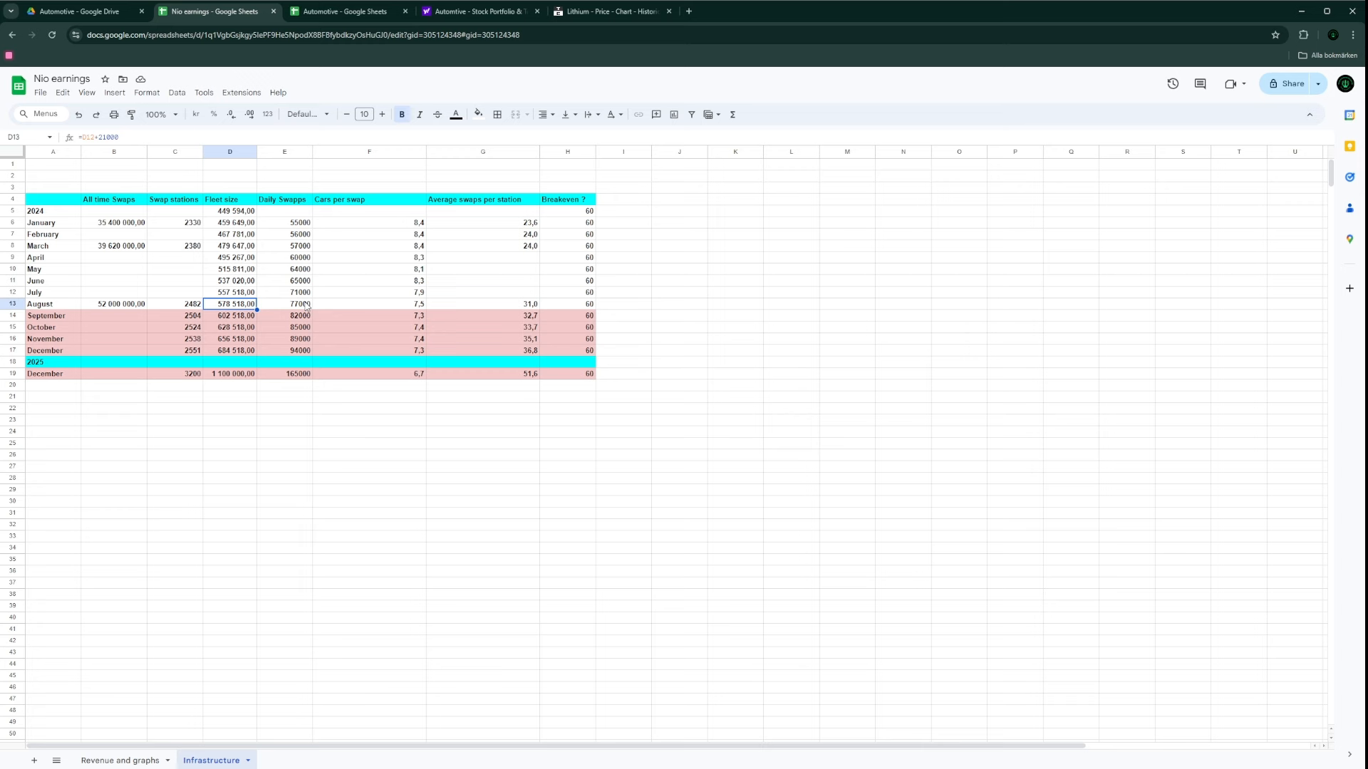
mouse_move(395, 307)
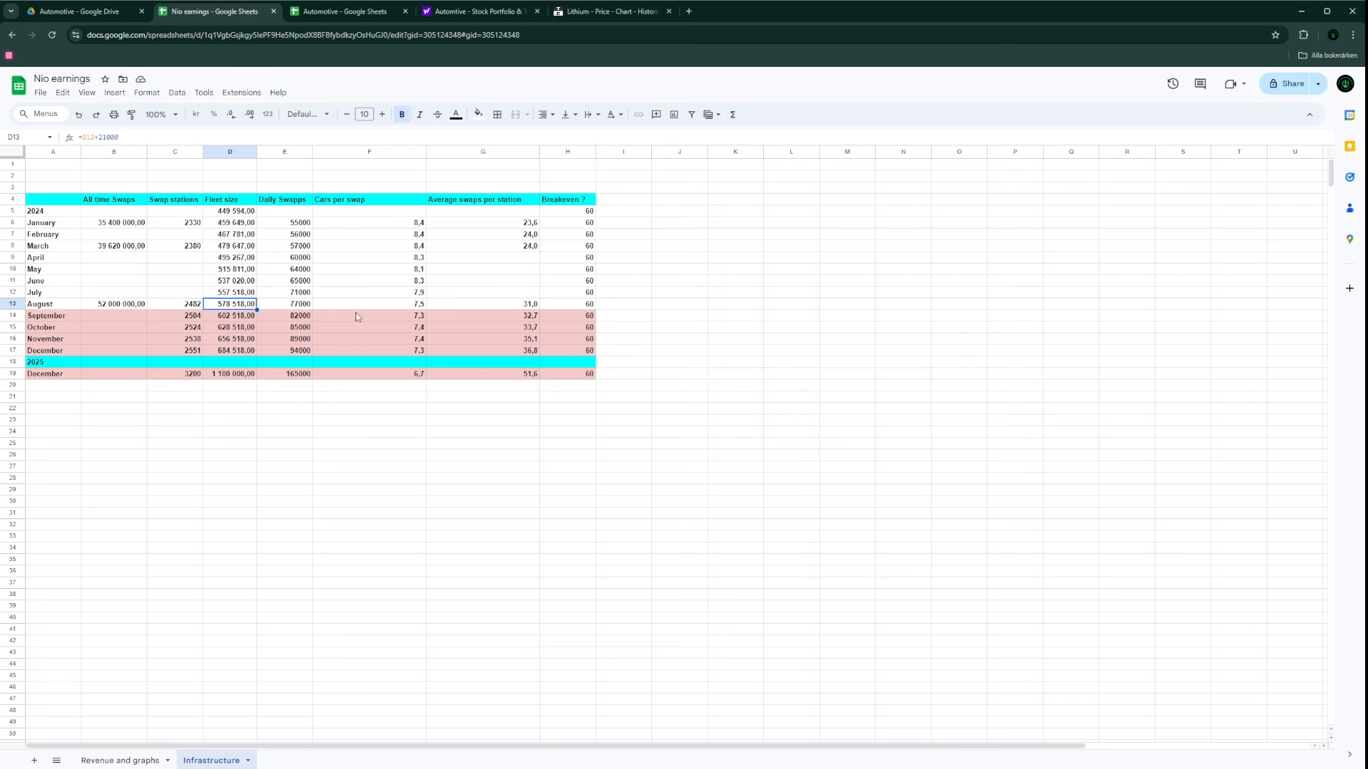
mouse_move(328, 251)
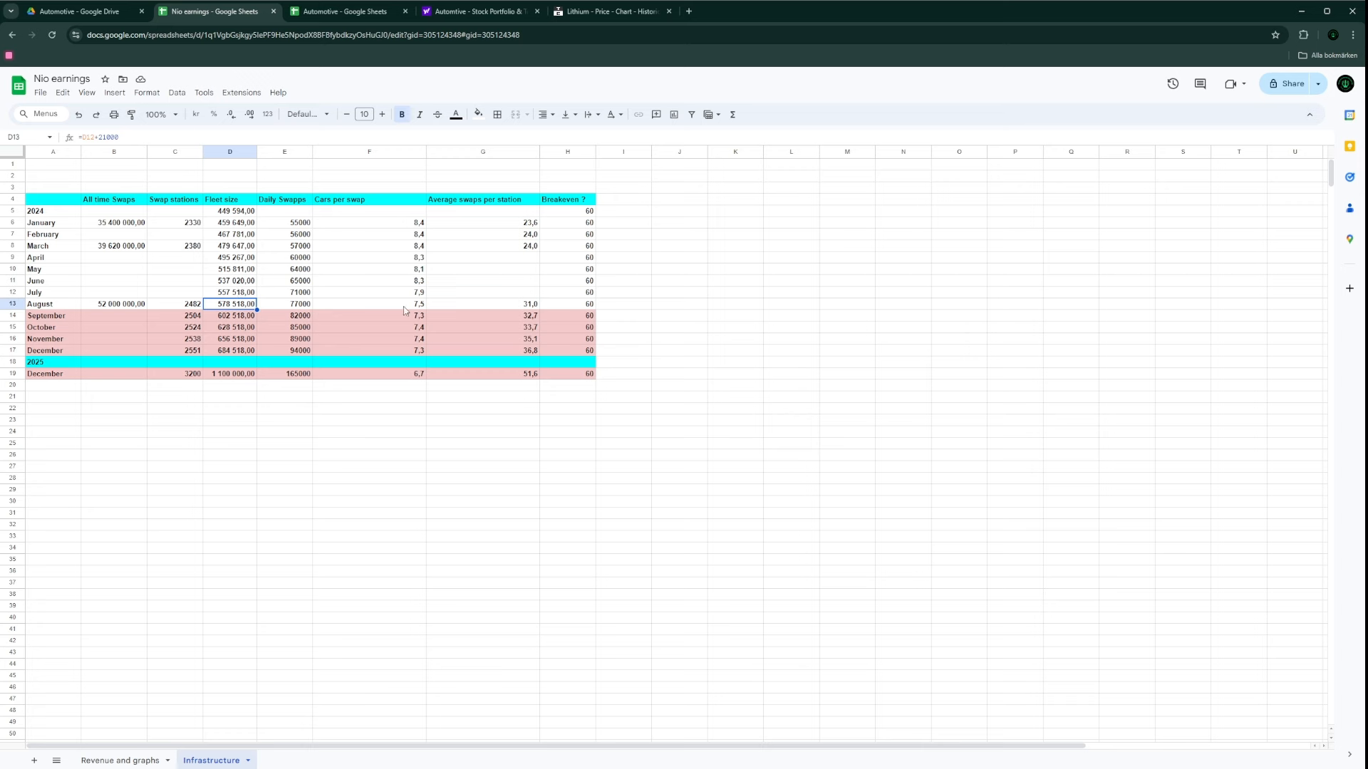
mouse_move(396, 298)
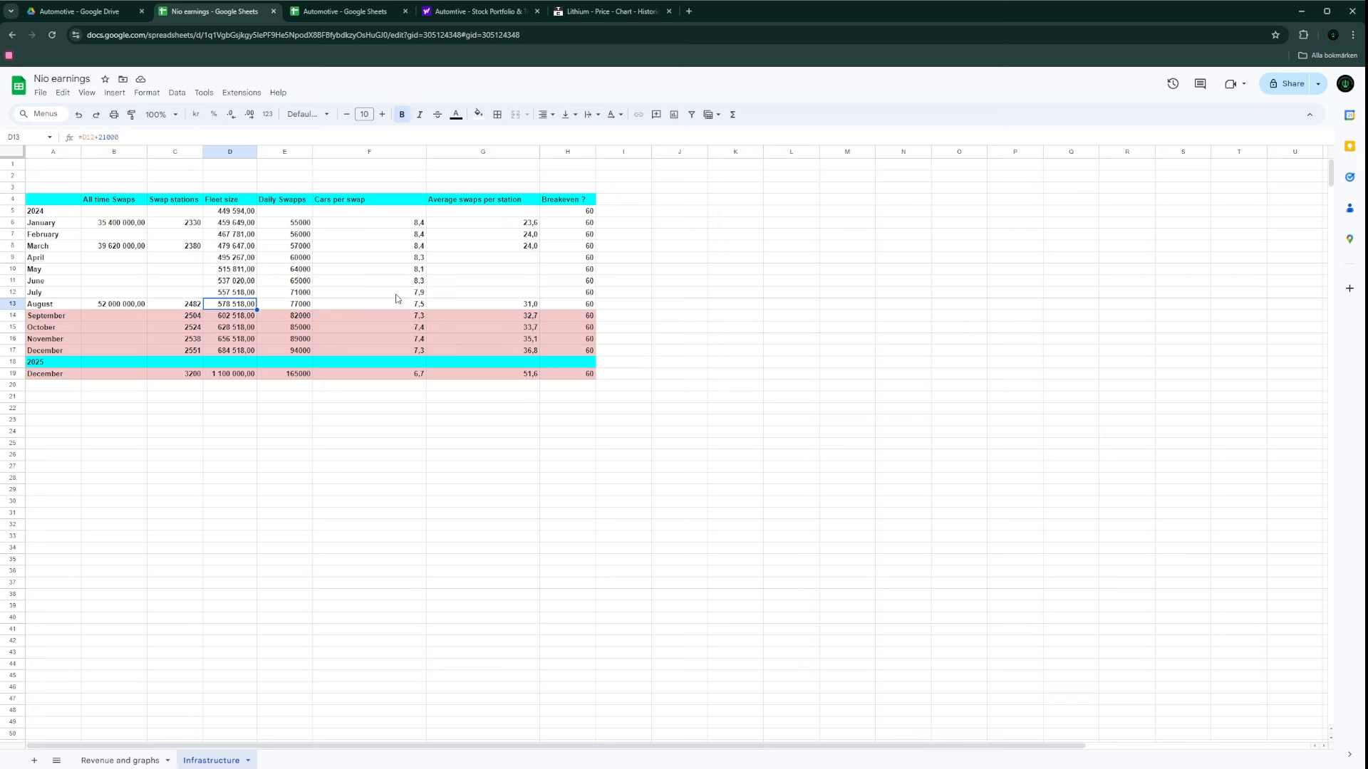
mouse_move(417, 319)
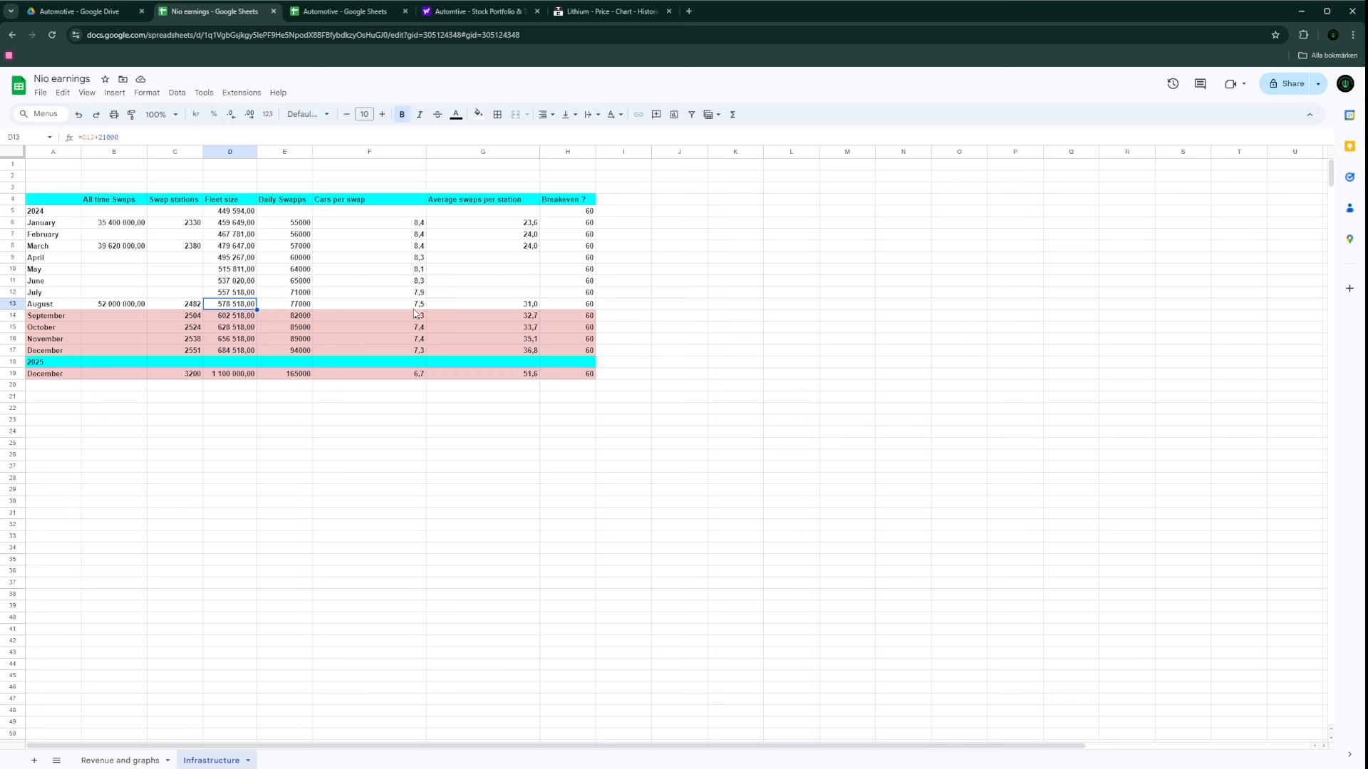
mouse_move(486, 310)
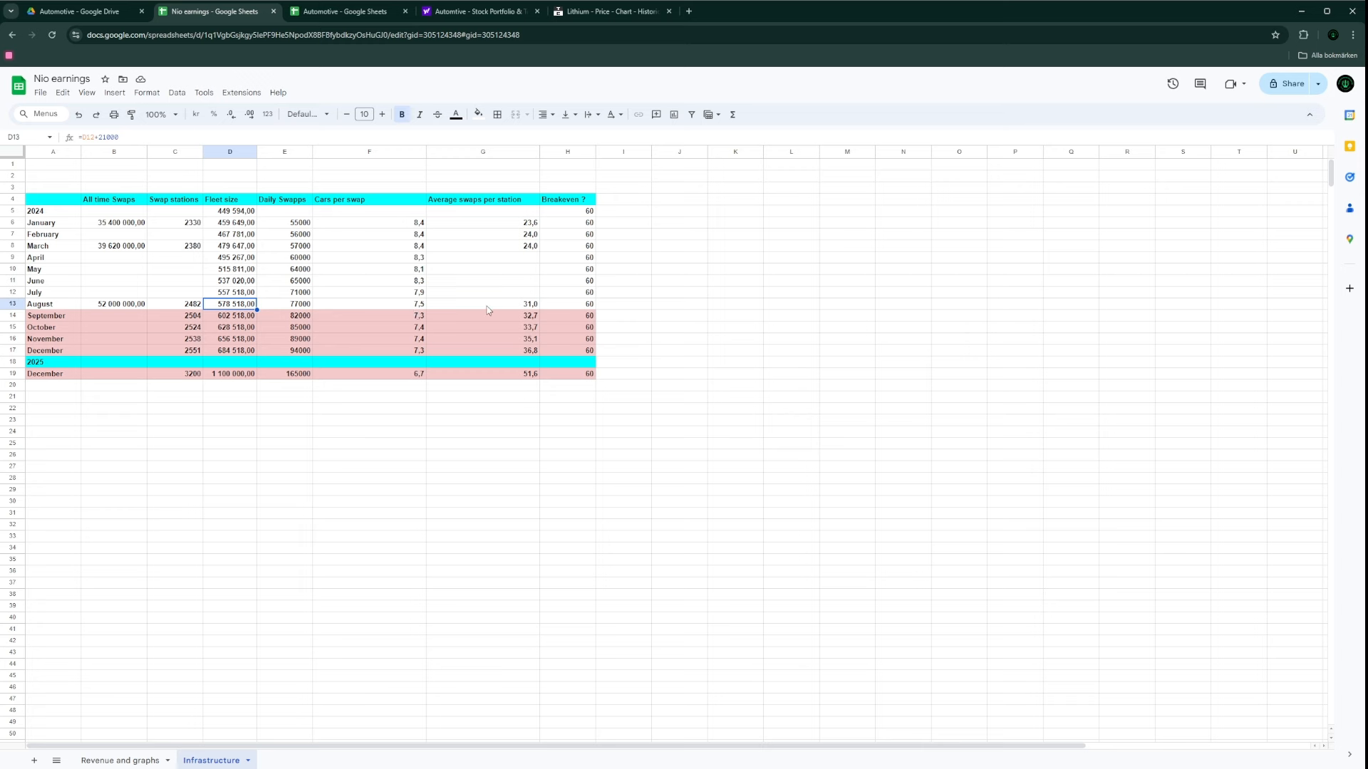
mouse_move(526, 312)
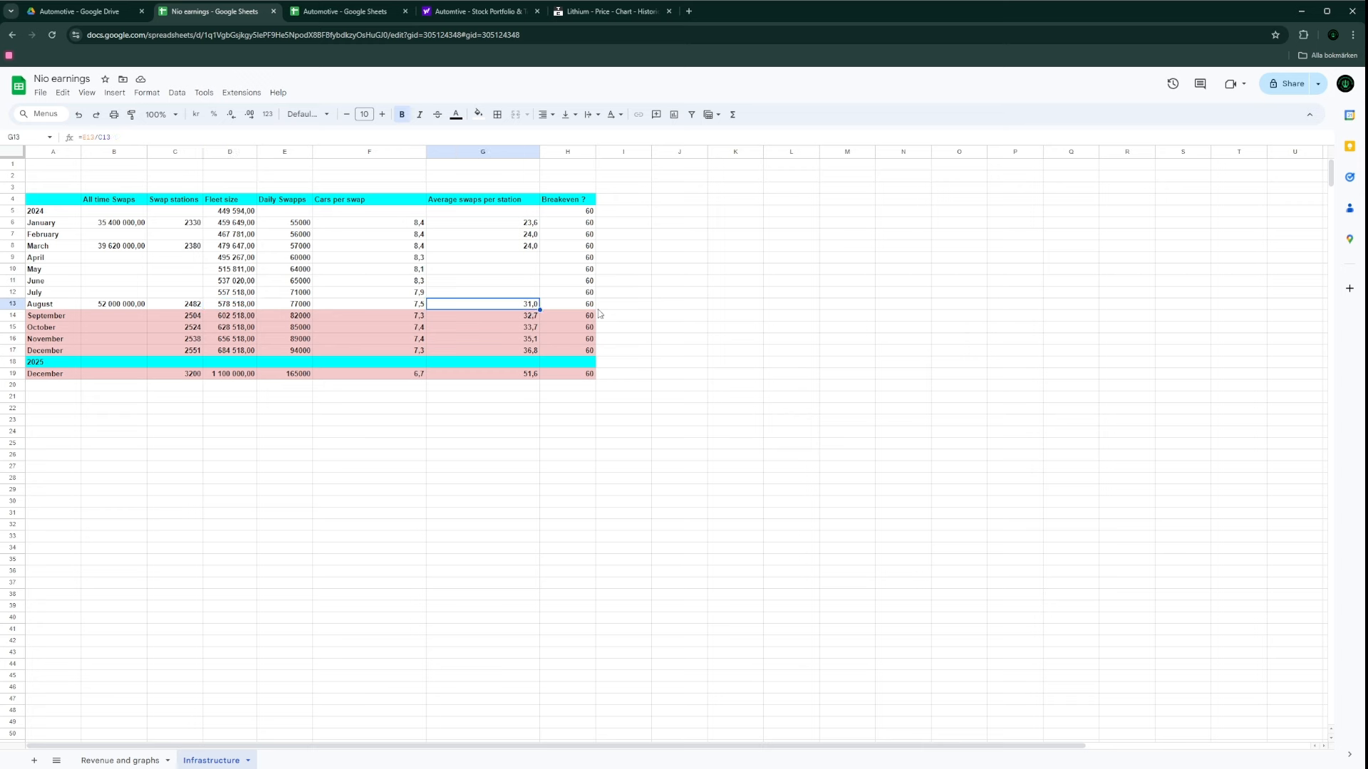
mouse_move(597, 311)
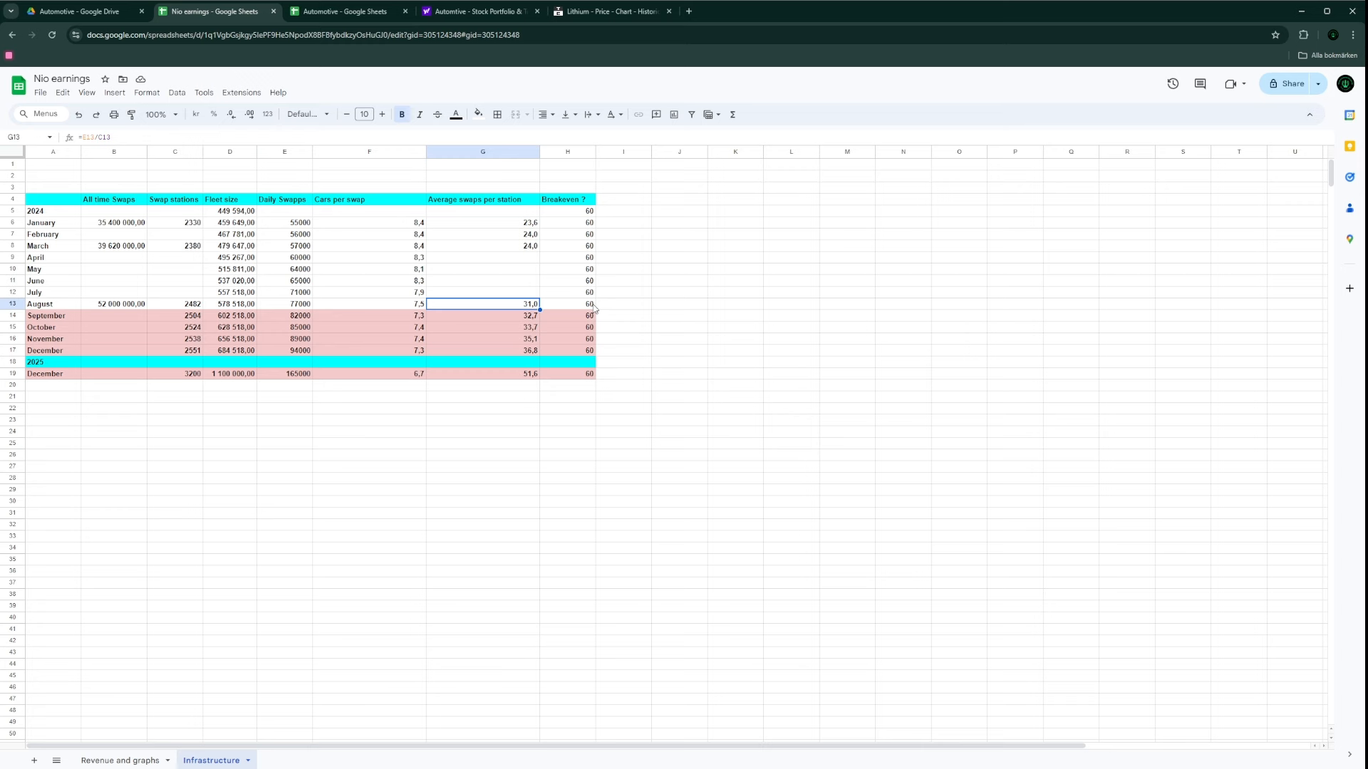
left_click(567, 304)
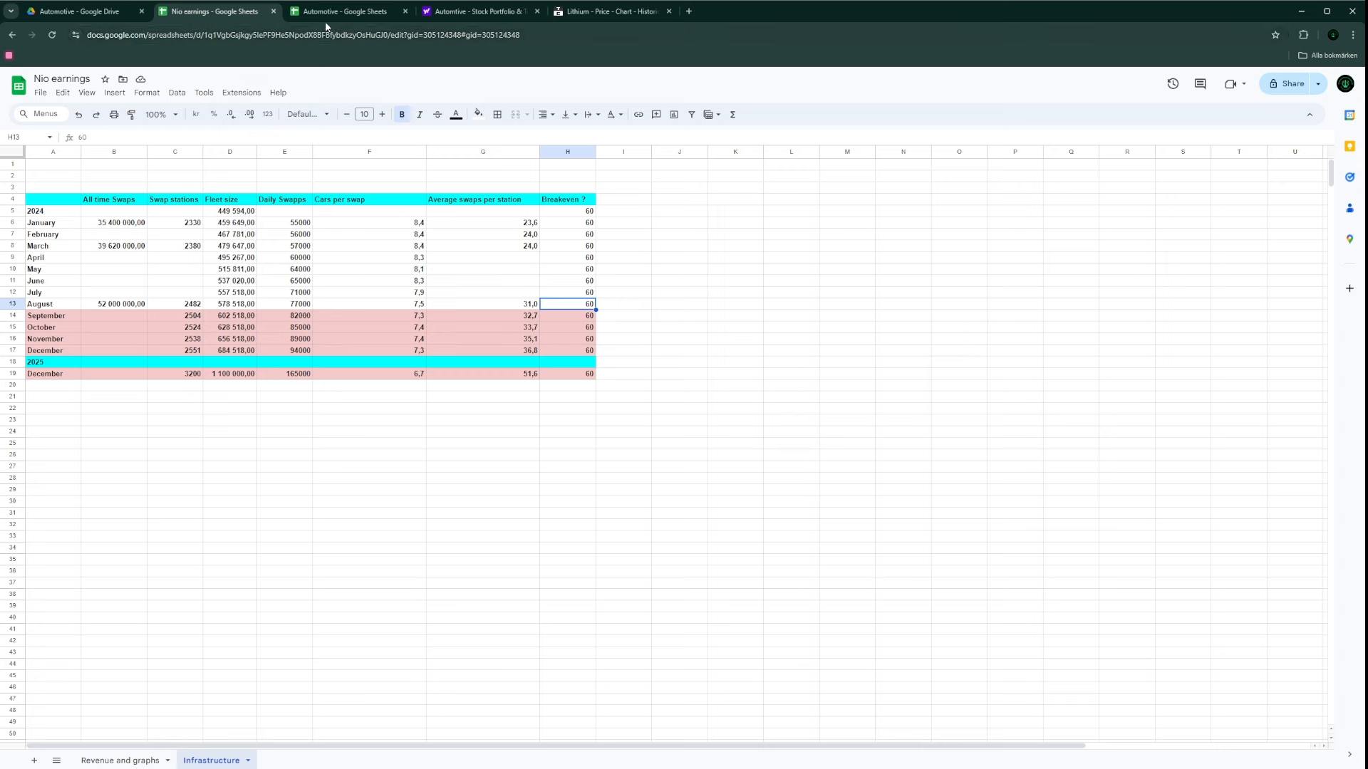
left_click(117, 760)
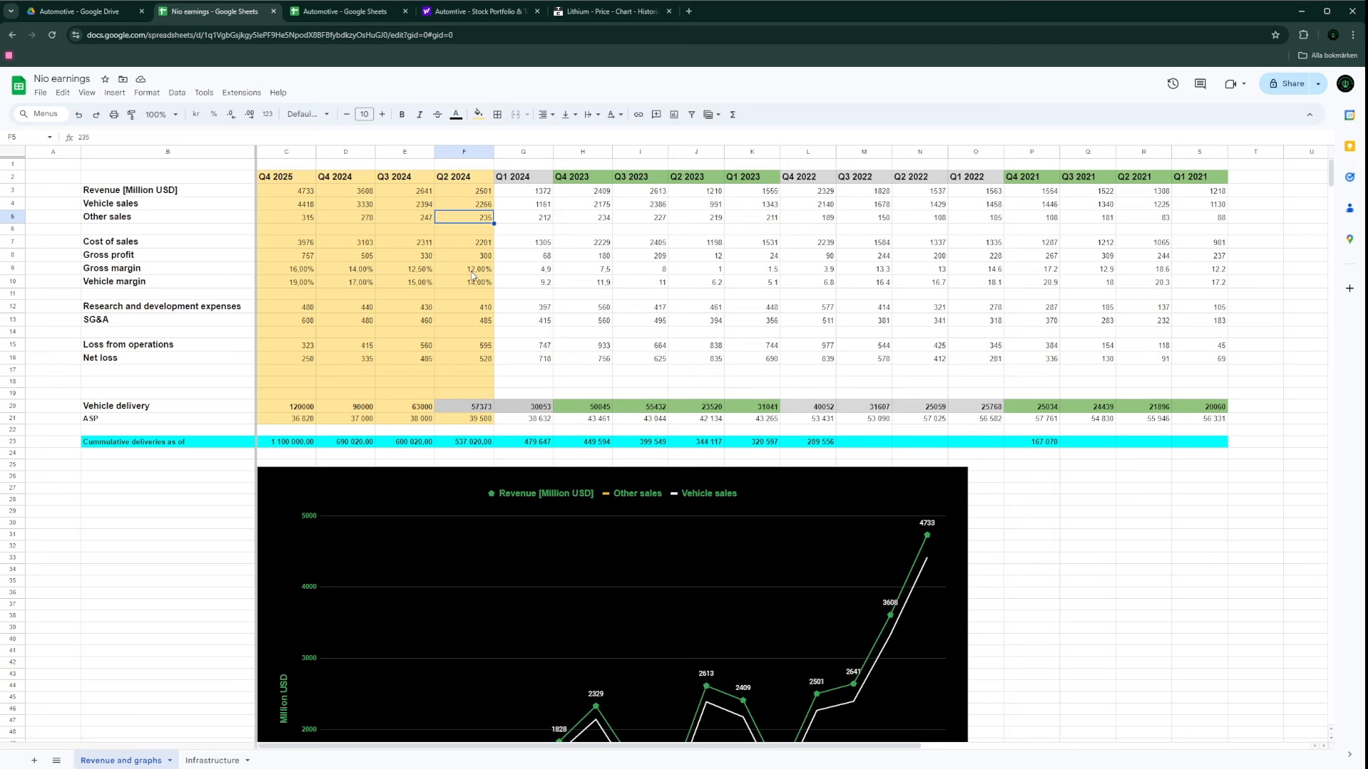
mouse_move(482, 374)
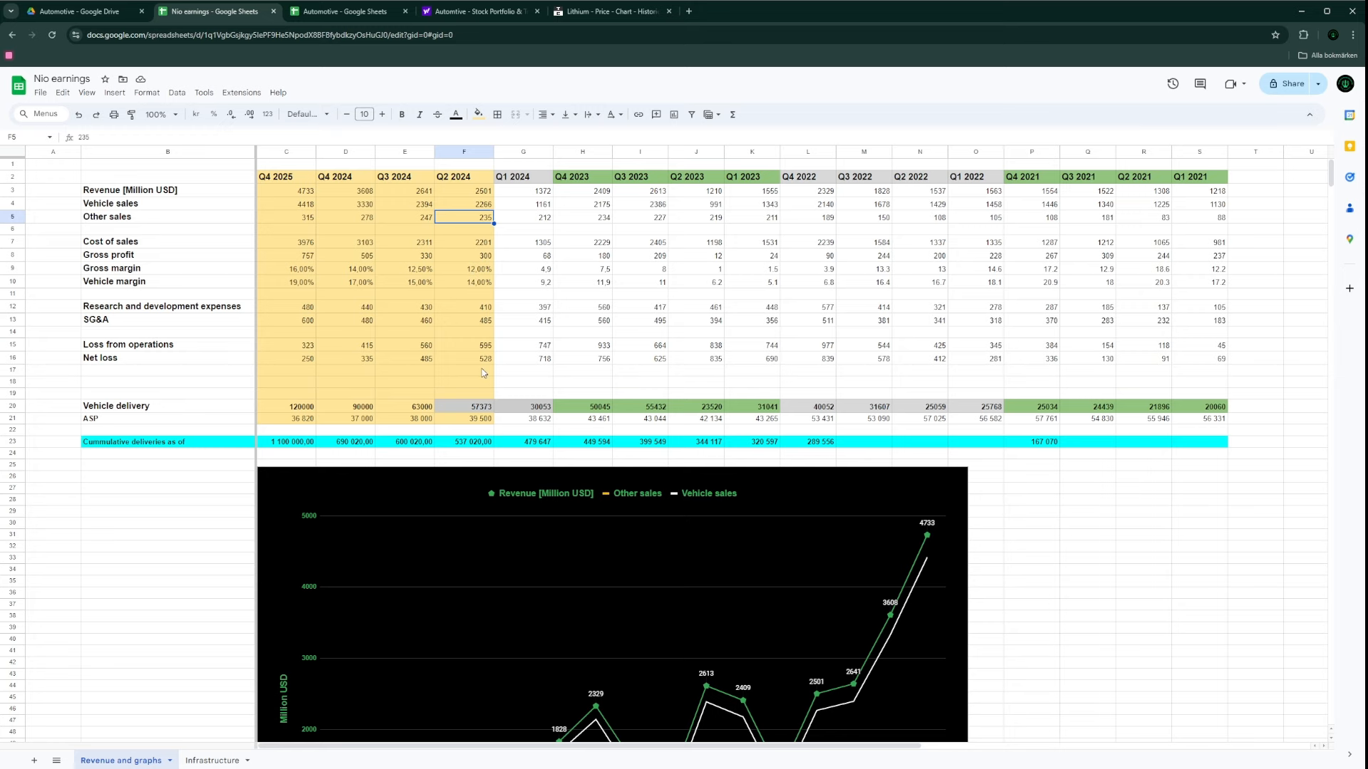
Step: Switch to the Automotive workbook's Monthly delivery in China tracker
left_click(345, 12)
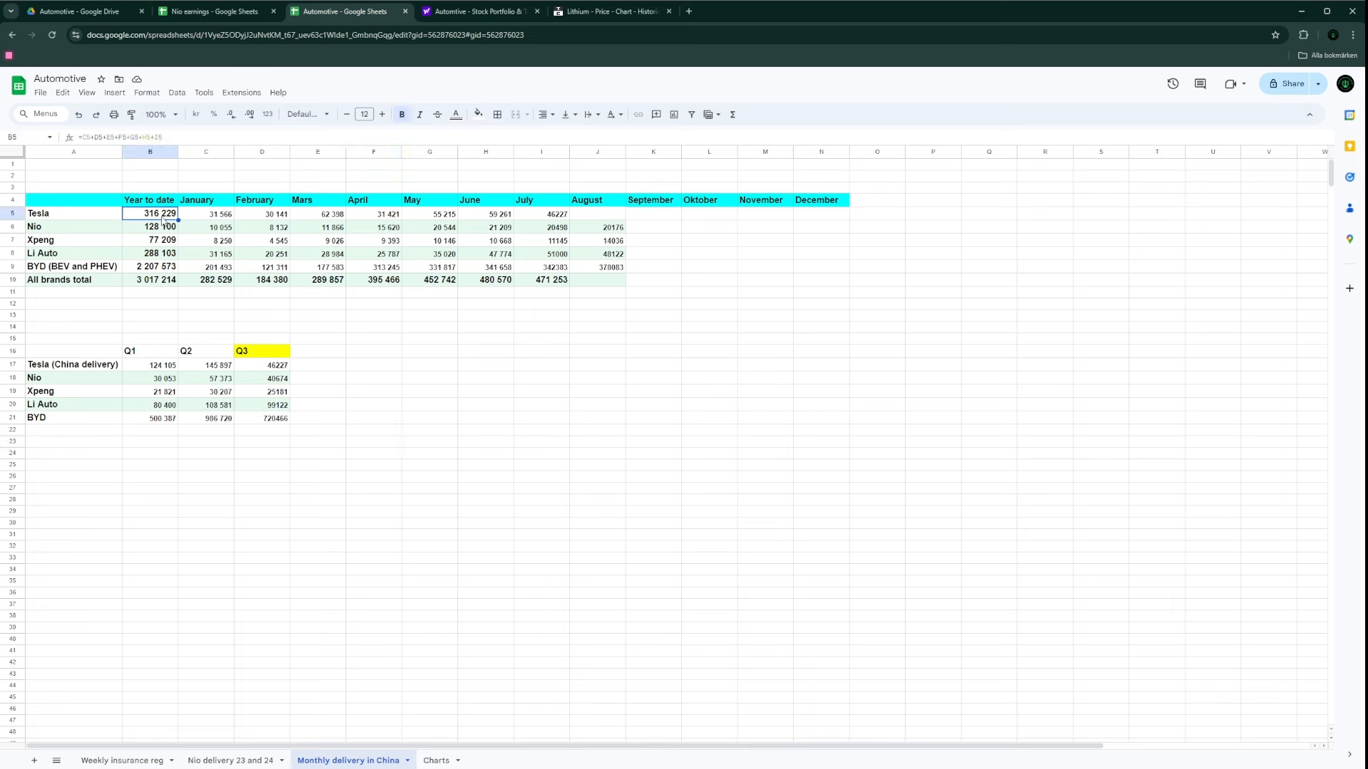
Step: Check the BYD year-to-date SUM formula in B9, then return to Nio earnings
left_click(150, 266)
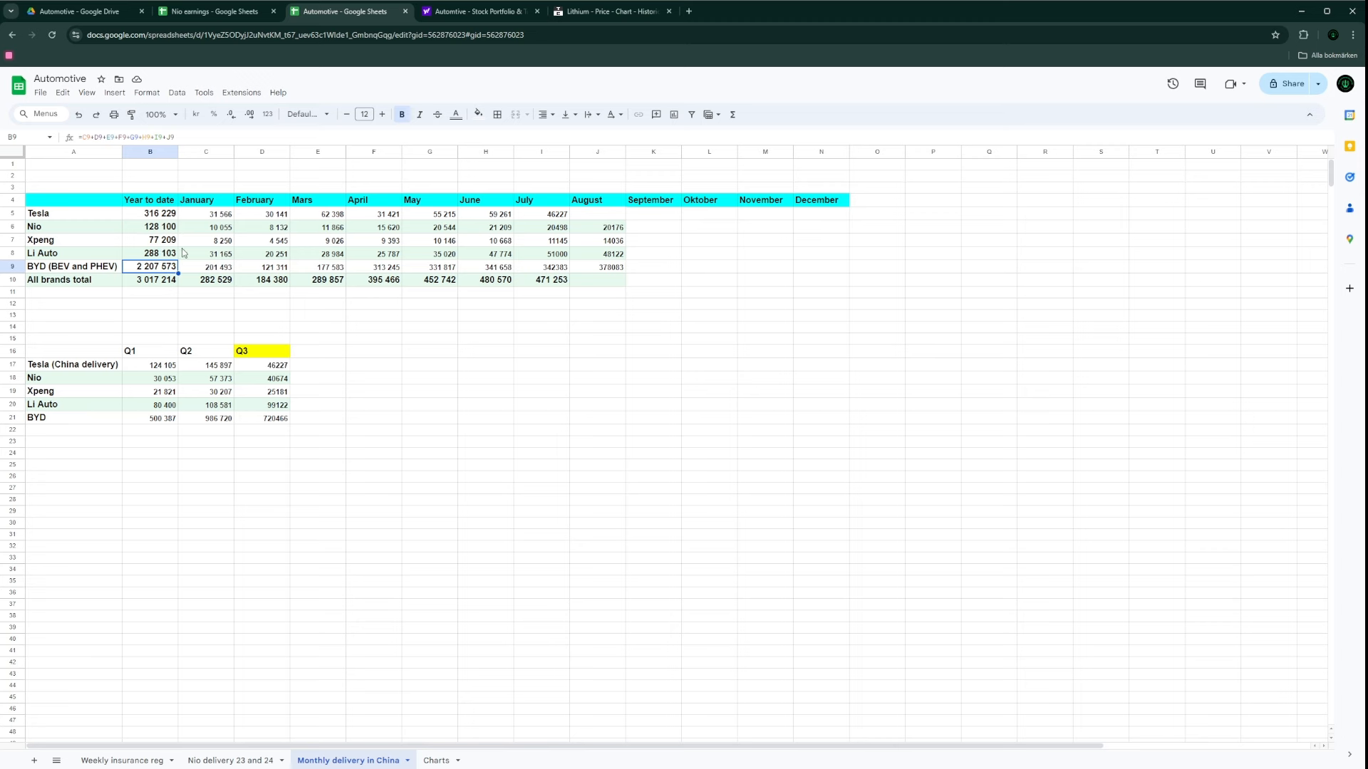
mouse_move(303, 343)
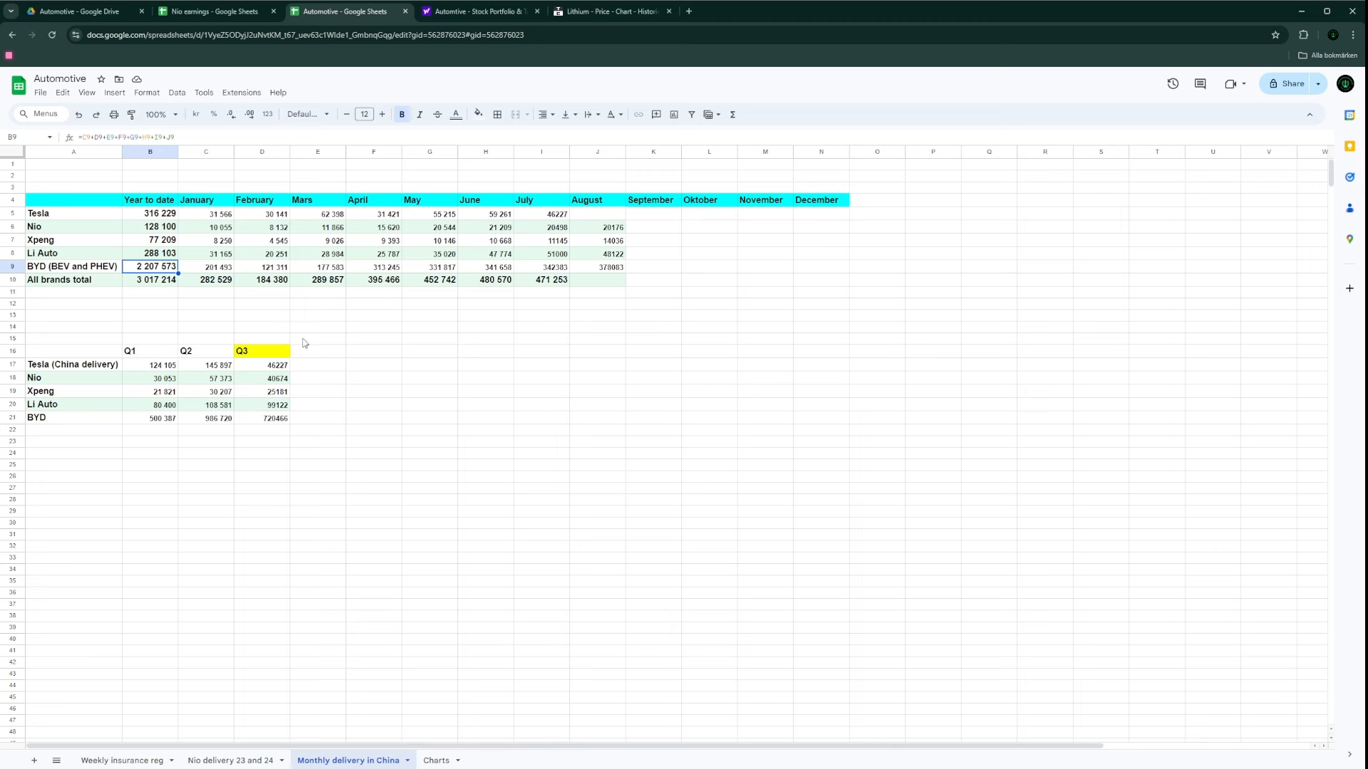
mouse_move(265, 349)
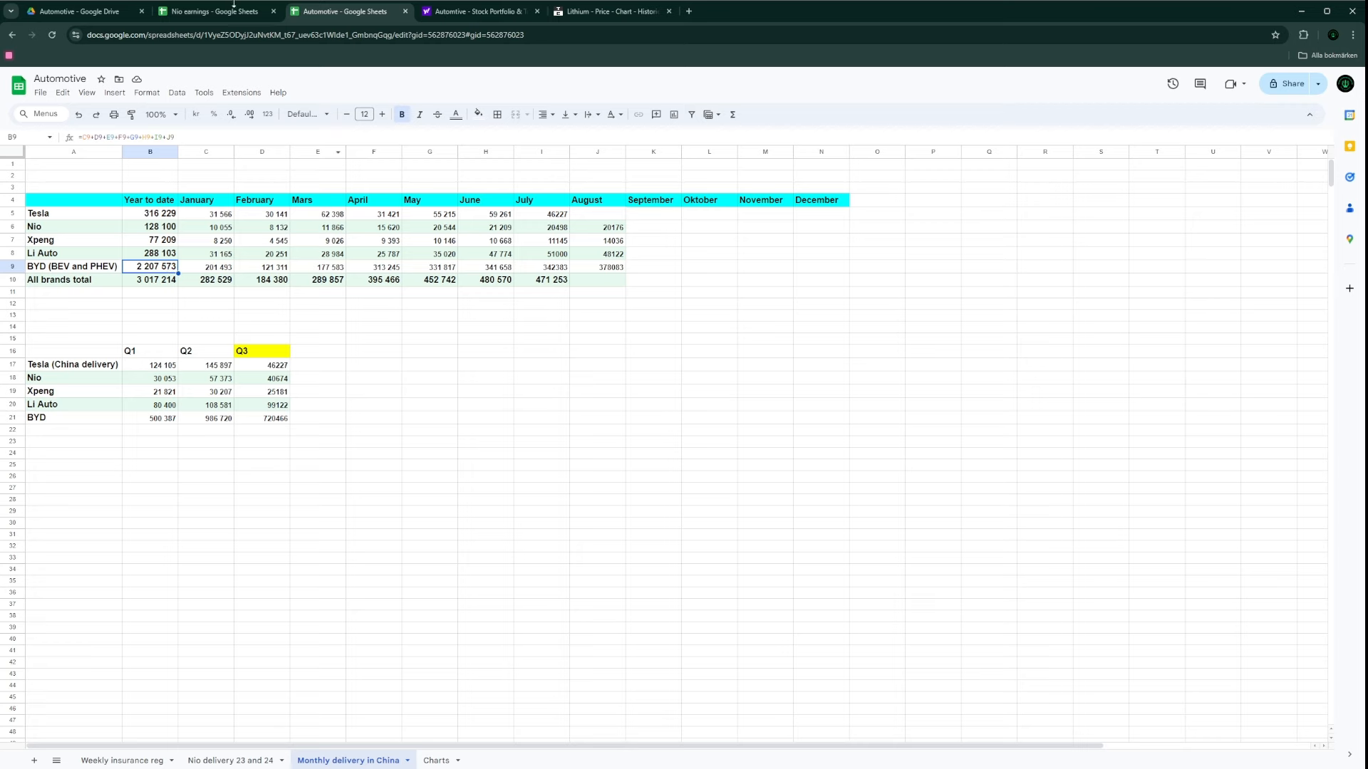
left_click(213, 11)
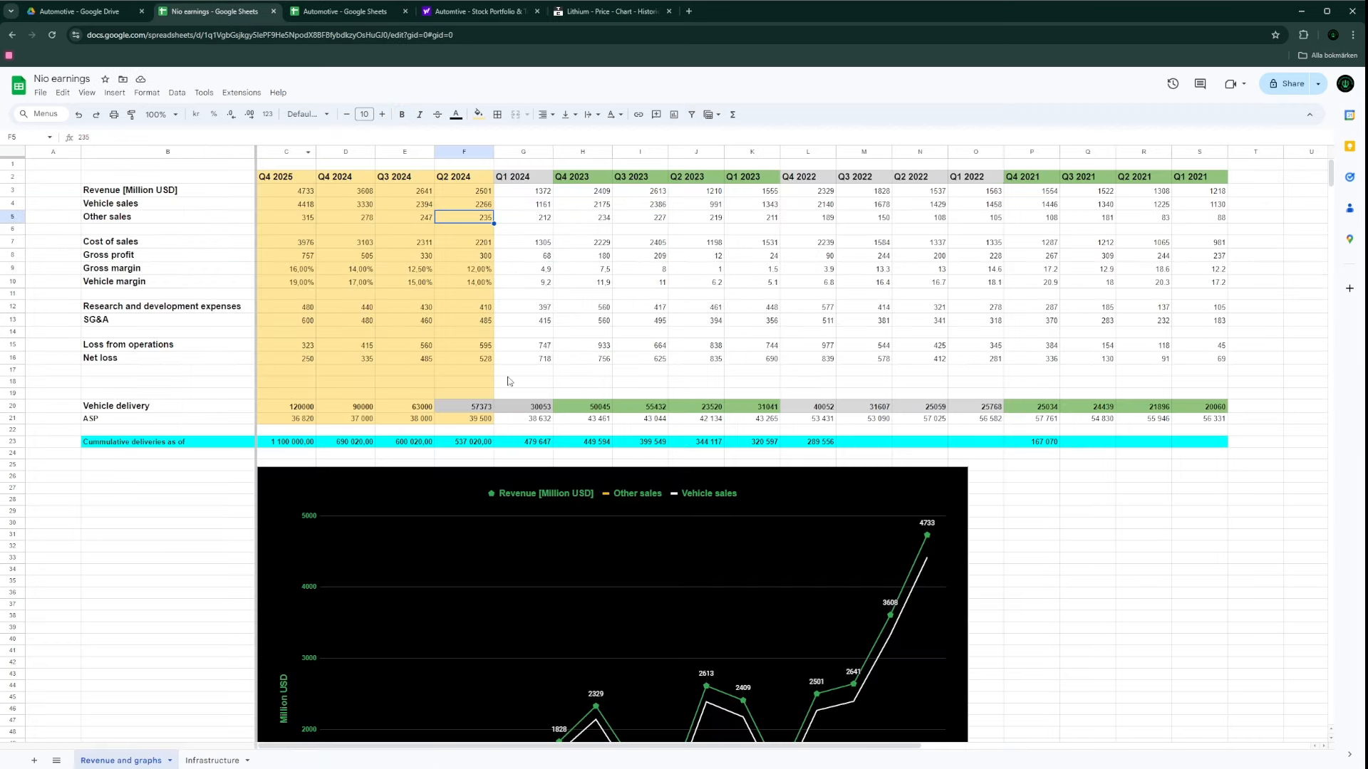
mouse_move(421, 386)
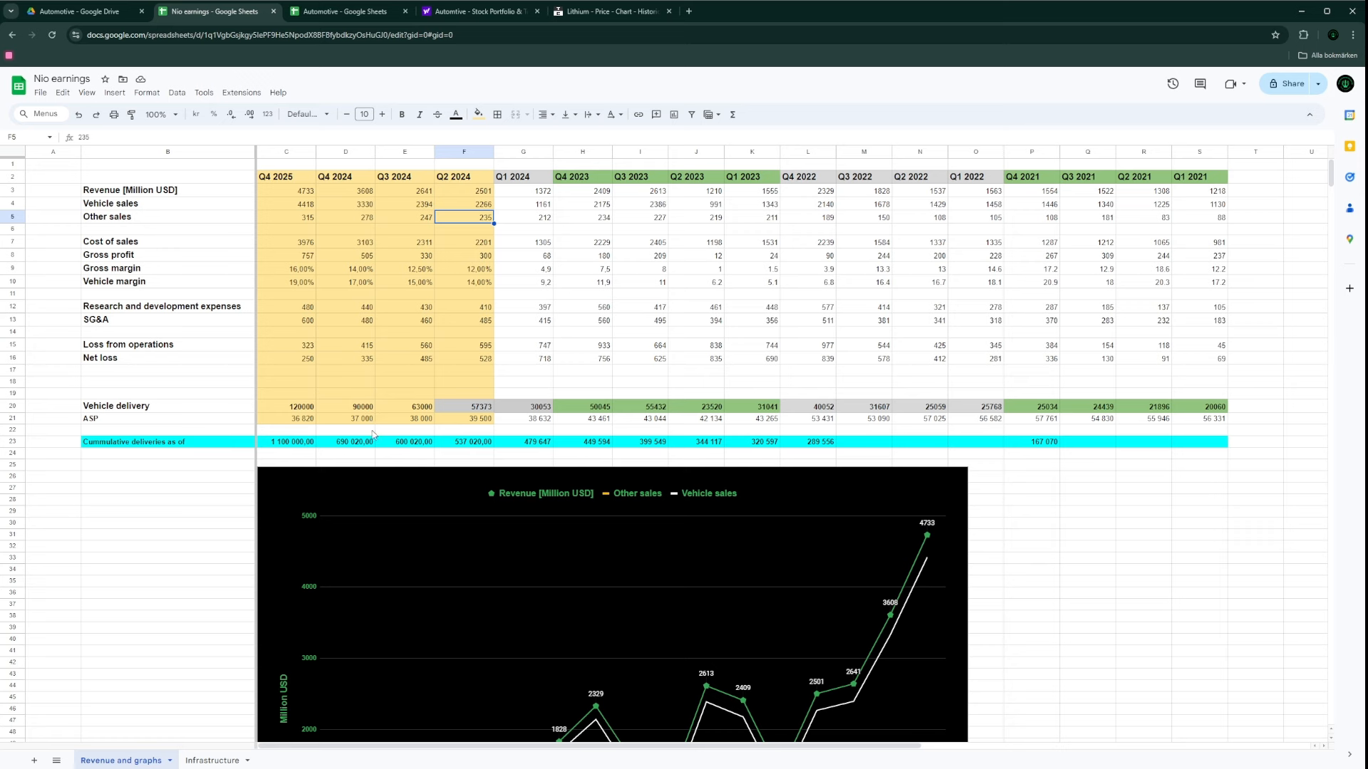
mouse_move(479, 430)
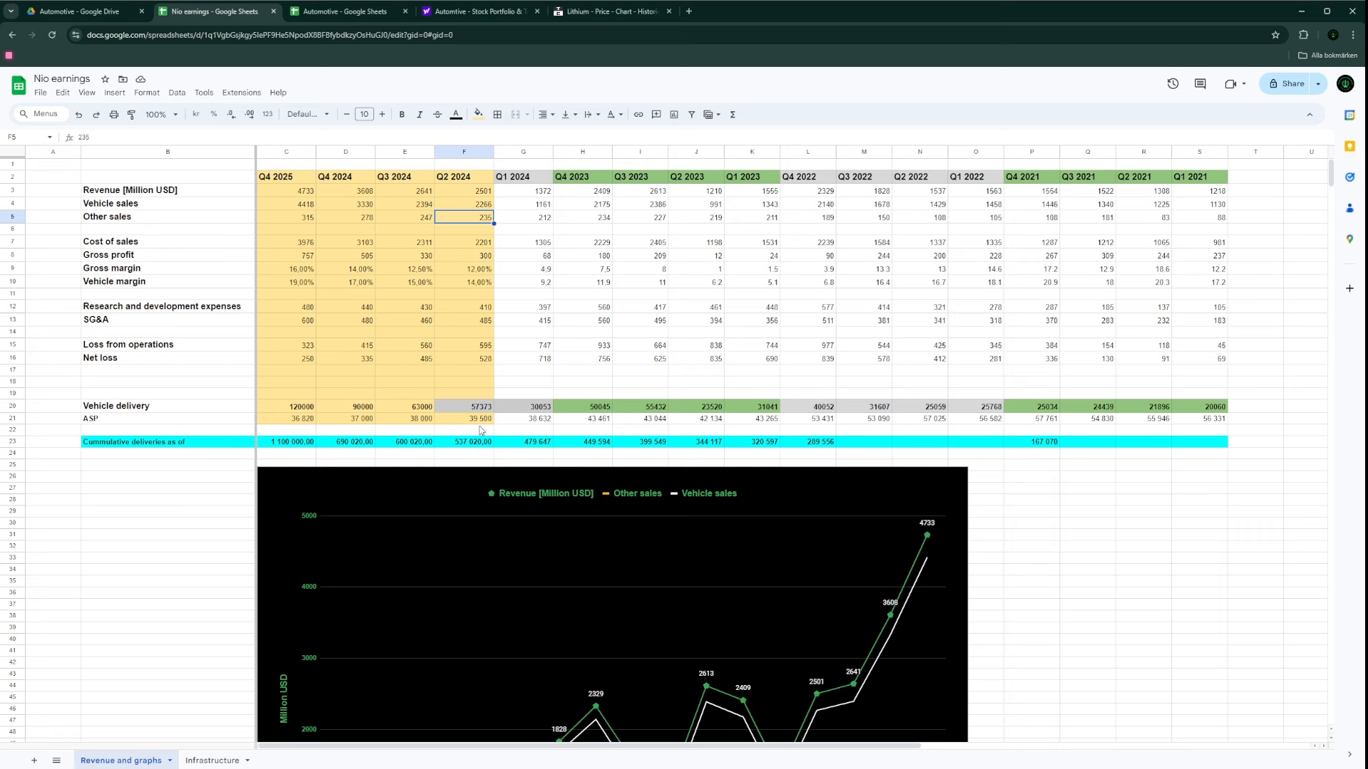
mouse_move(384, 284)
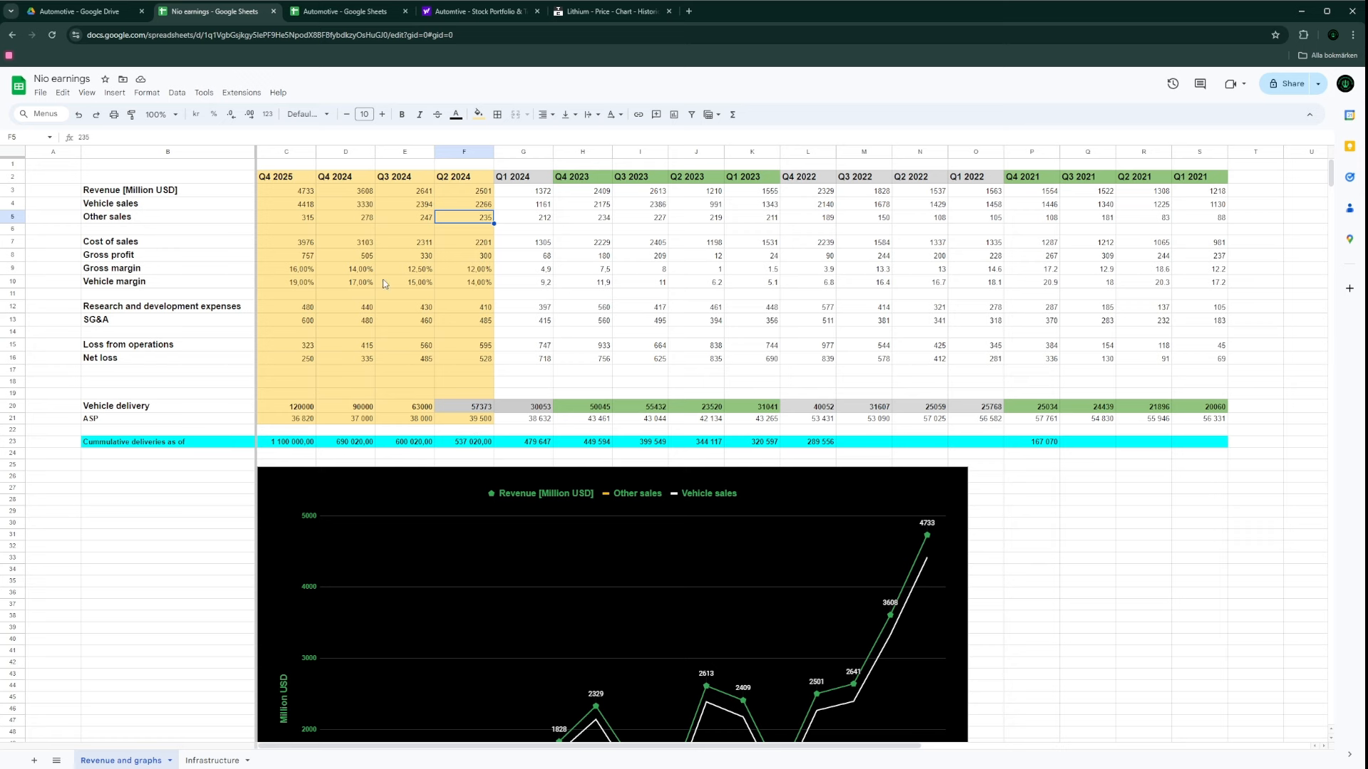
mouse_move(385, 188)
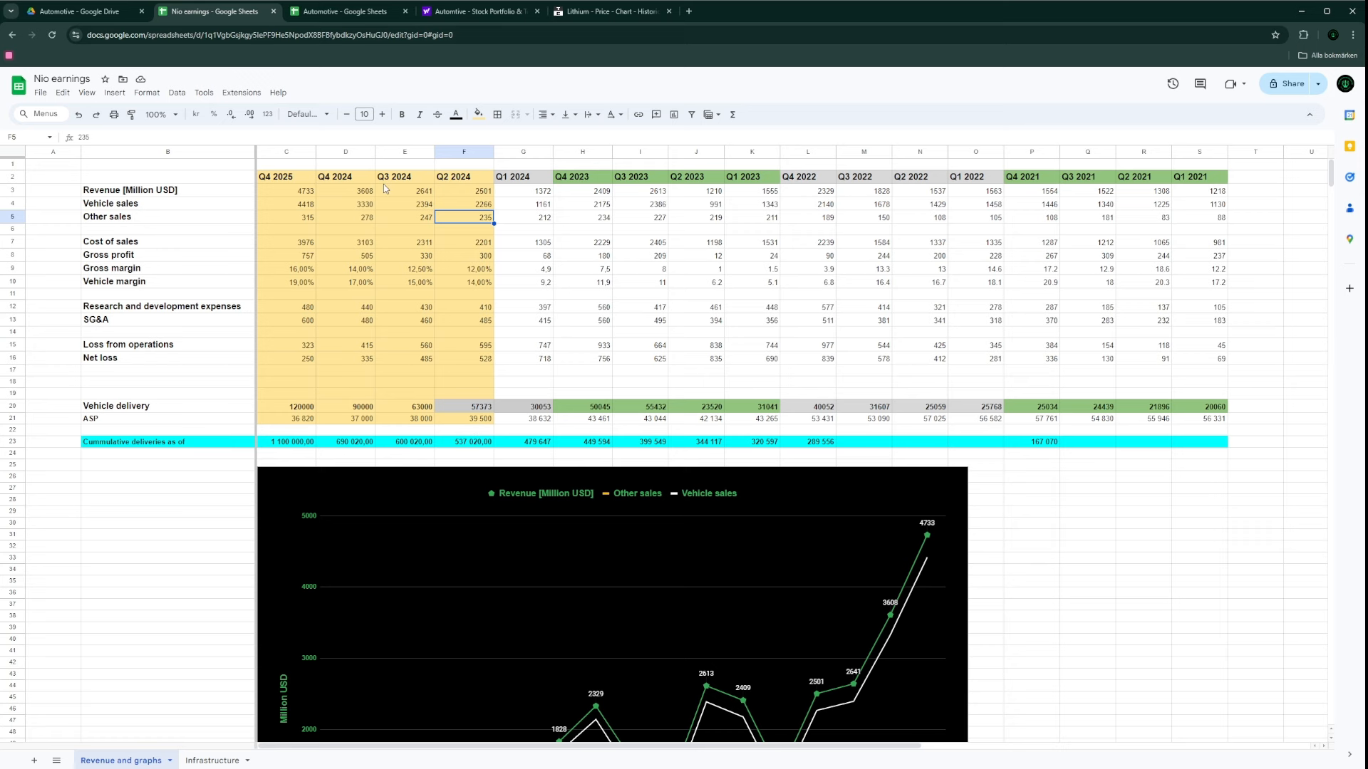
Step: Look at the Automotive workbook briefly, then go back to Nio earnings
left_click(347, 11)
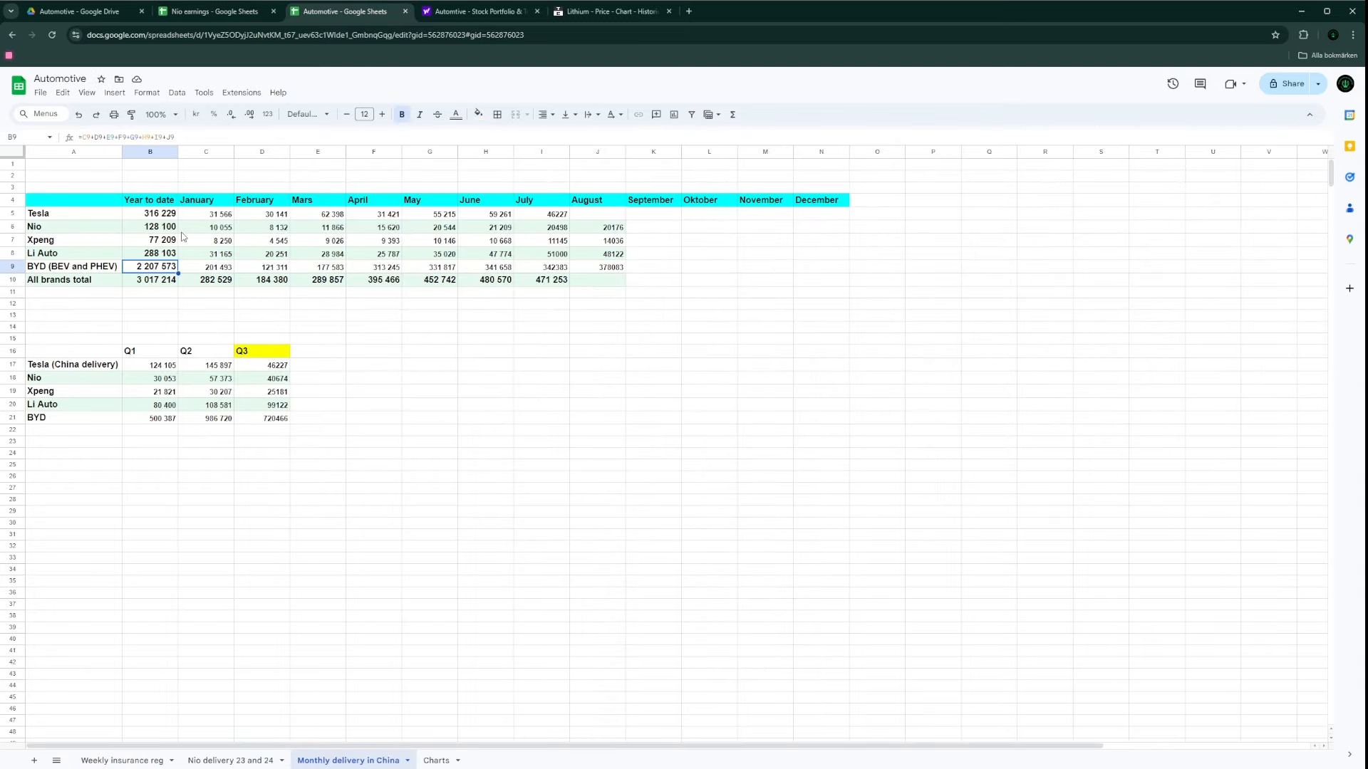
mouse_move(148, 295)
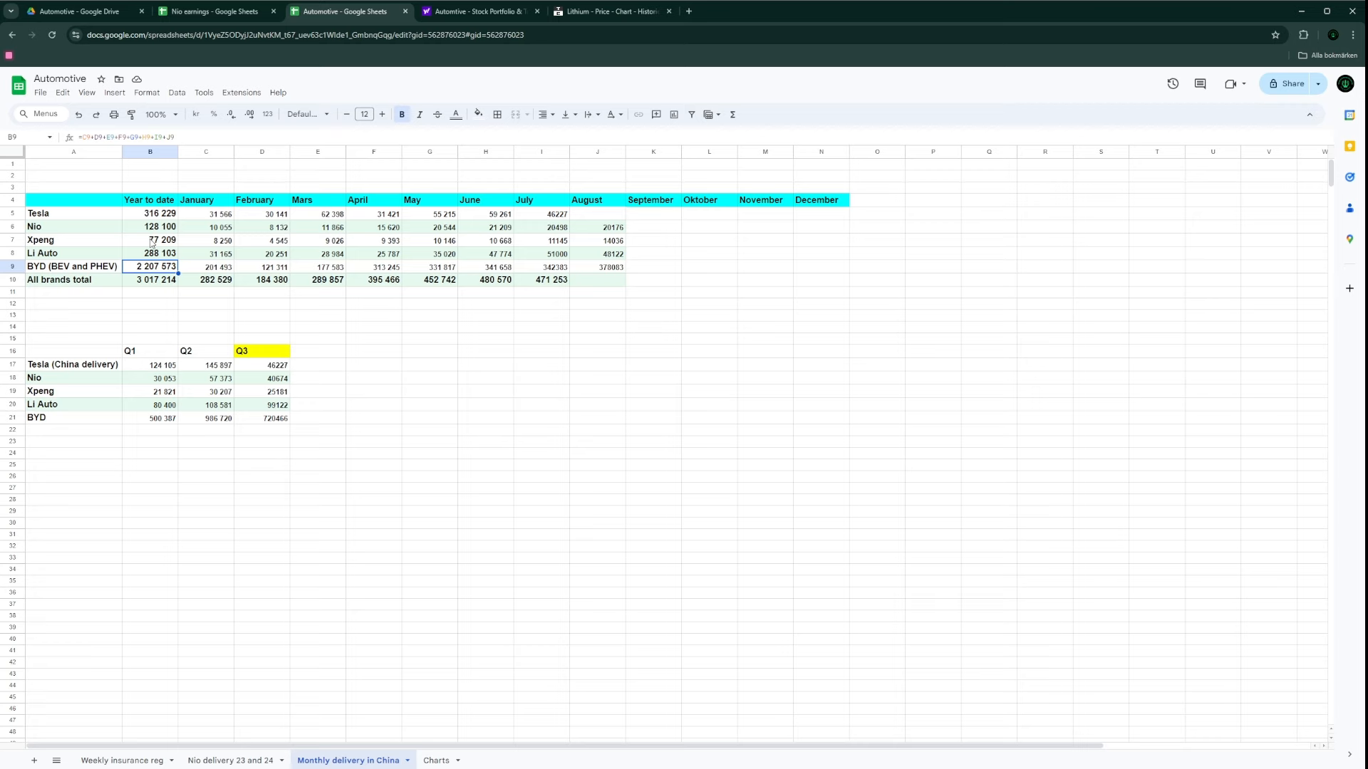
left_click(214, 11)
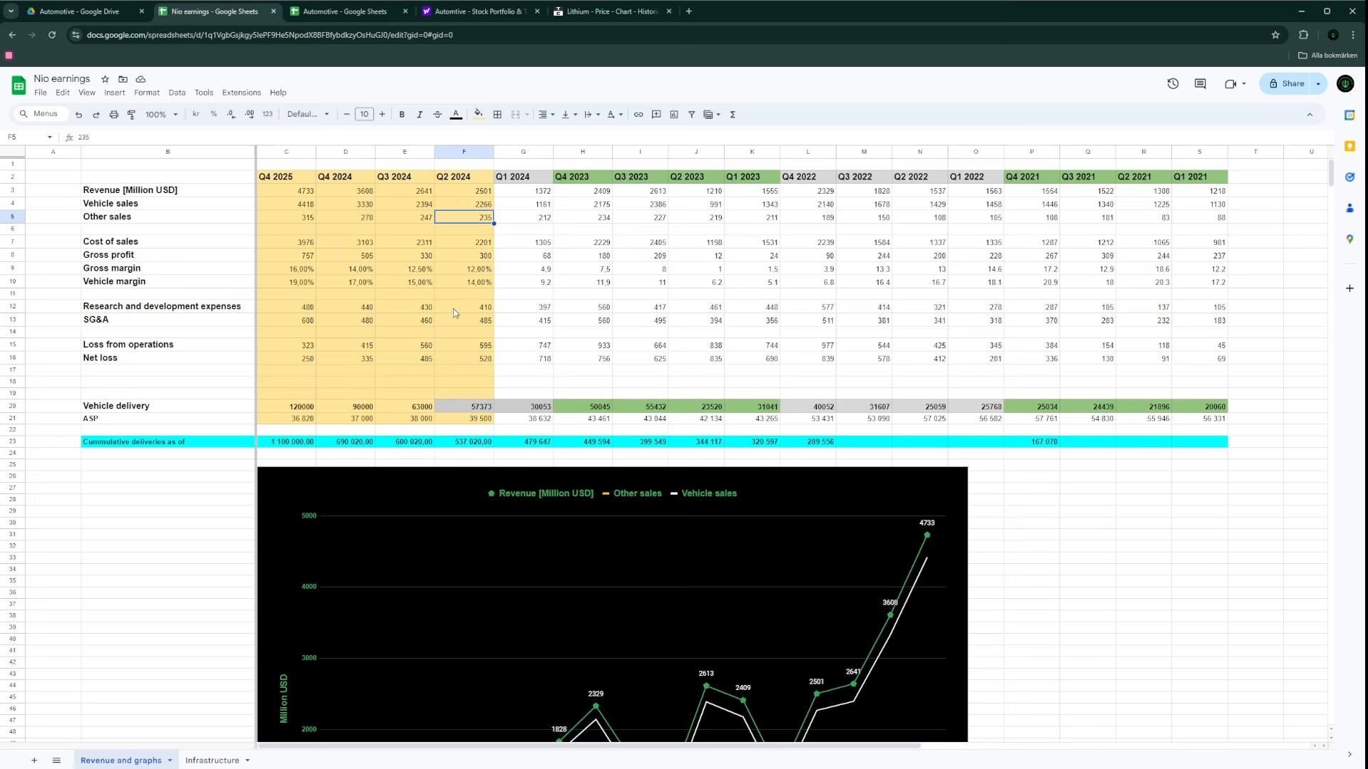
mouse_move(424, 173)
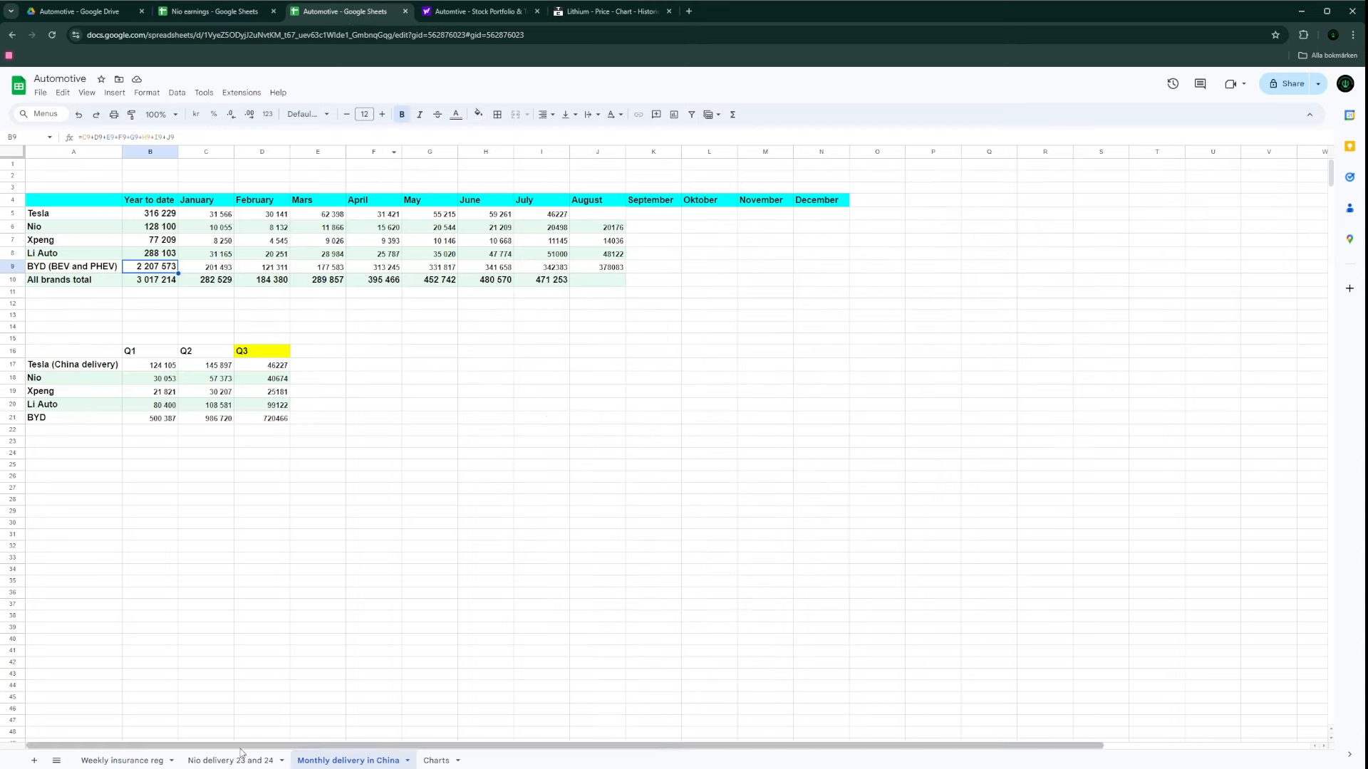
Step: Browse the Nio delivery and Weekly insurance reg sheets, plus lithium price and portfolio pages
left_click(230, 761)
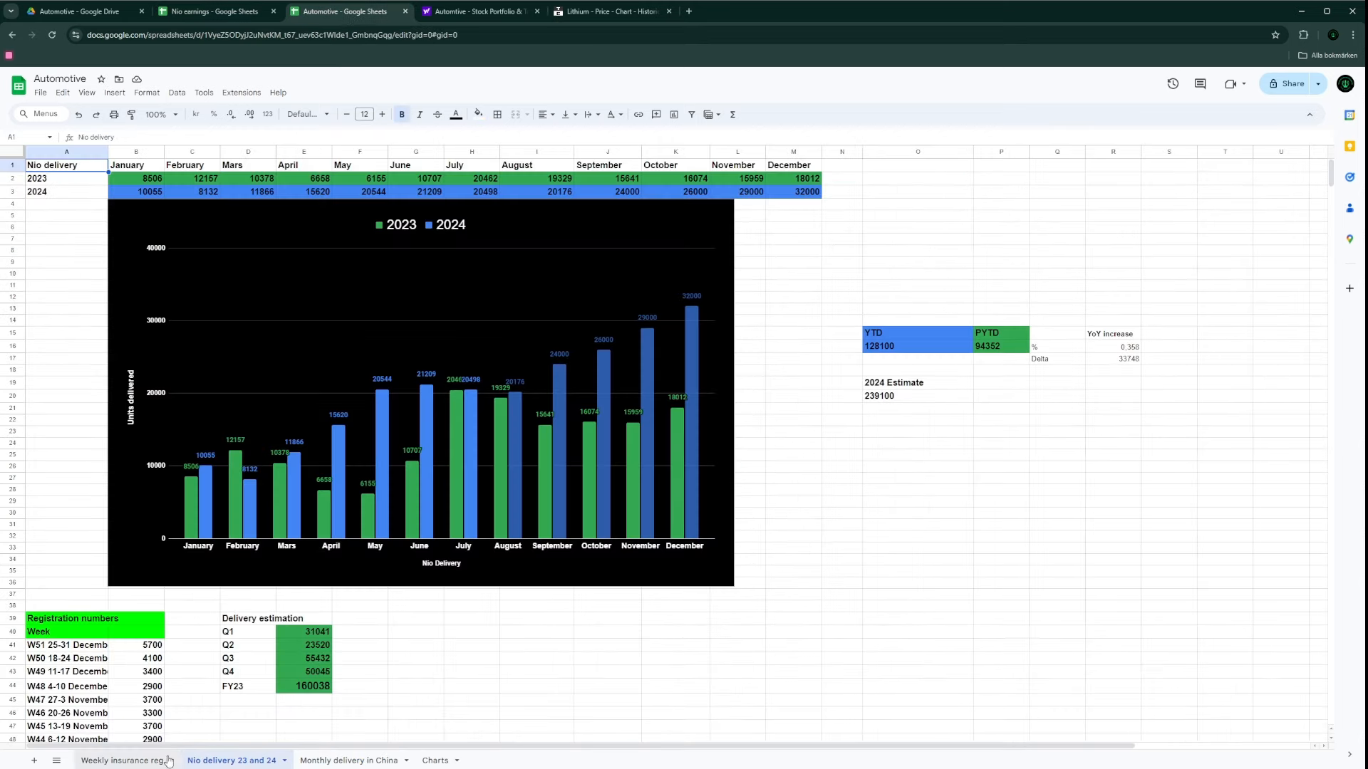
left_click(123, 760)
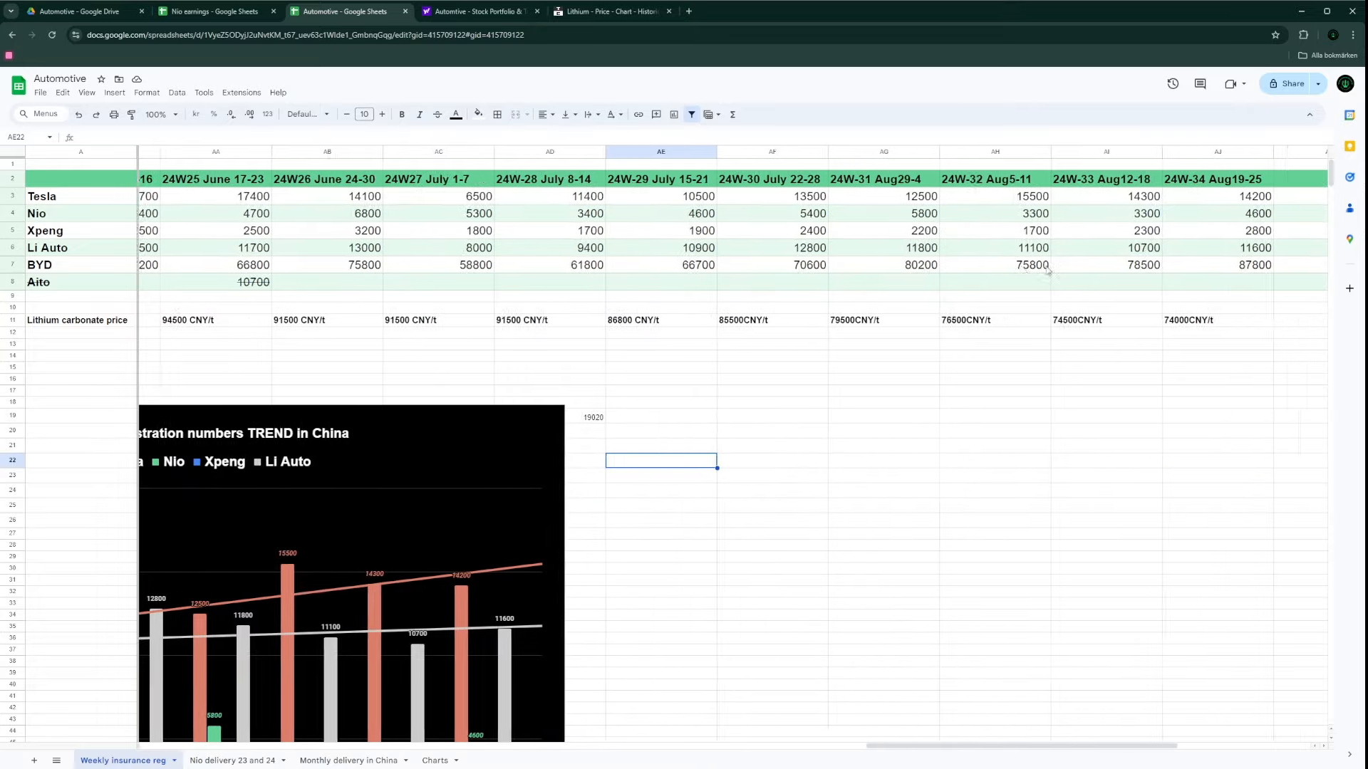
scroll("right", 3)
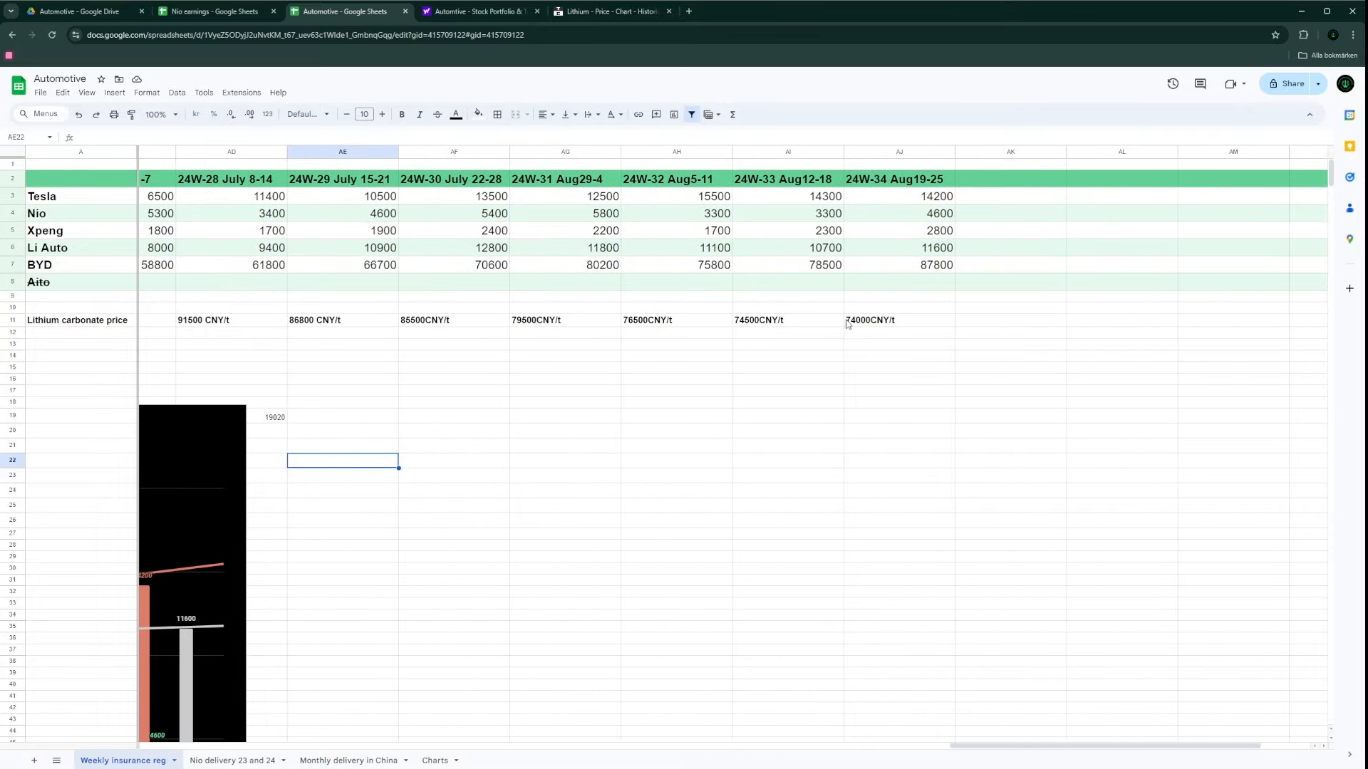
left_click(611, 11)
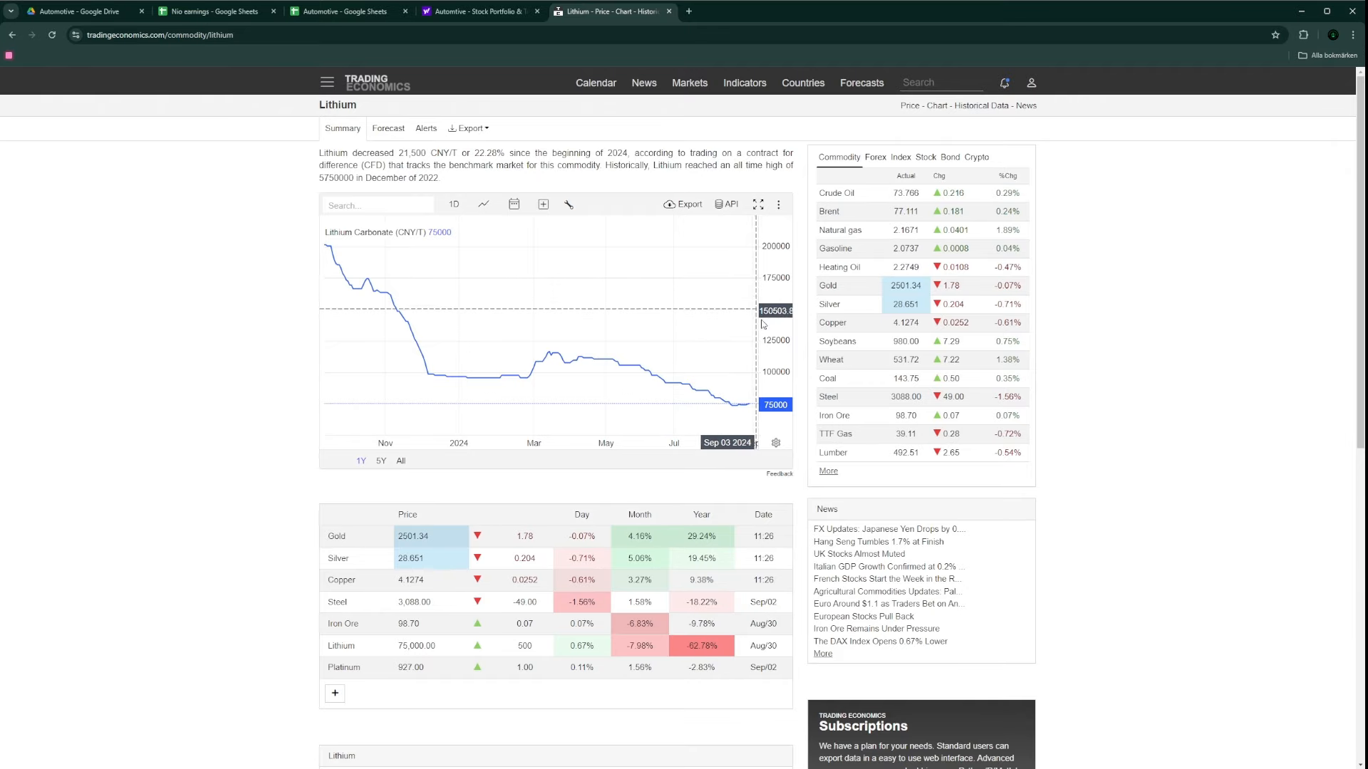
left_click(478, 11)
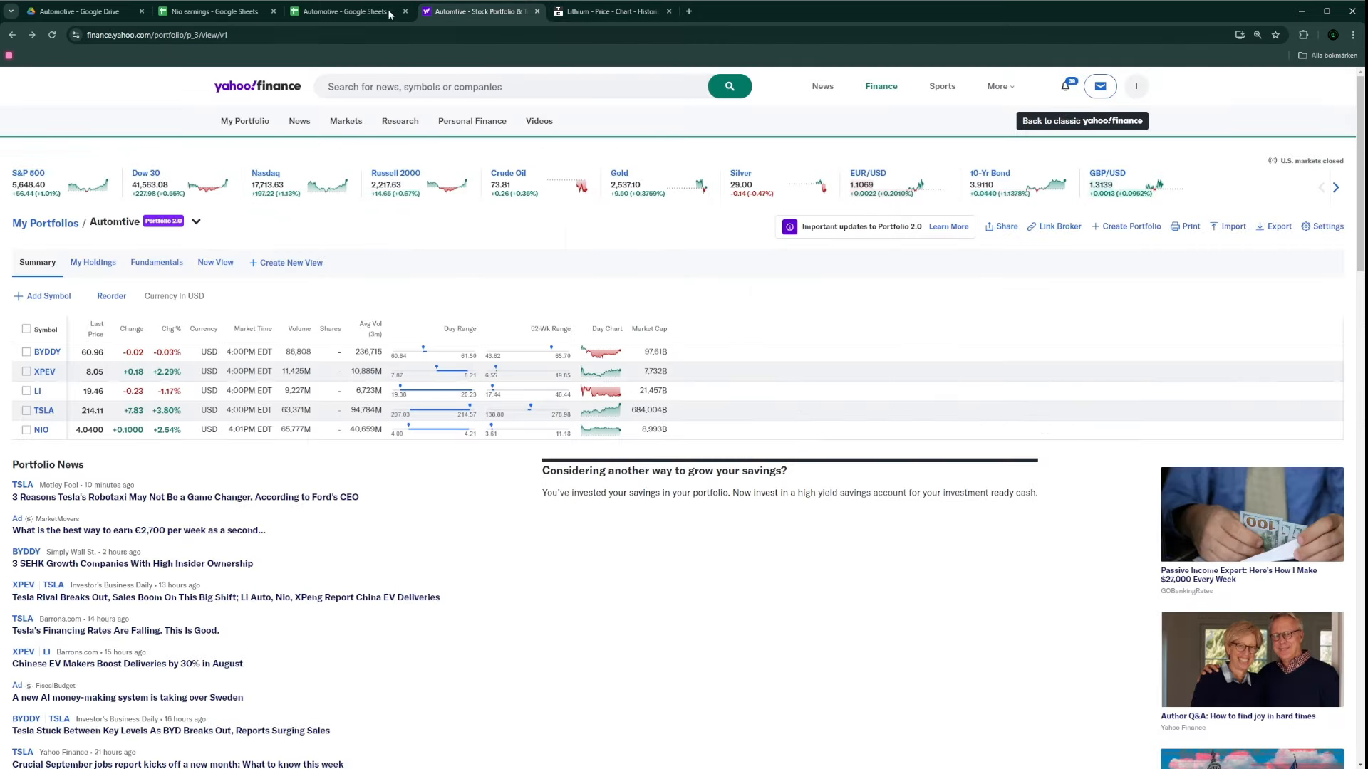
left_click(341, 10)
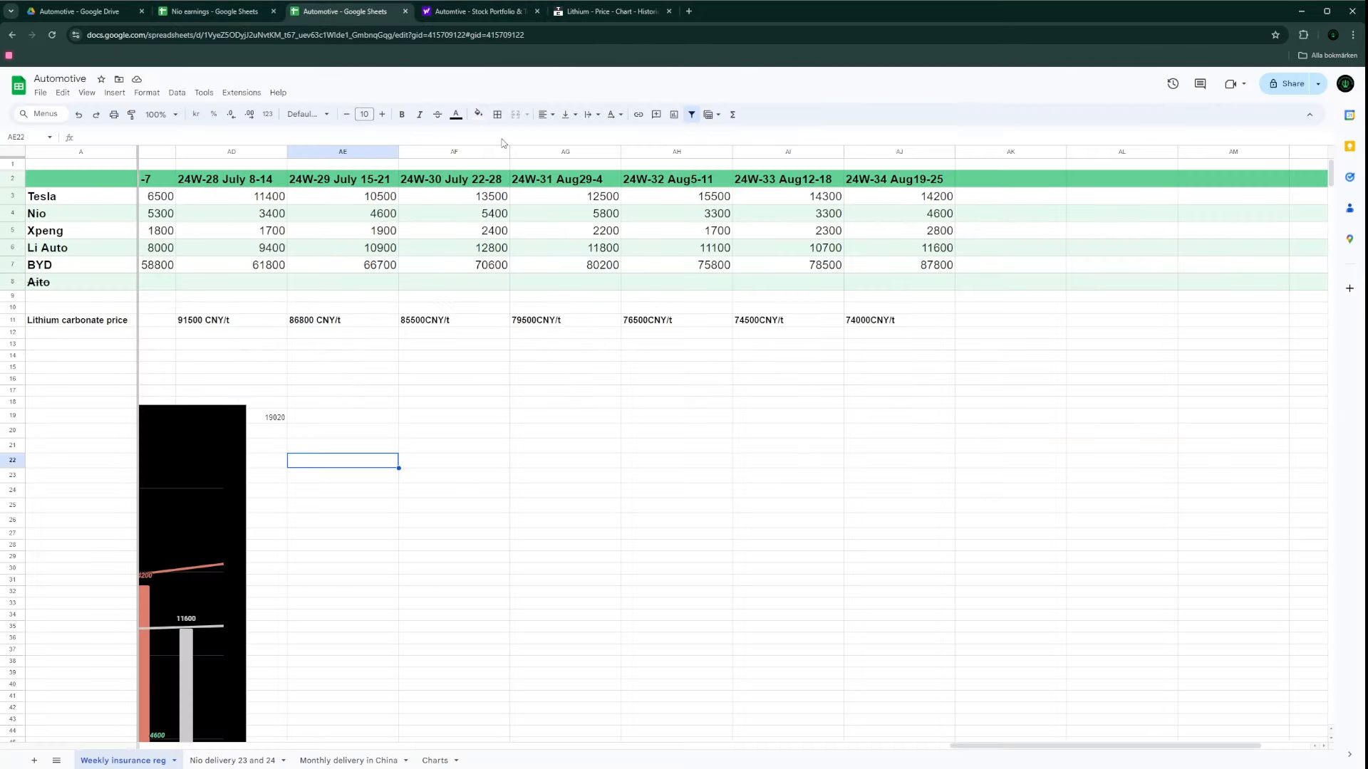
mouse_move(346, 396)
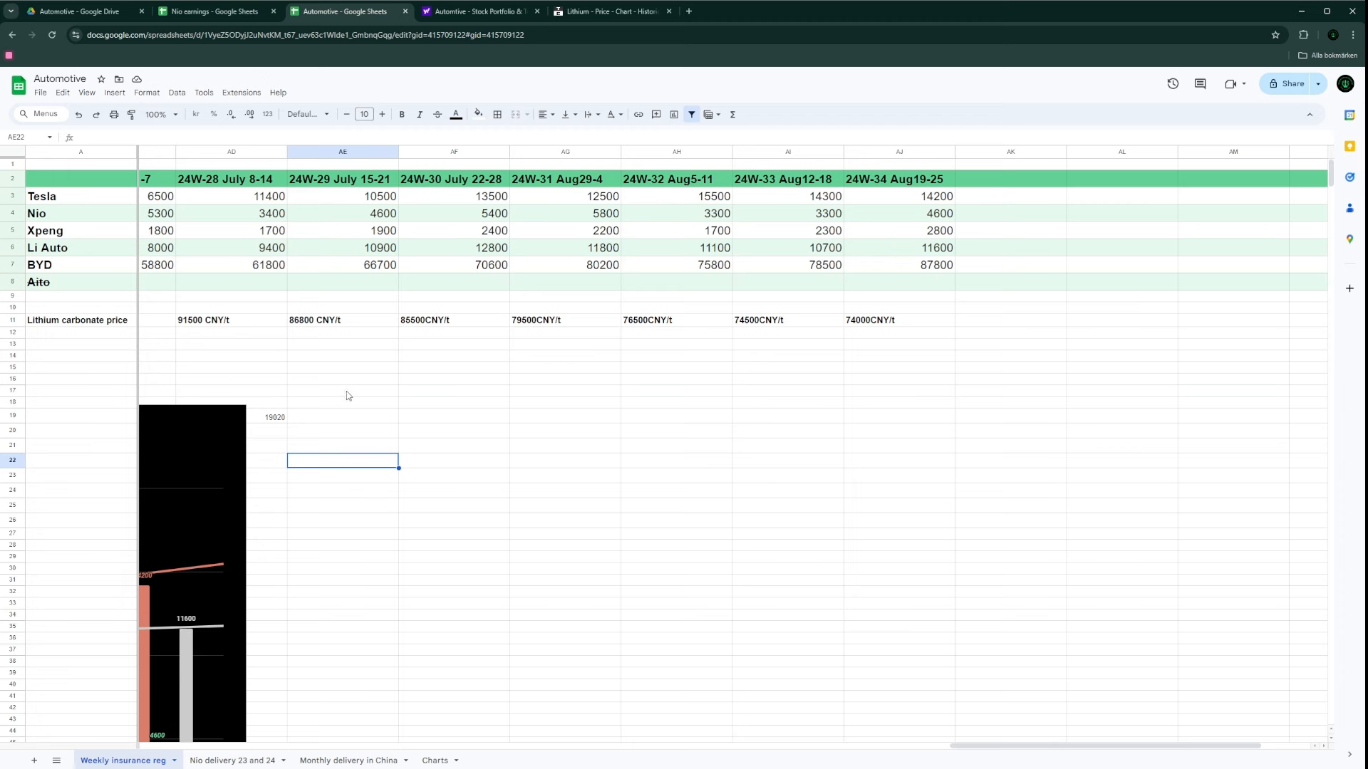
Step: Inspect the AD19 August delivery estimate formula and revisit the monthly delivery sheet
double_click(210, 413)
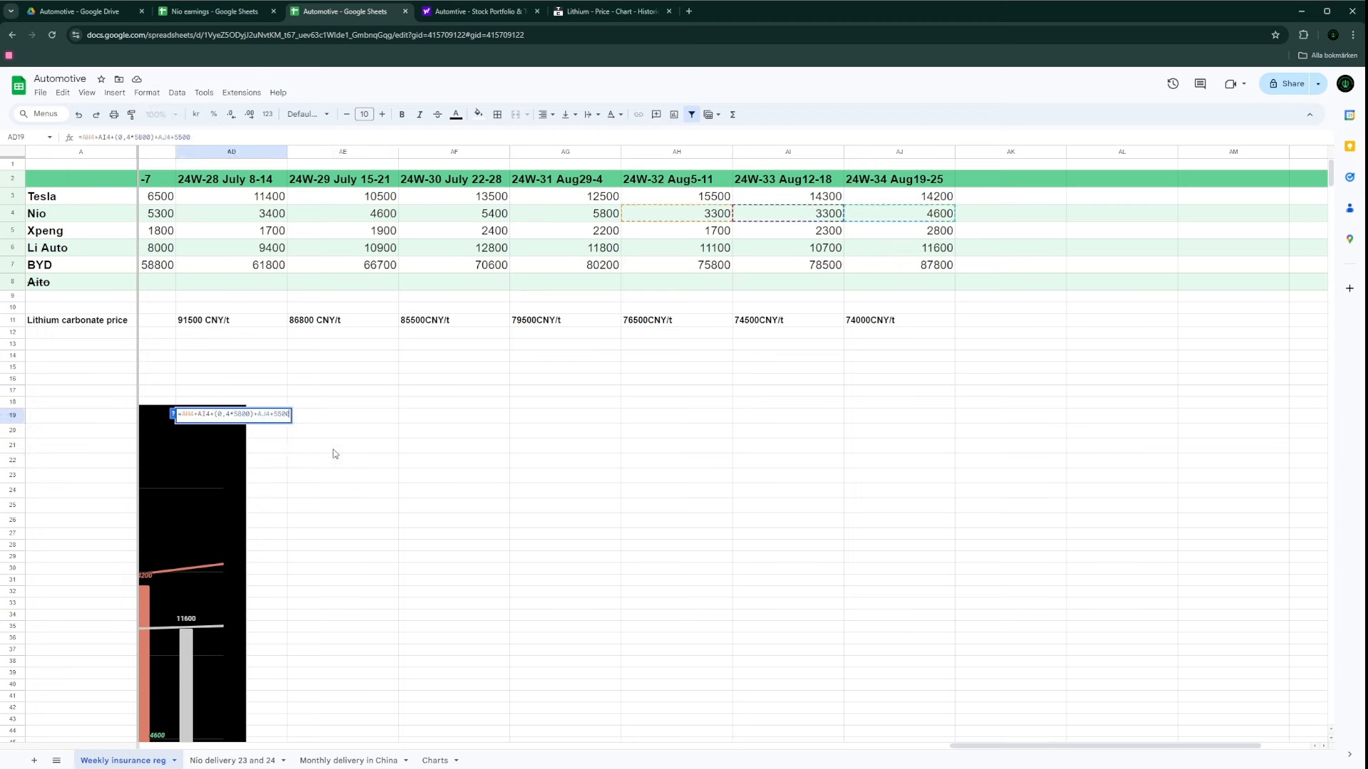
mouse_move(354, 454)
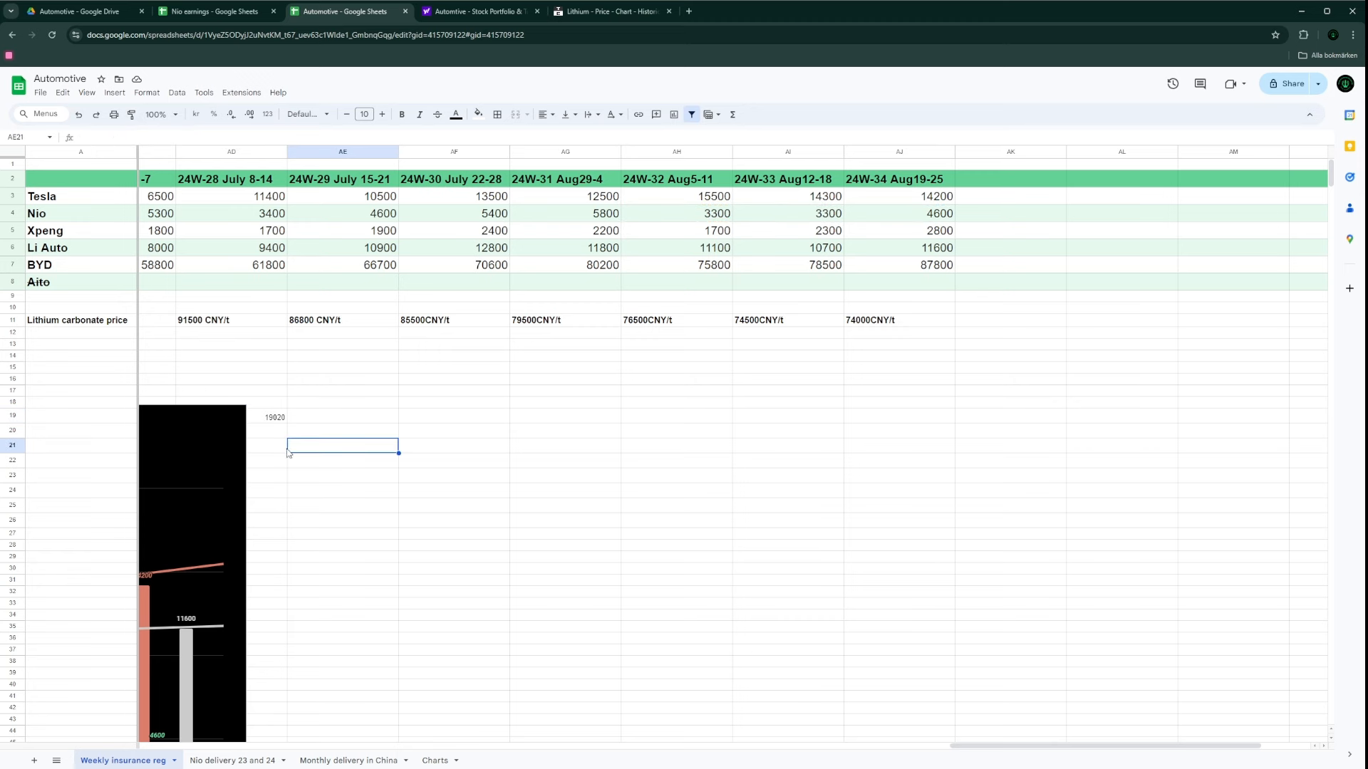
mouse_move(269, 427)
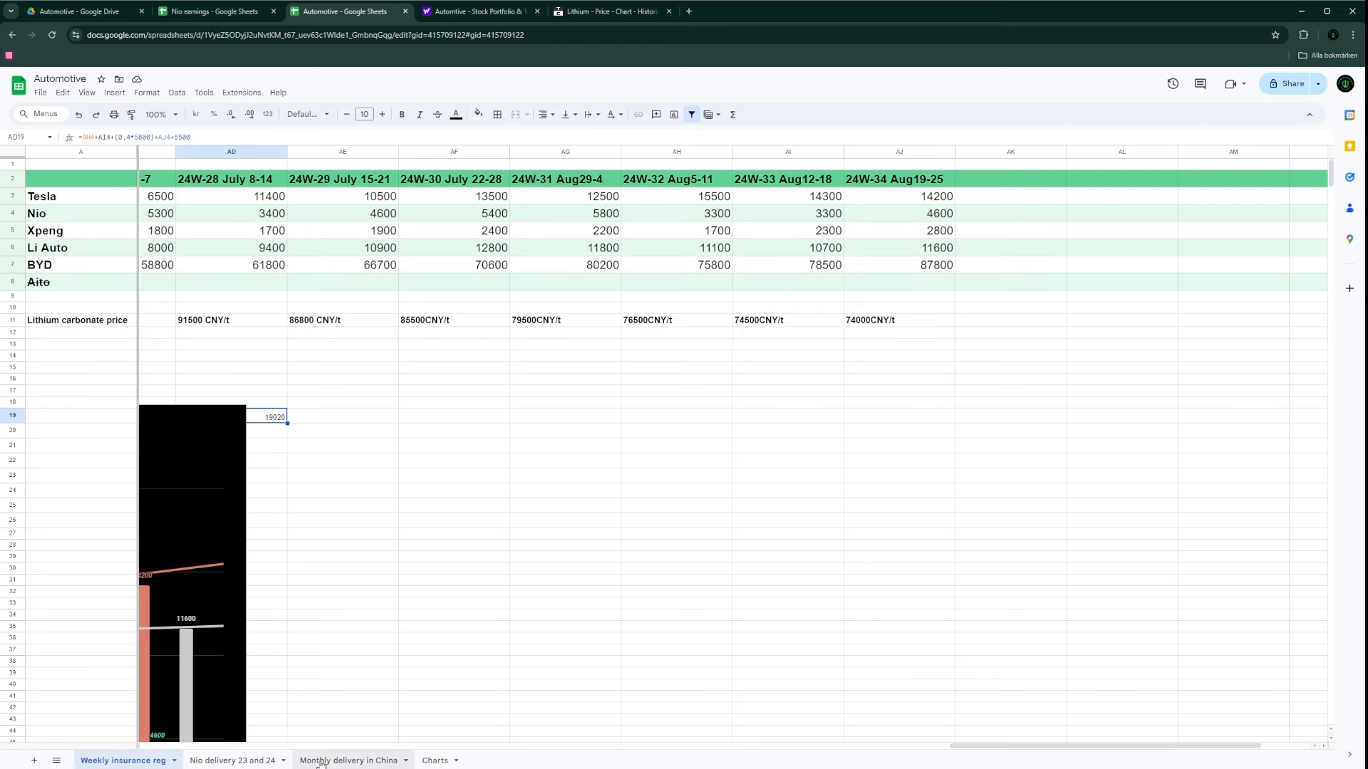
left_click(349, 761)
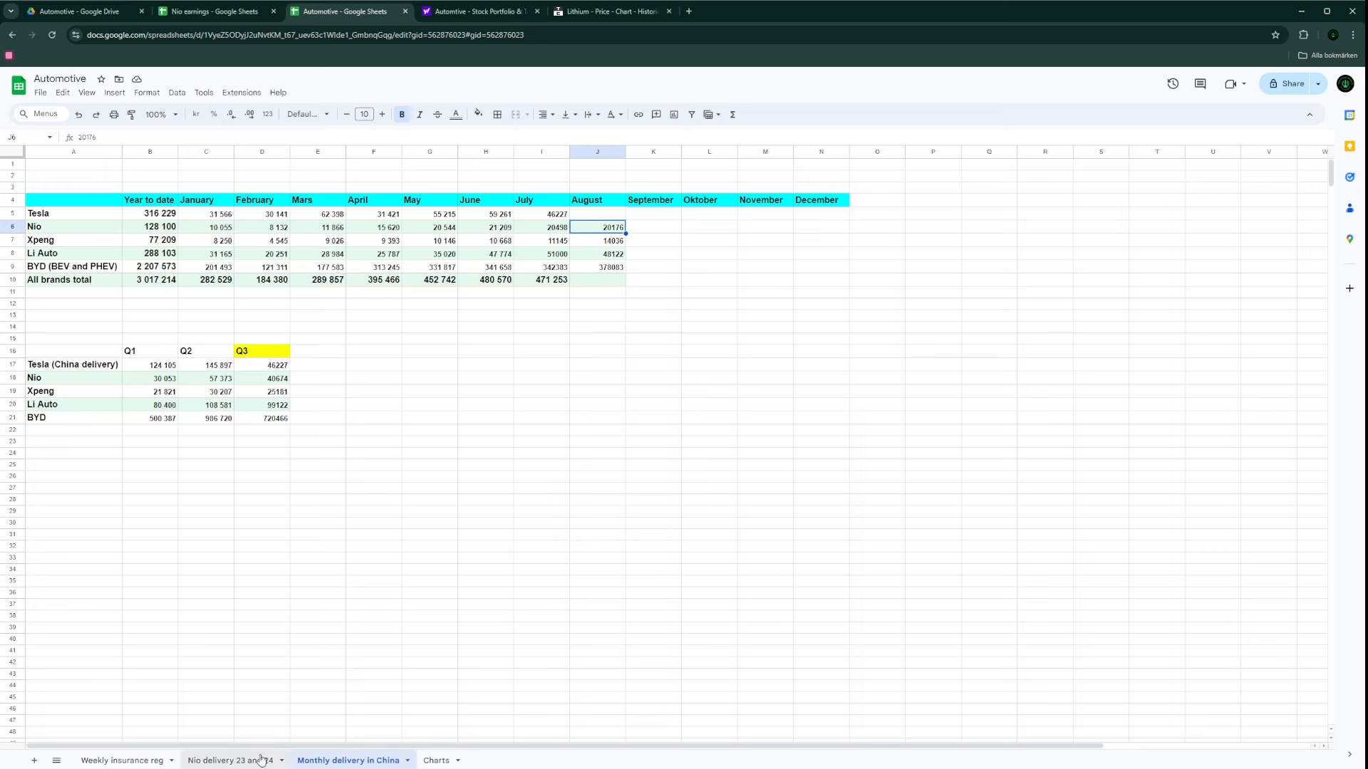
left_click(125, 760)
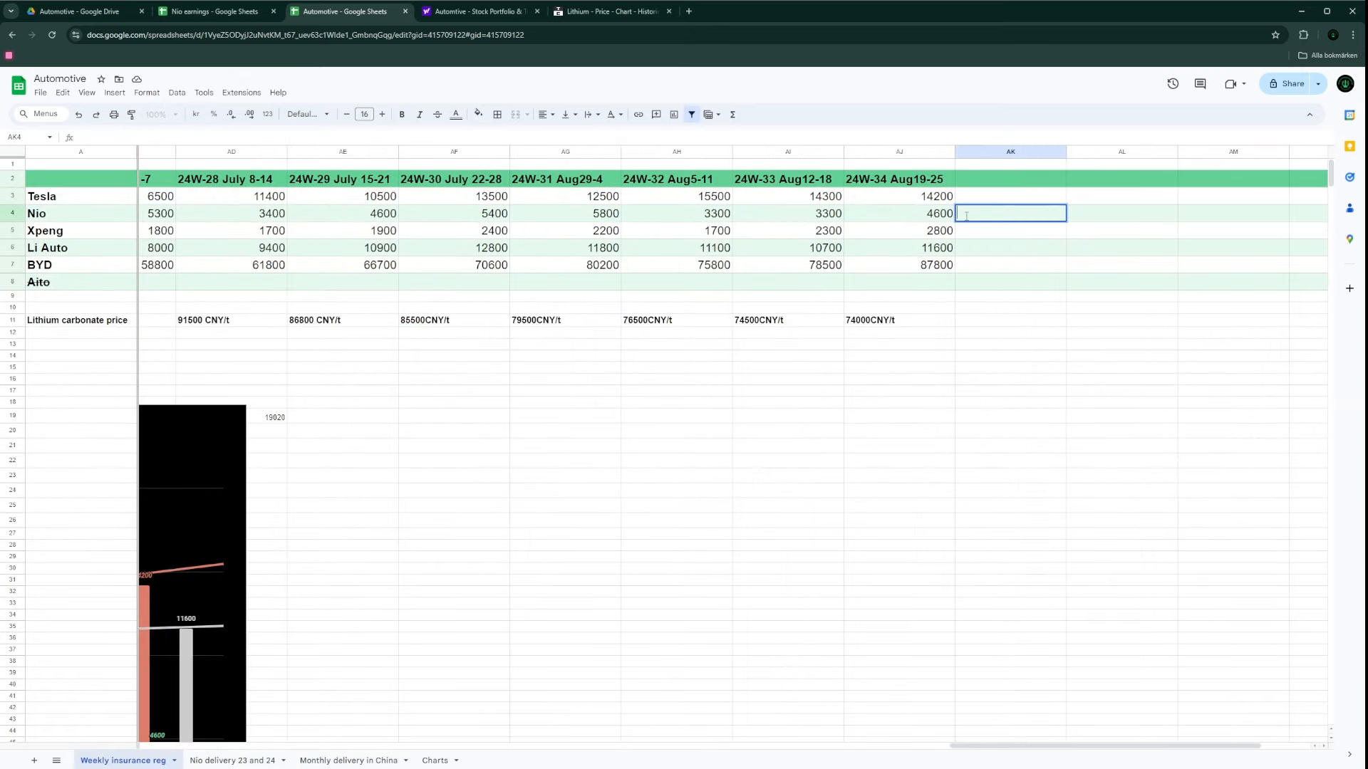
type("6400")
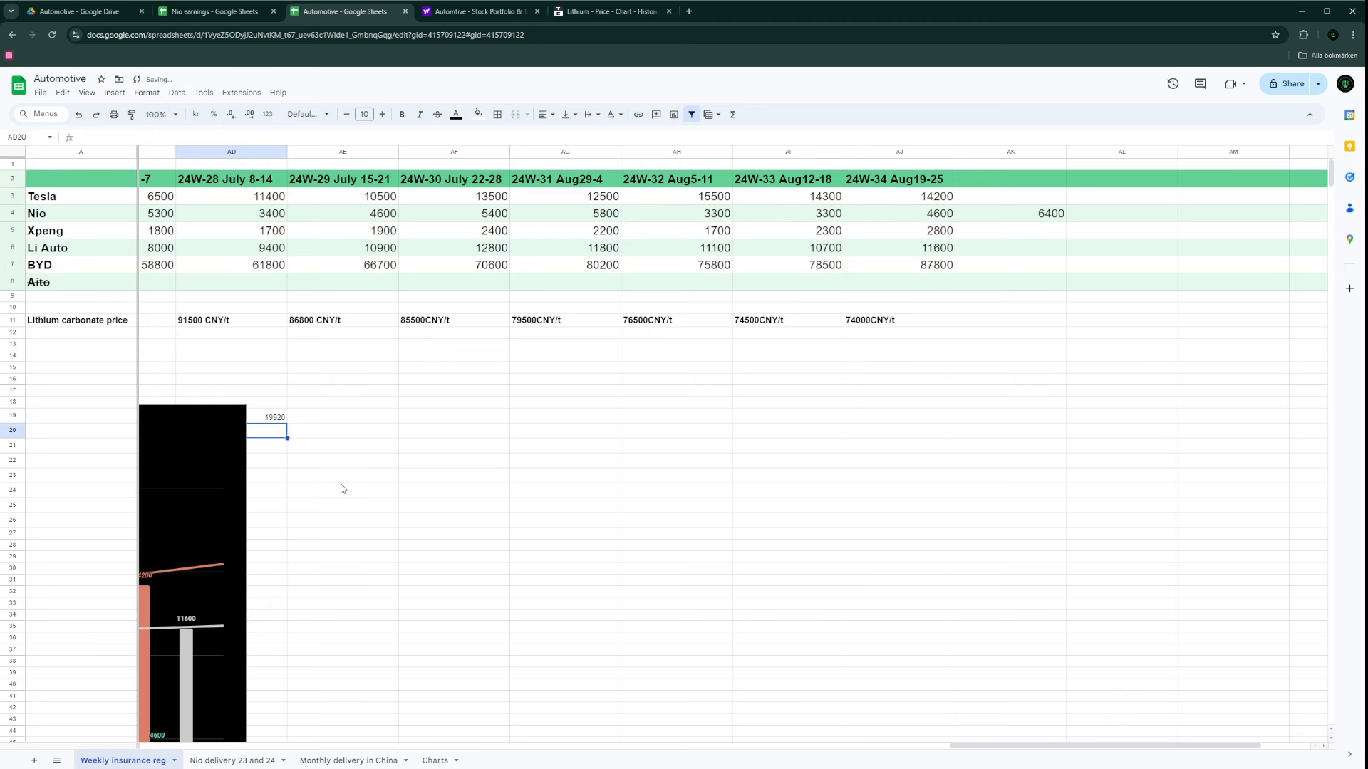
mouse_move(244, 431)
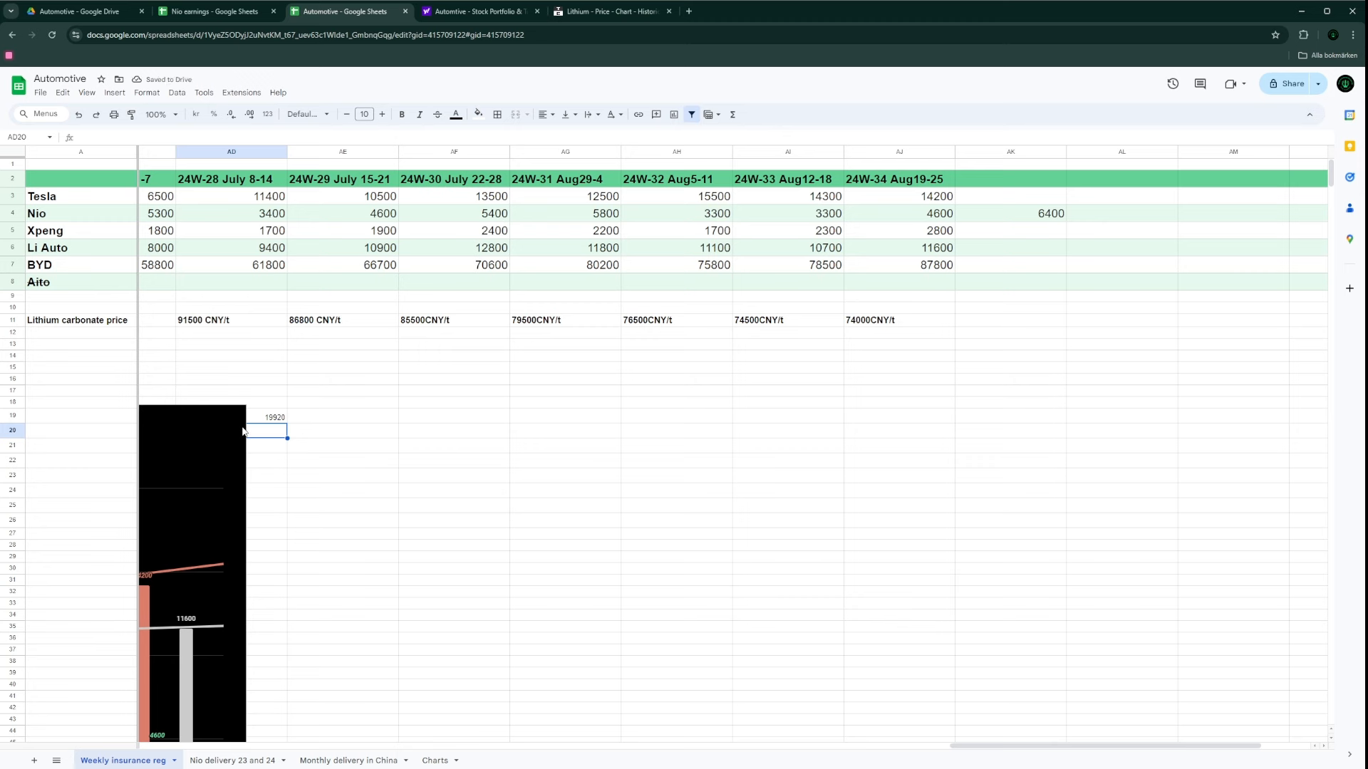
Step: Enter 6580 as Nio's newest weekly registration and add it to the AD19 estimate
left_click(1010, 213)
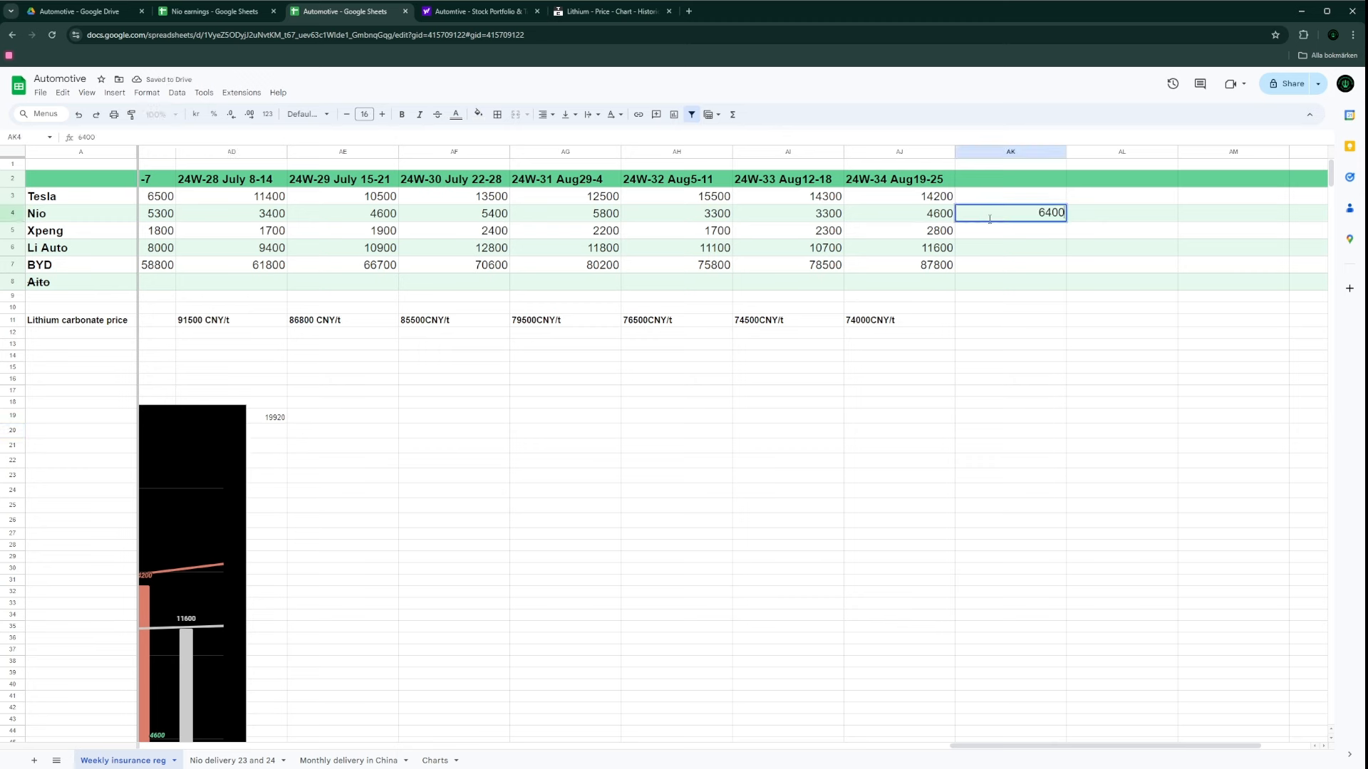
type("6")
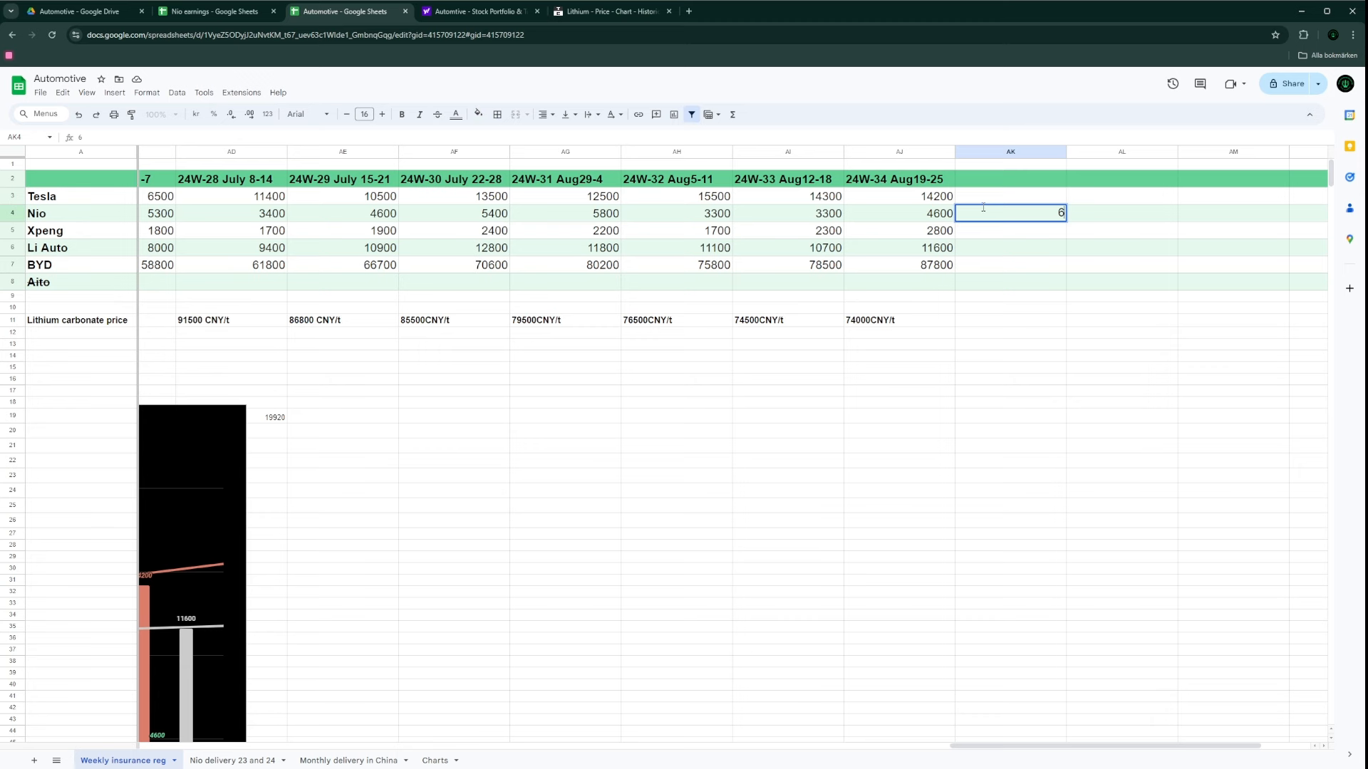
type("580")
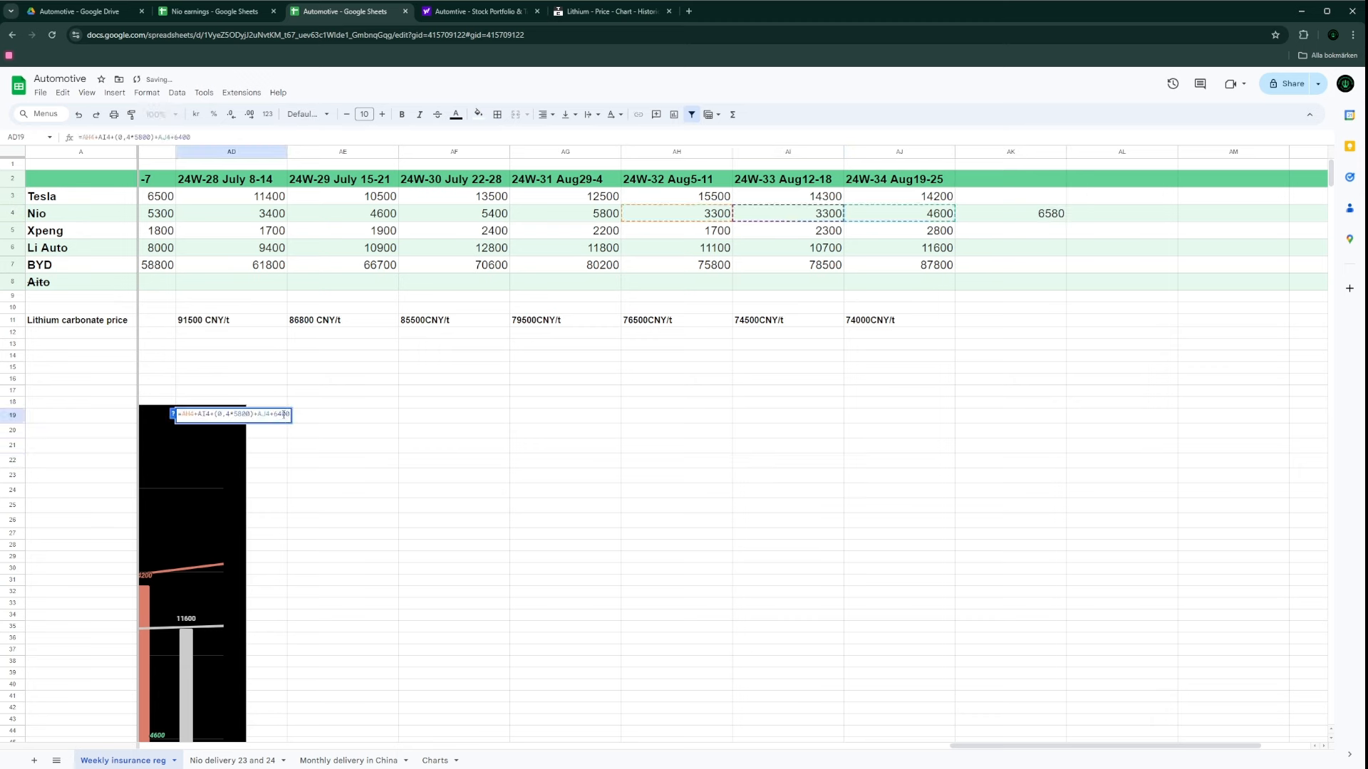
type("6580")
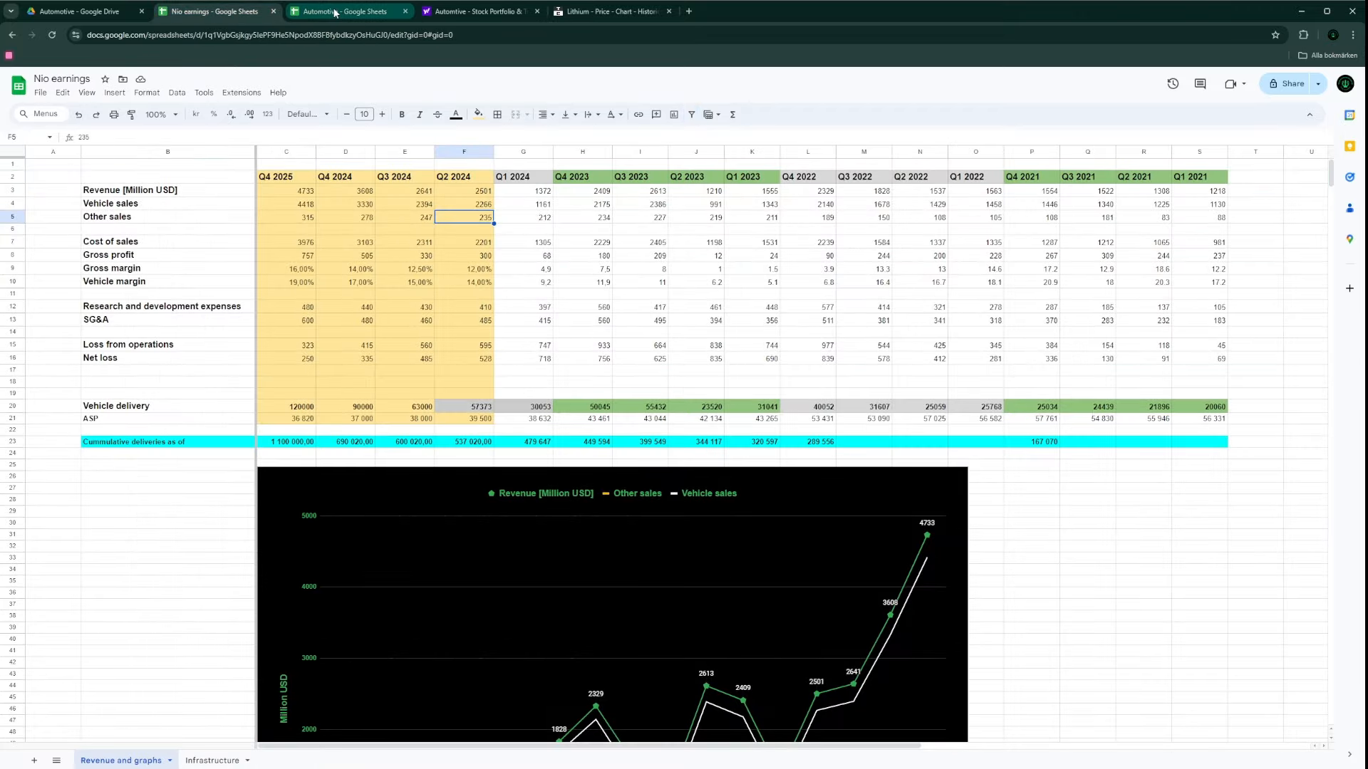
left_click(346, 11)
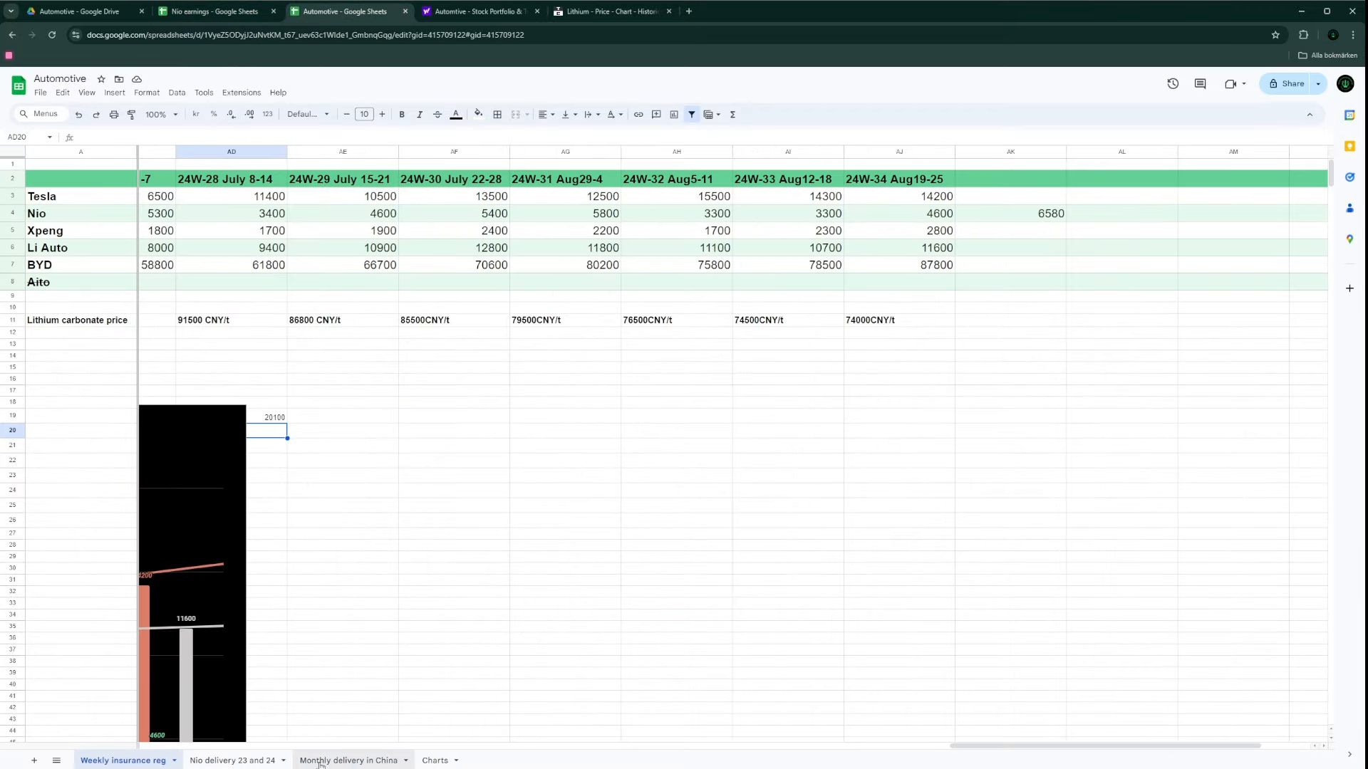
left_click(349, 761)
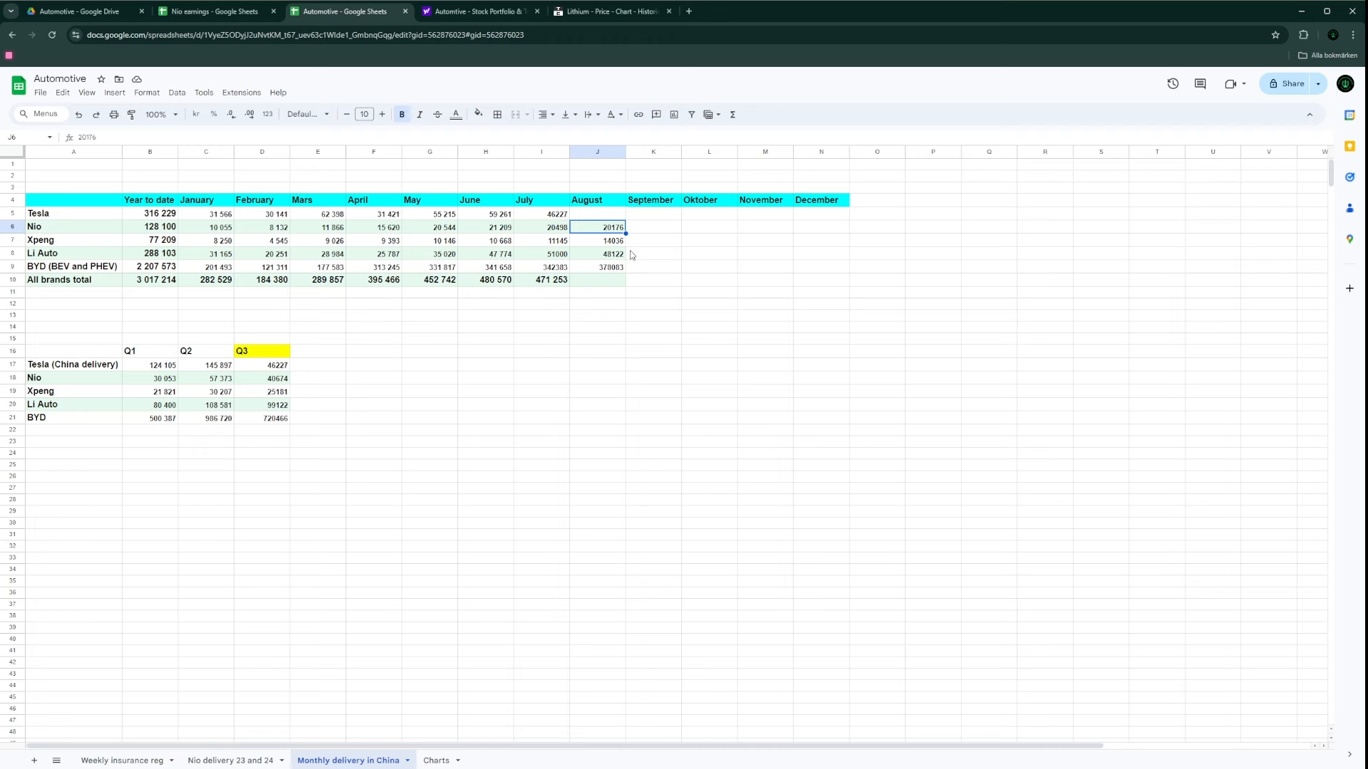
mouse_move(380, 511)
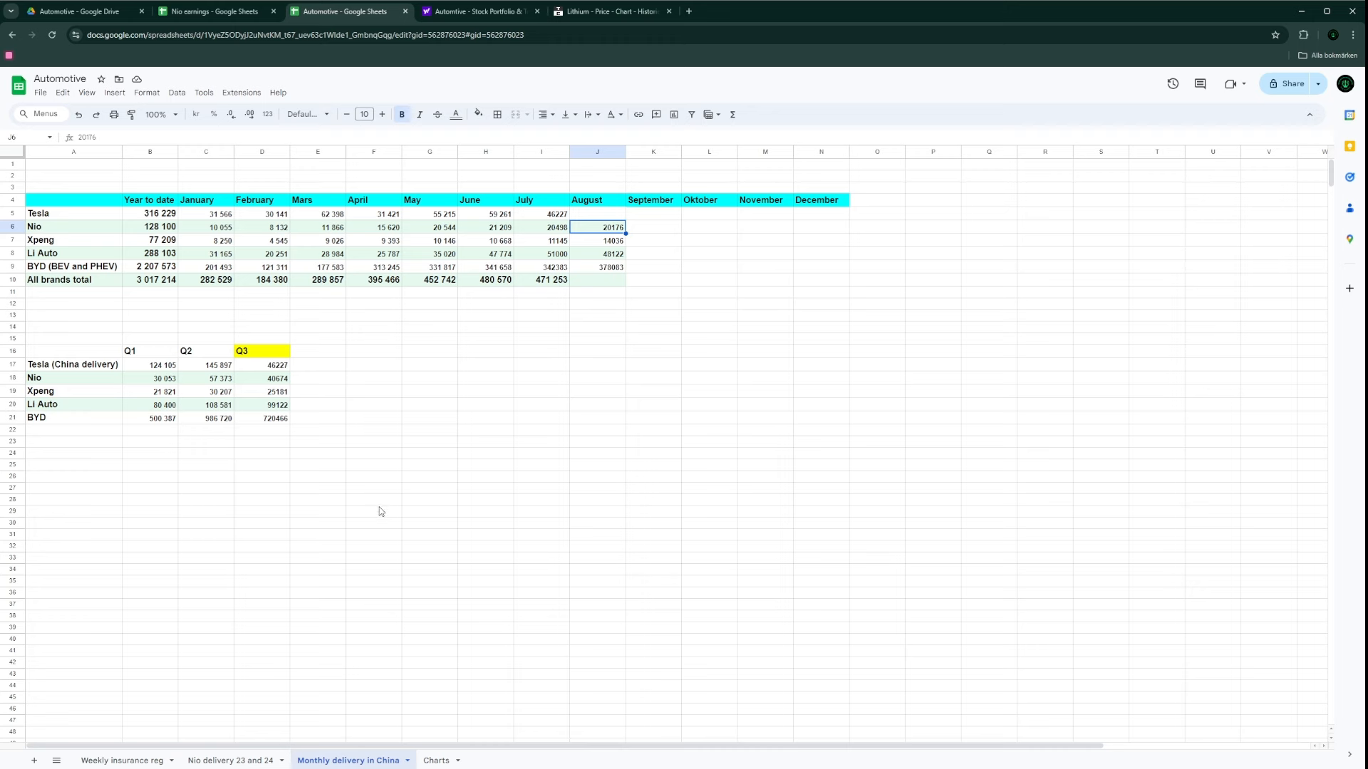
left_click(230, 761)
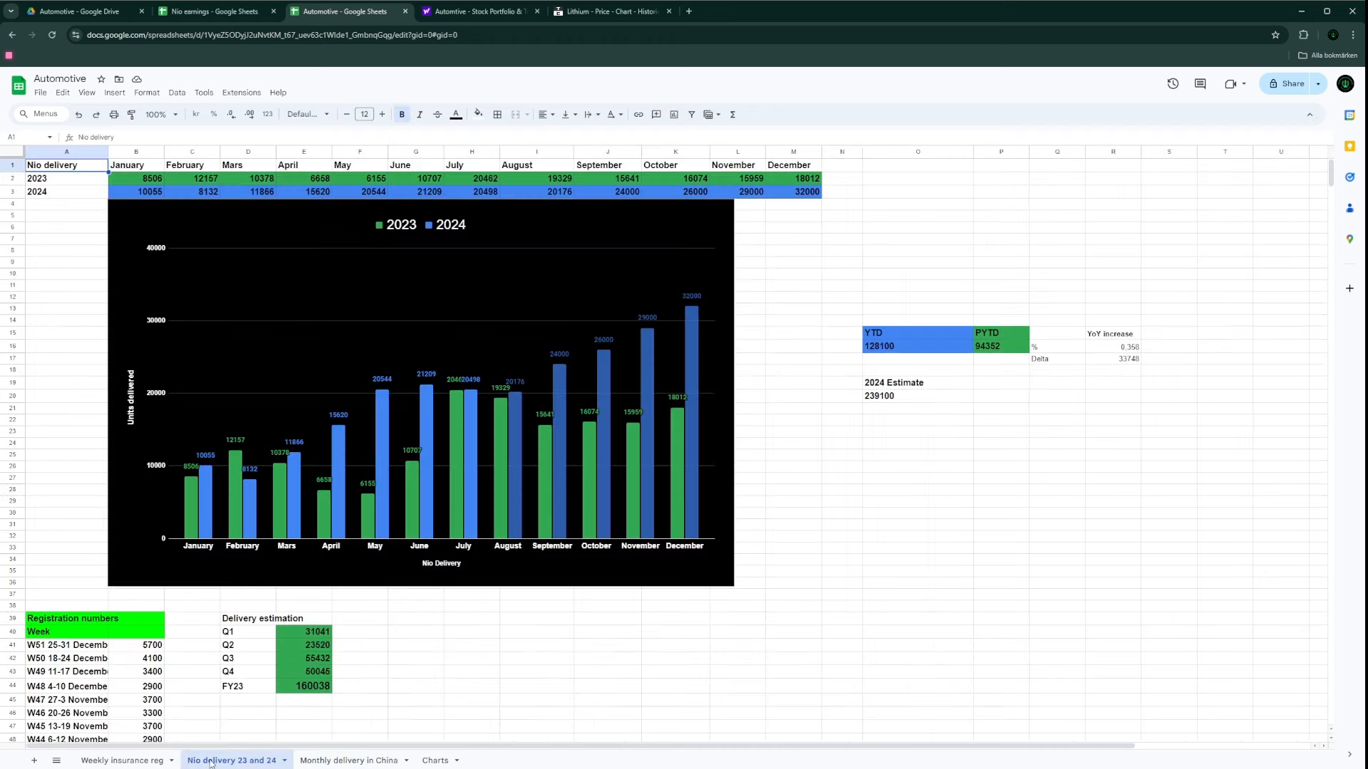
left_click(123, 760)
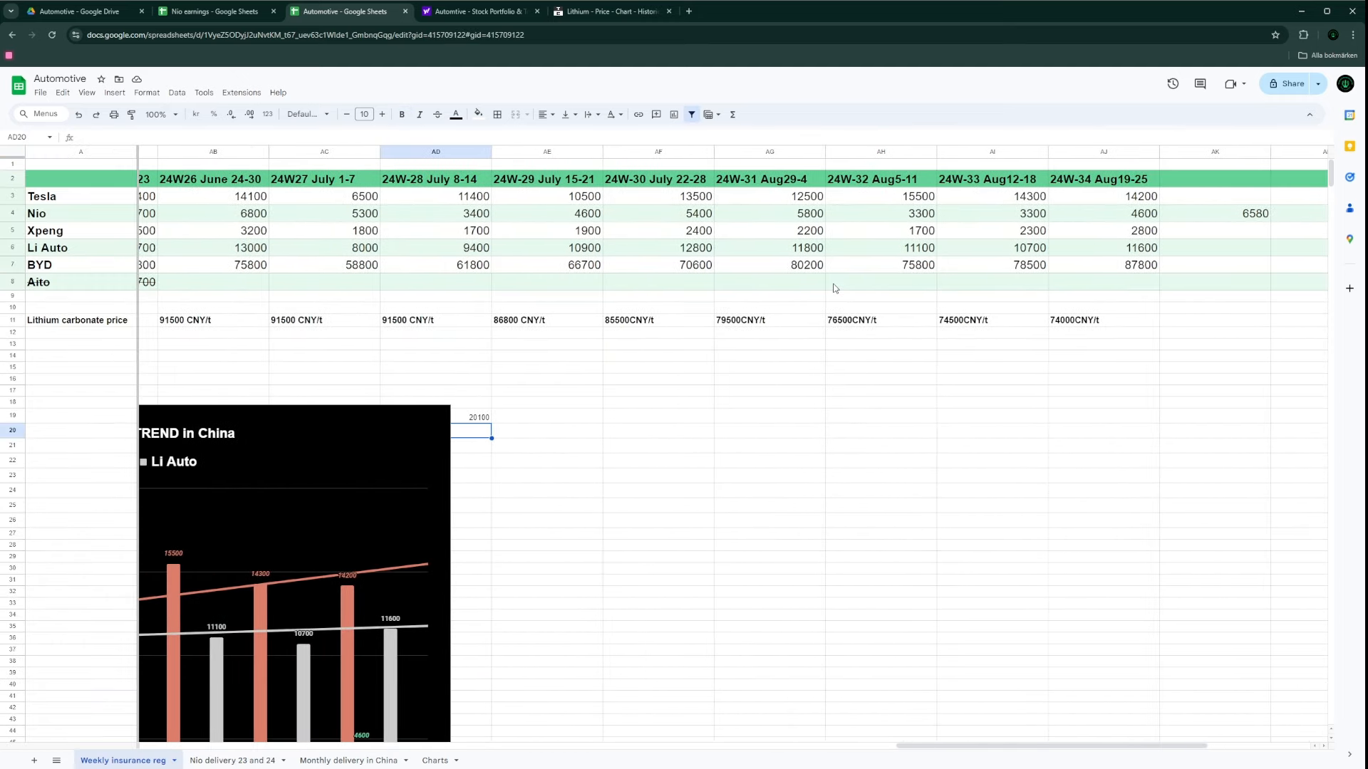
mouse_move(801, 205)
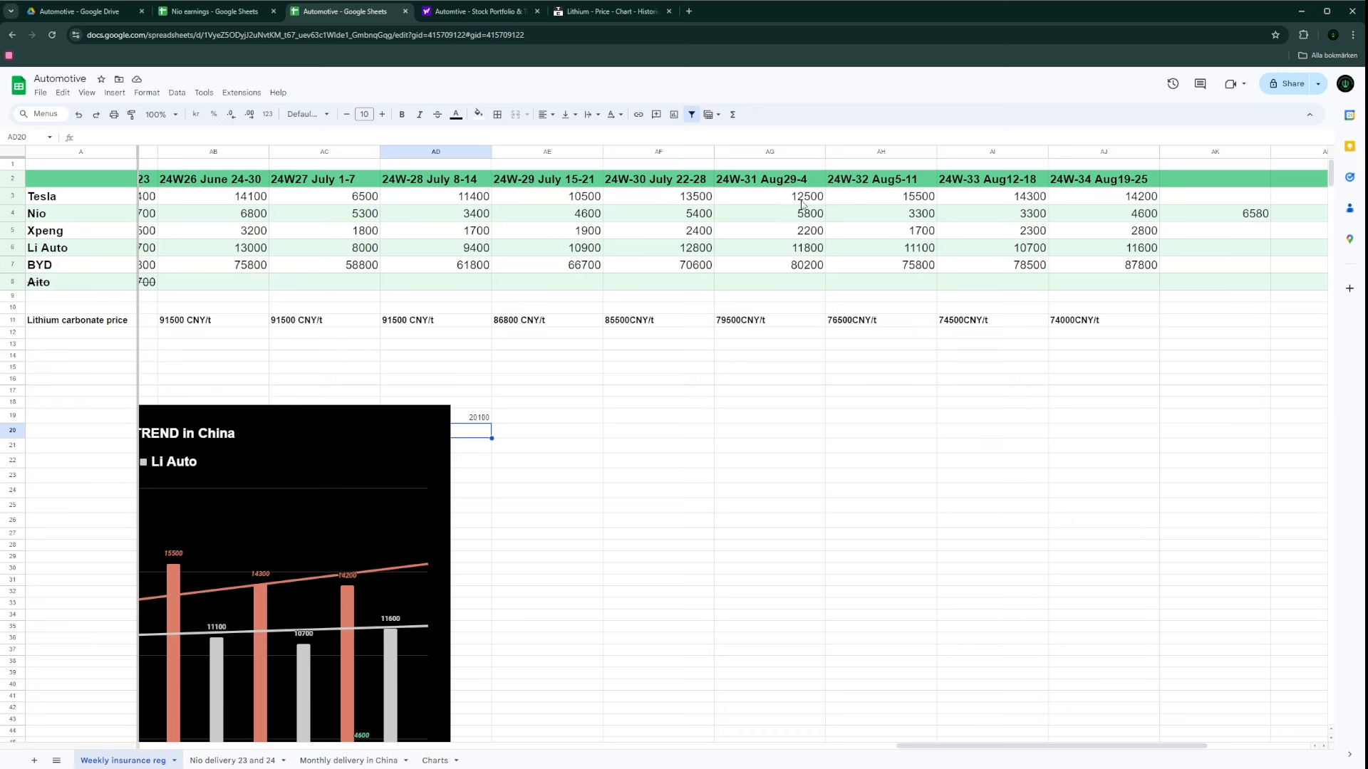
mouse_move(666, 204)
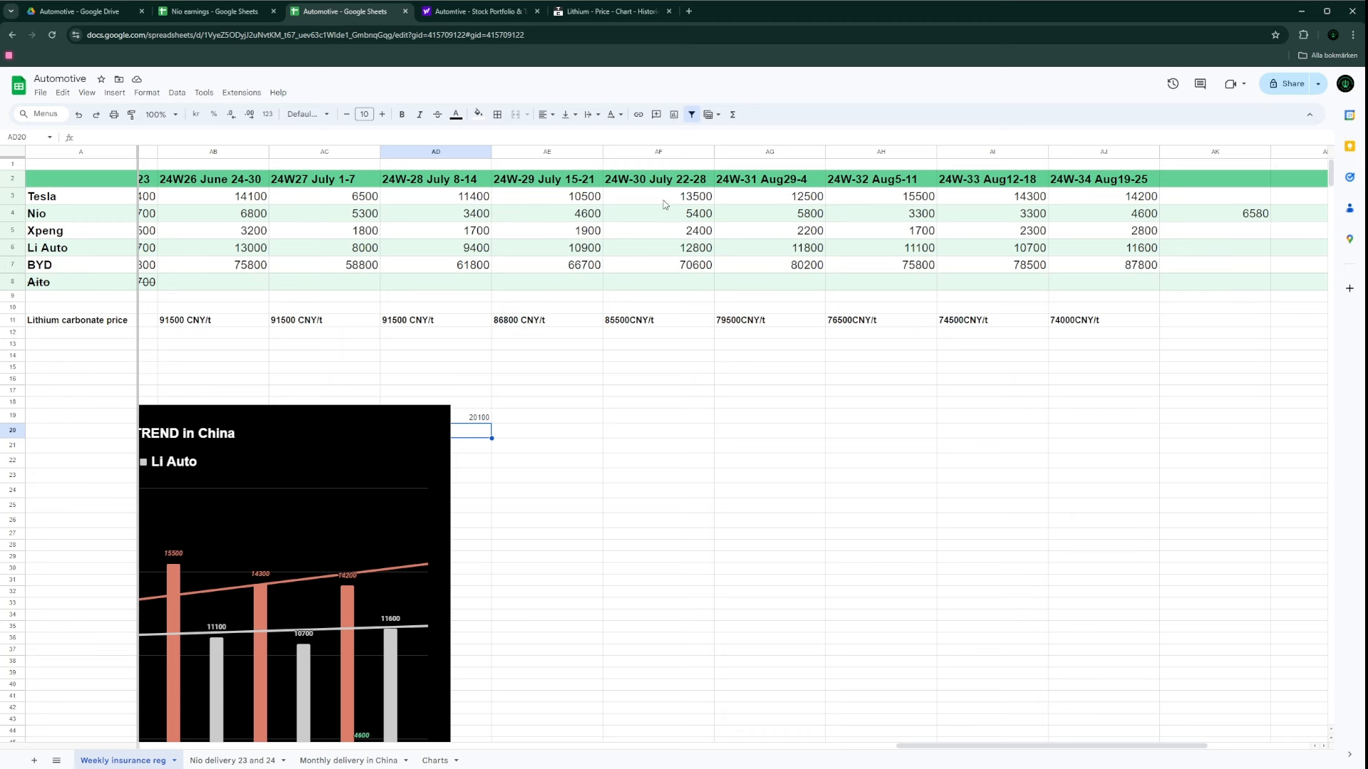
mouse_move(743, 191)
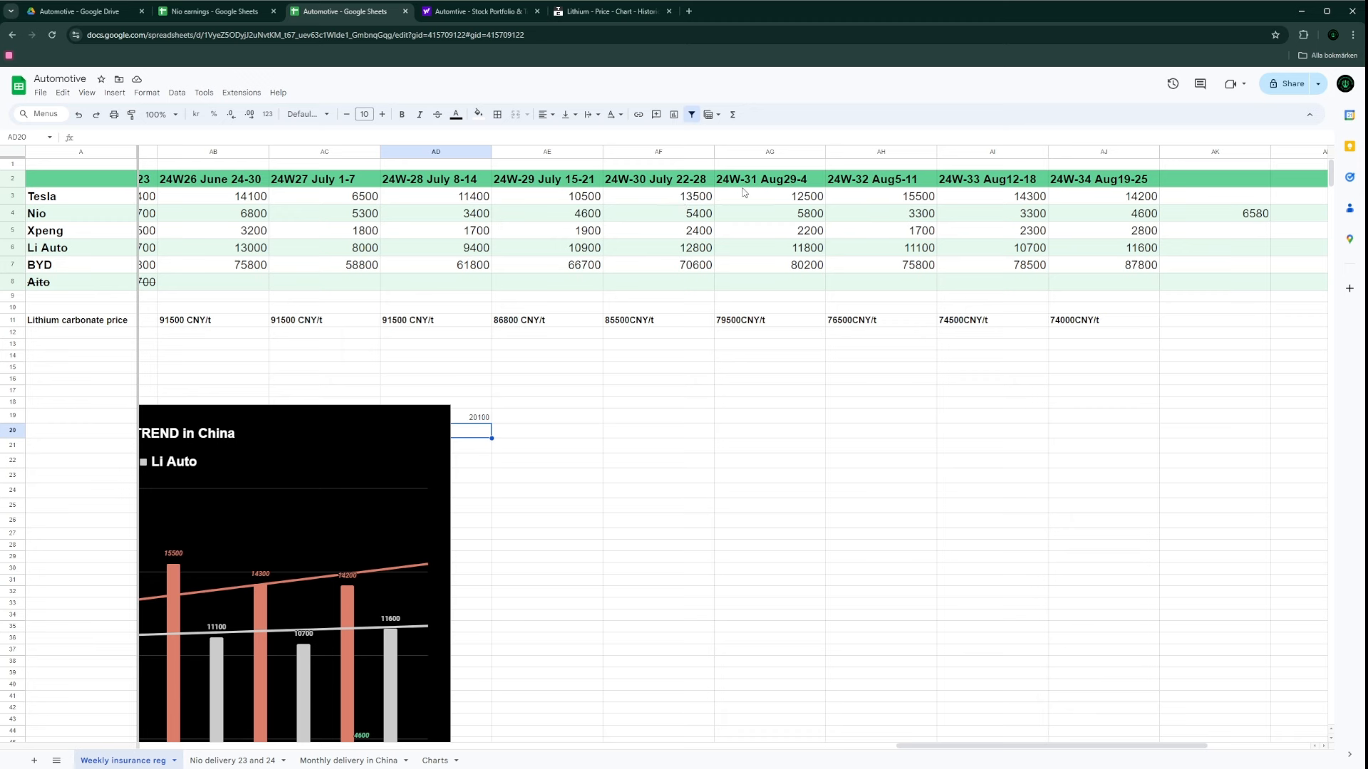
mouse_move(764, 184)
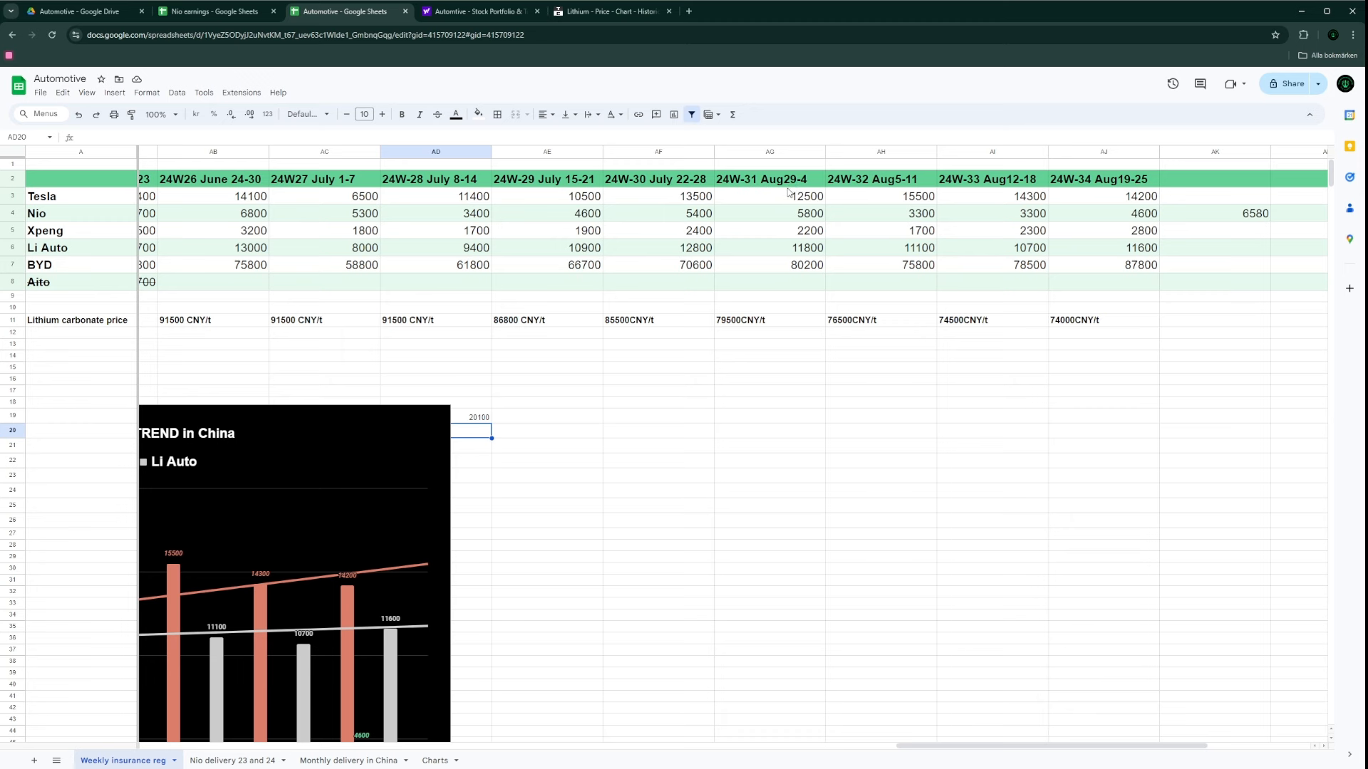
mouse_move(754, 188)
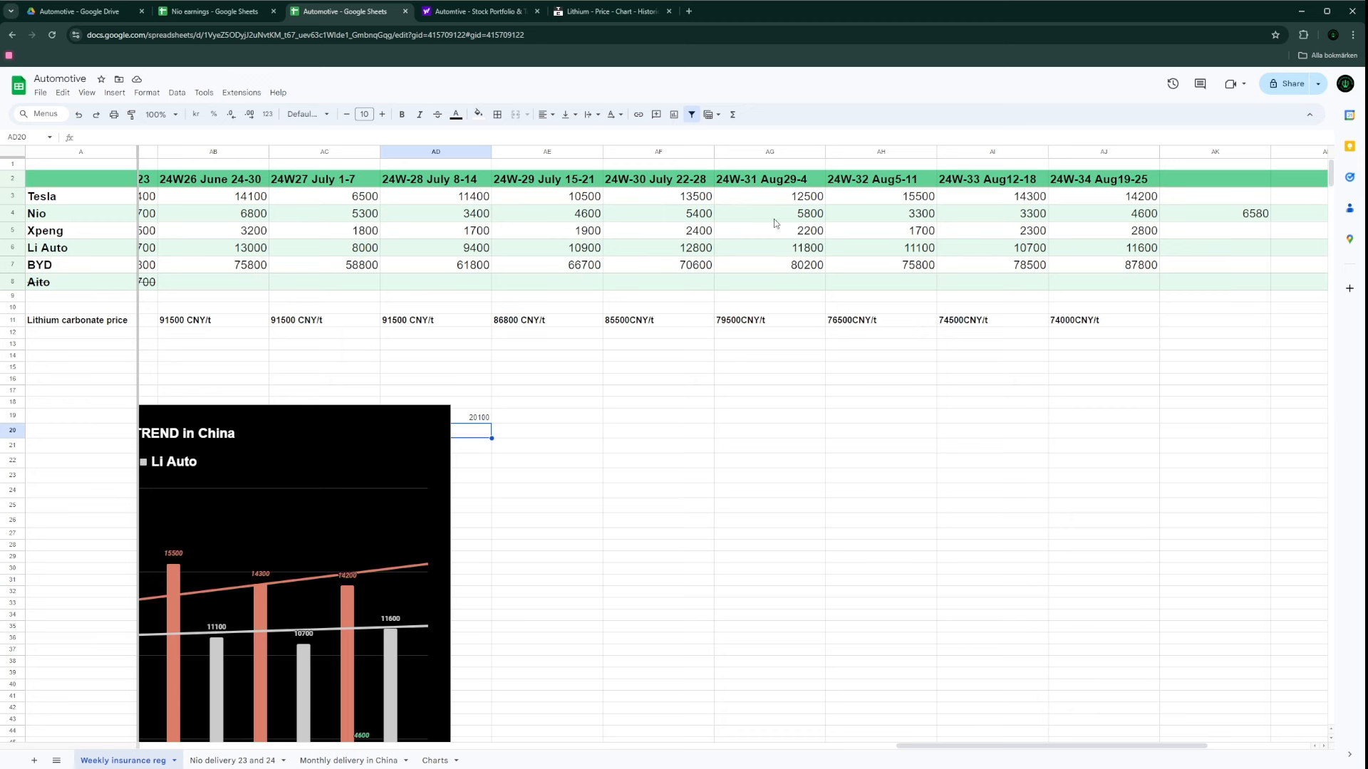
mouse_move(442, 386)
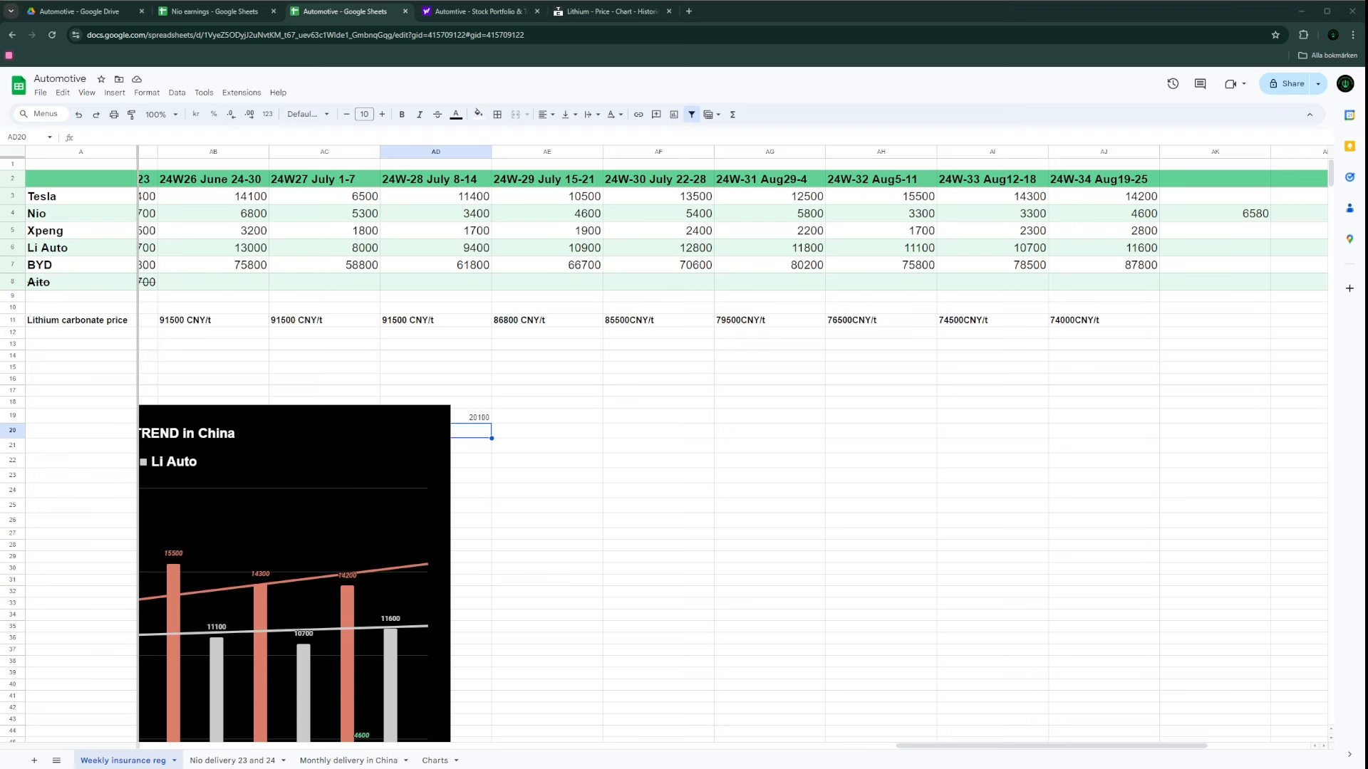
Step: Inspect the week 24W-31 registration values for Tesla (AG3) and Nio (AG4)
left_click(770, 195)
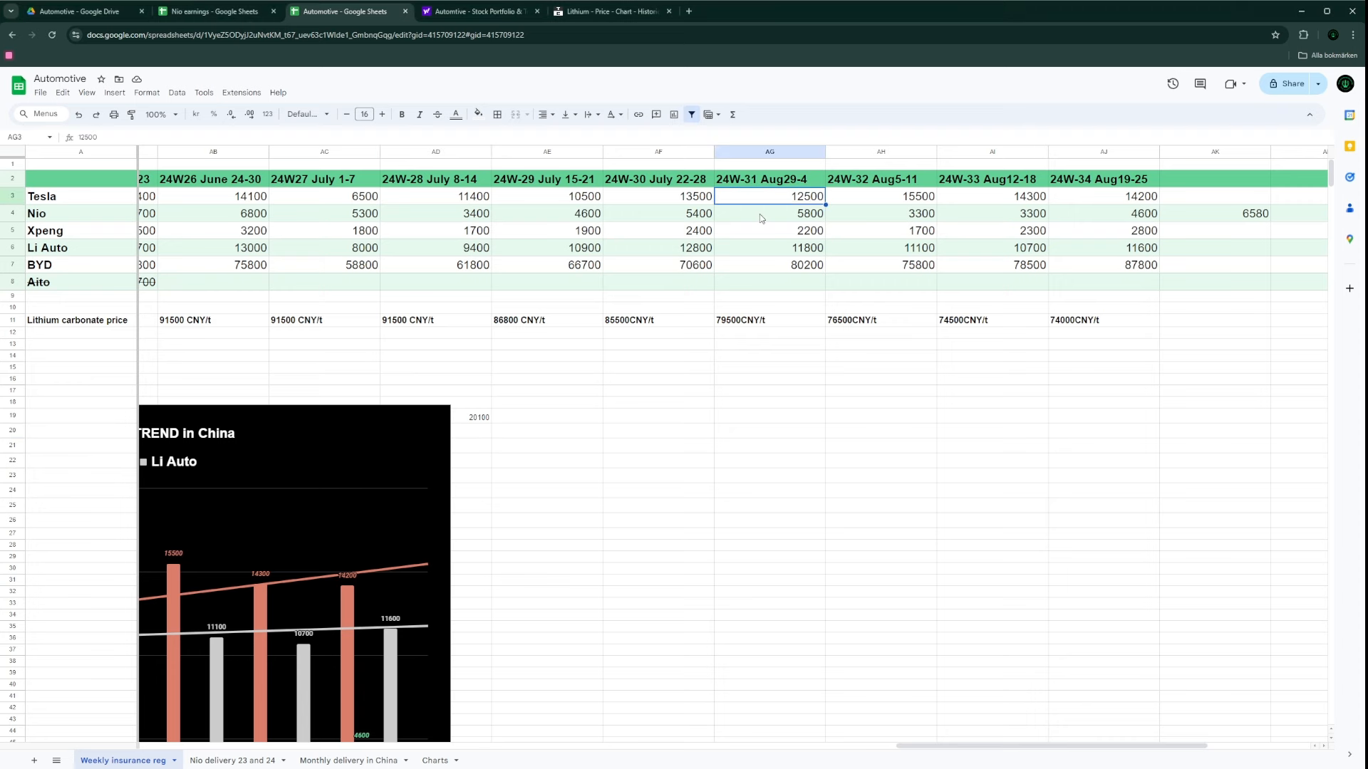
mouse_move(760, 242)
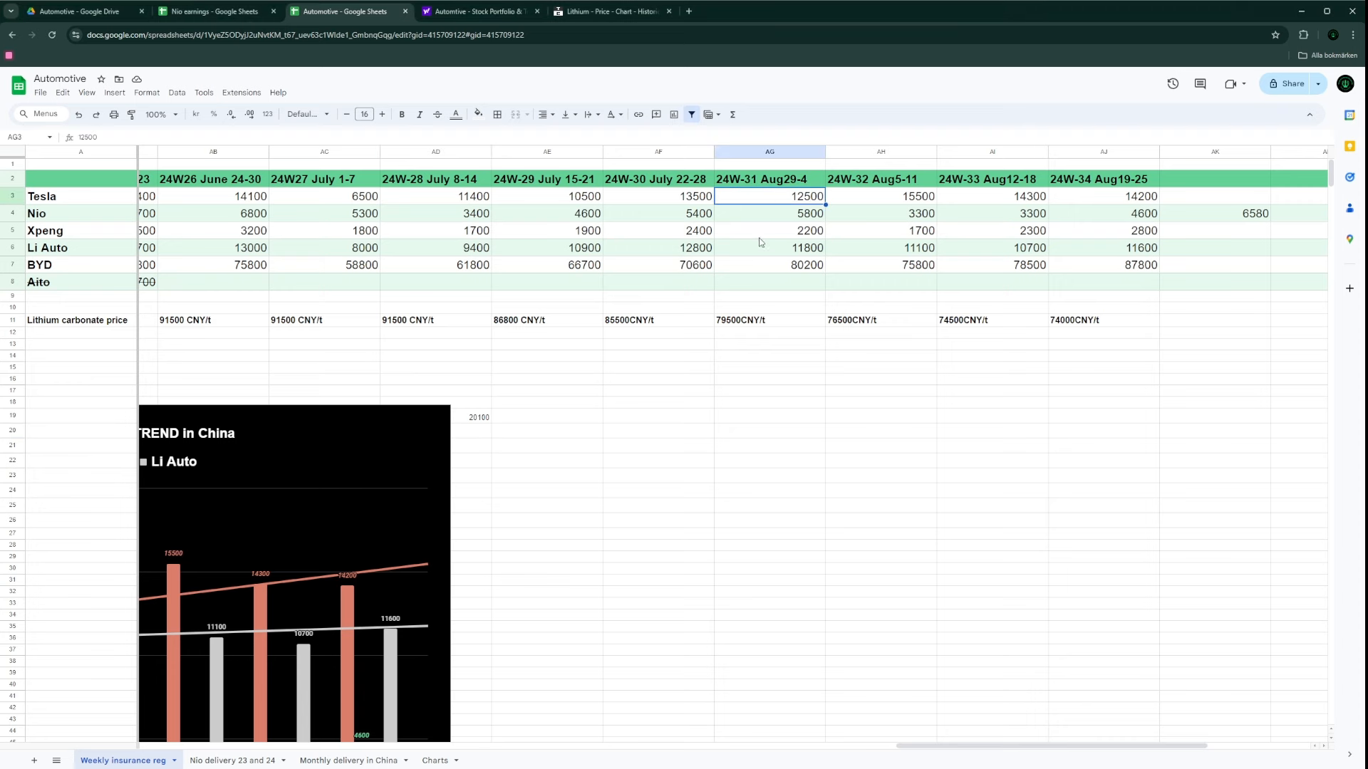
left_click(770, 213)
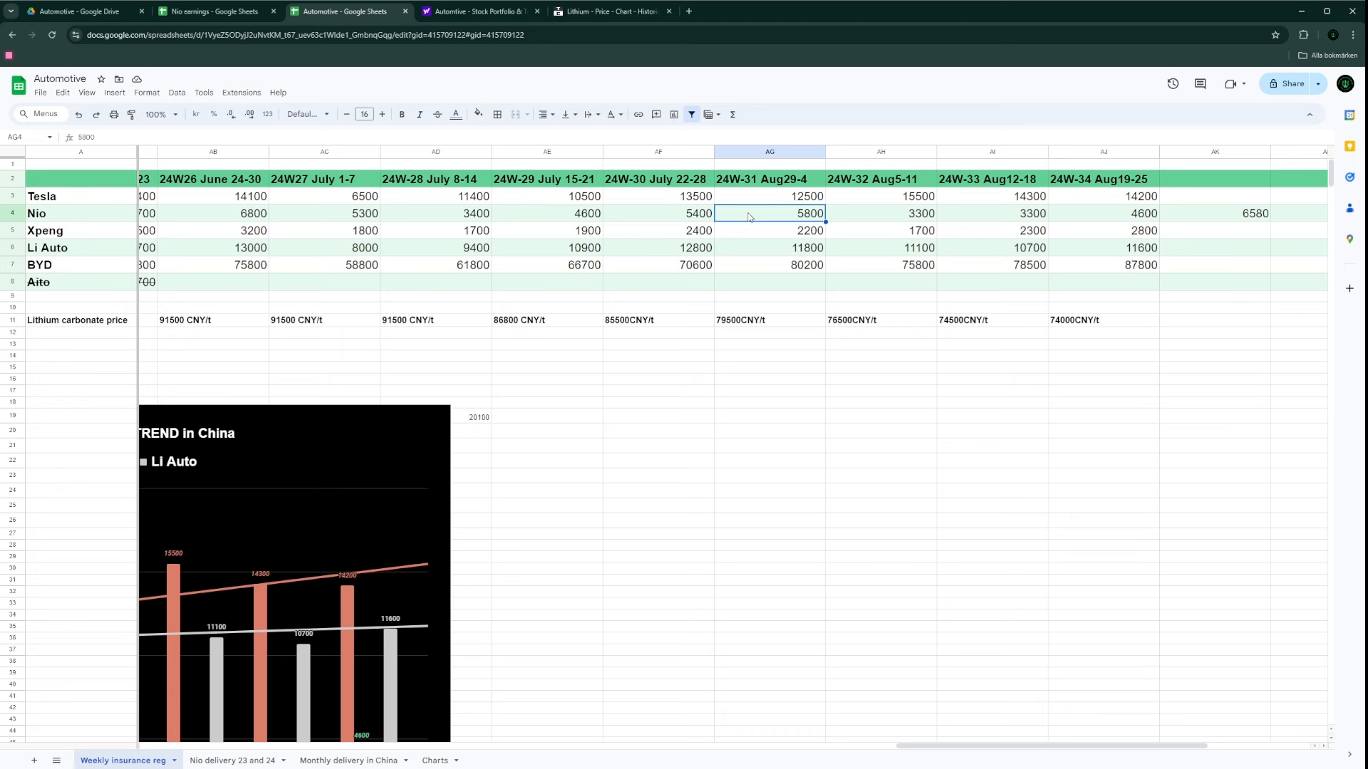
mouse_move(743, 238)
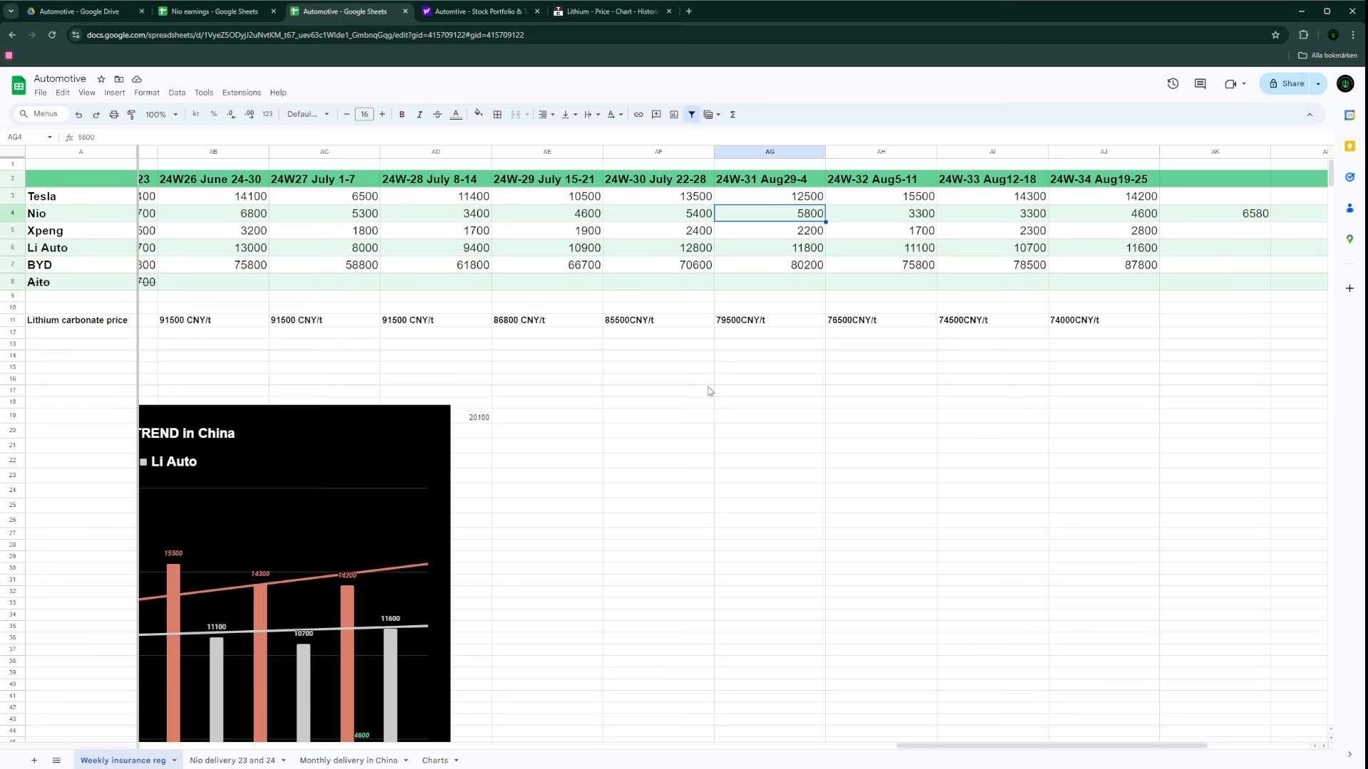
mouse_move(755, 250)
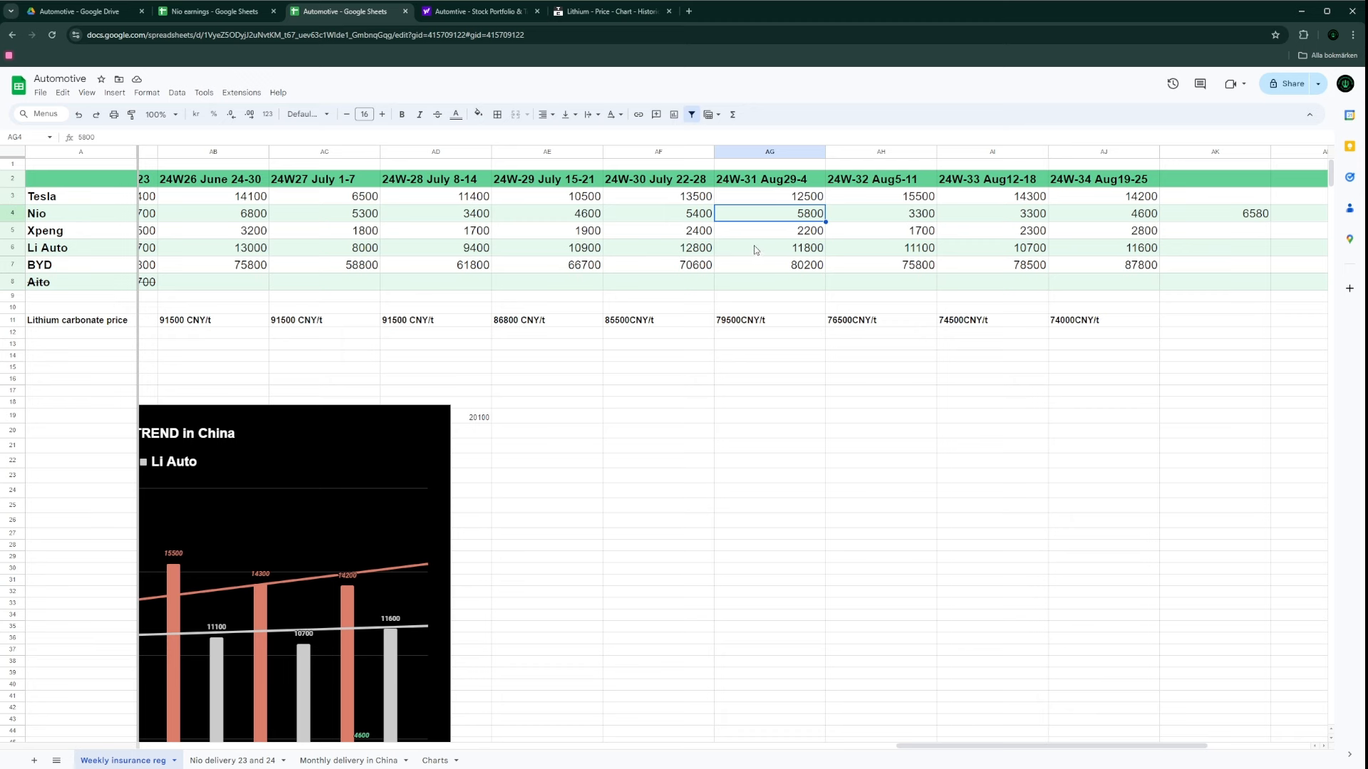
mouse_move(748, 230)
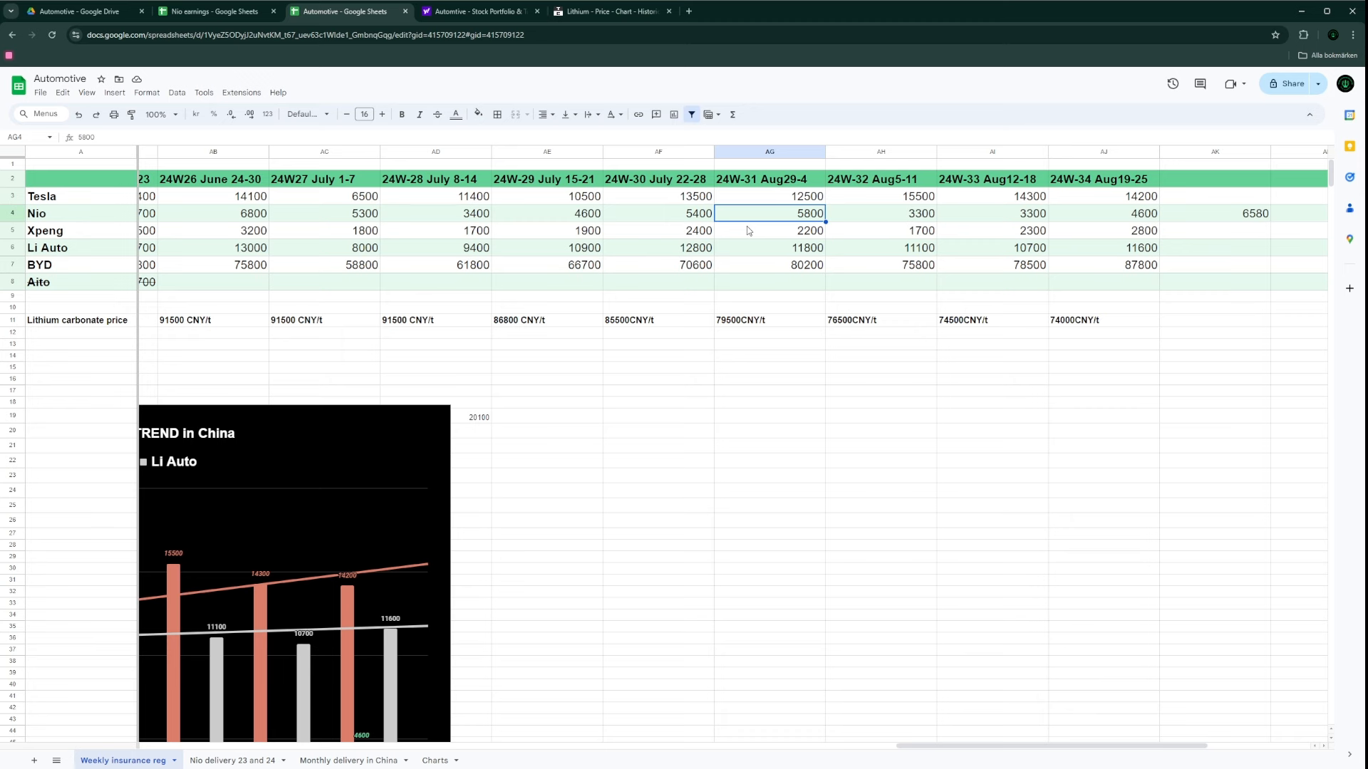
mouse_move(524, 671)
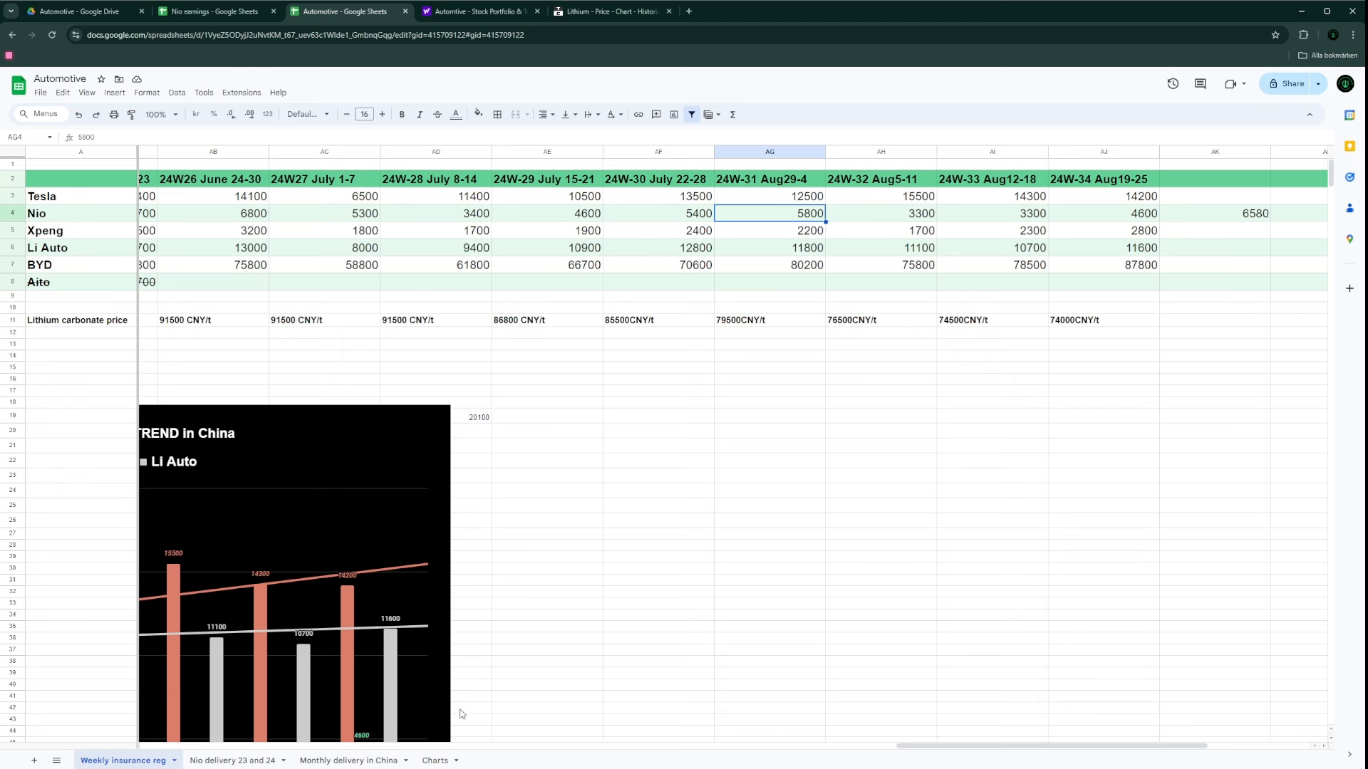
mouse_move(563, 540)
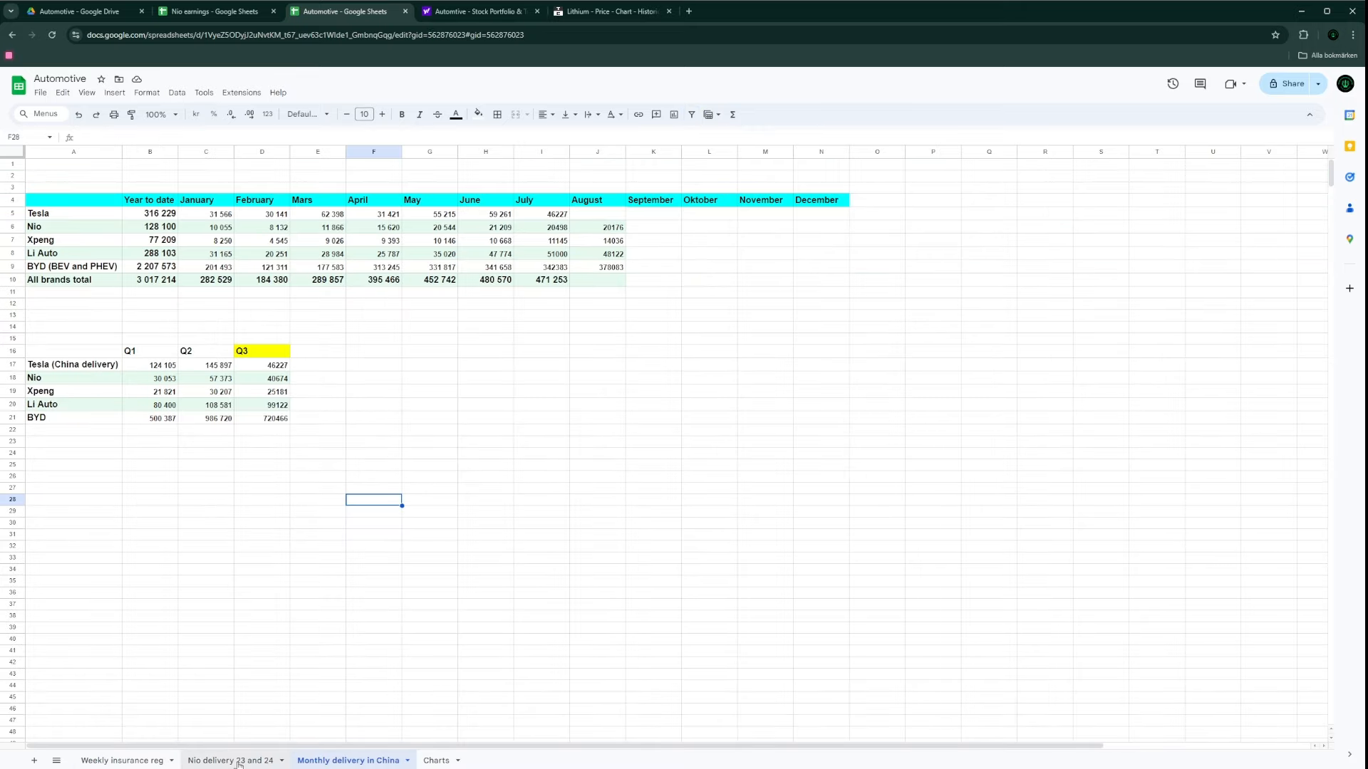
Step: Revise AD19 to add 80% of week 31 plus 6580, giving 20680
left_click(124, 761)
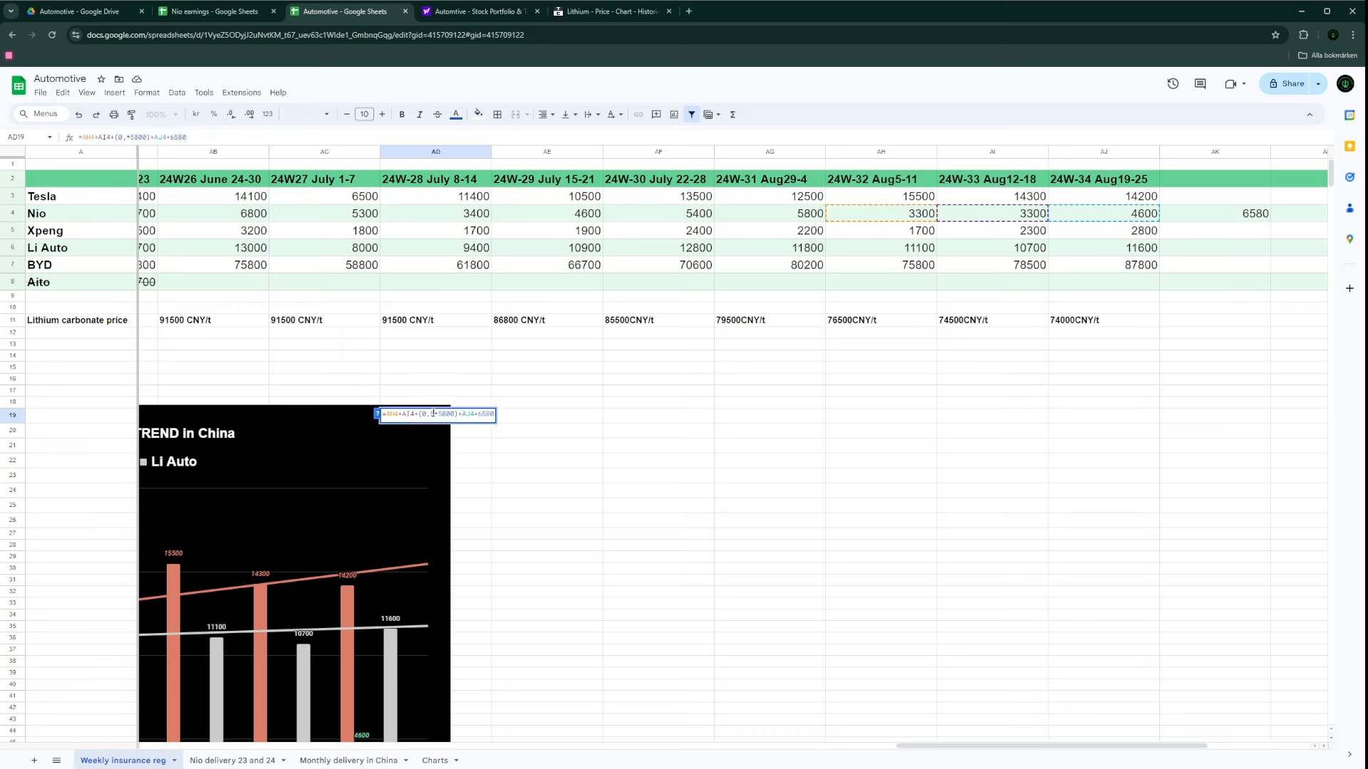
key("enter")
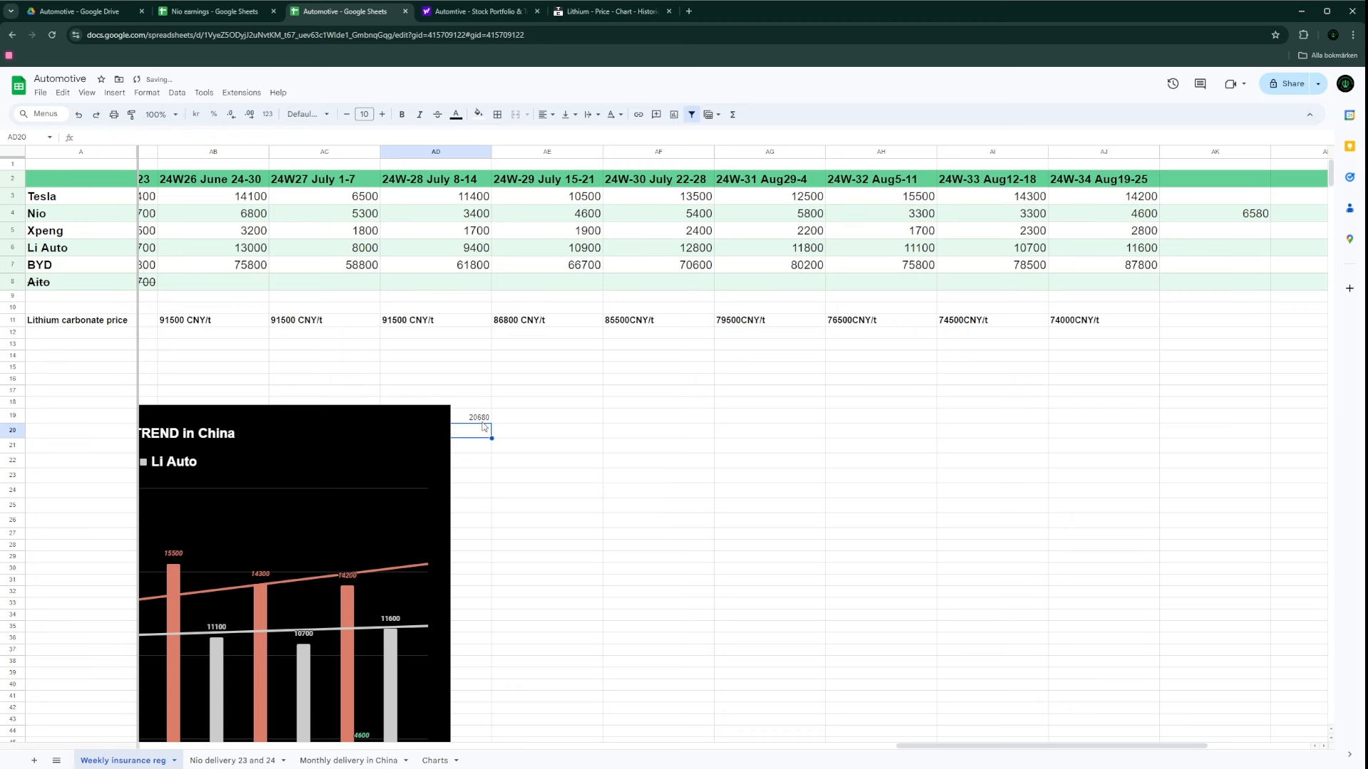
mouse_move(1151, 285)
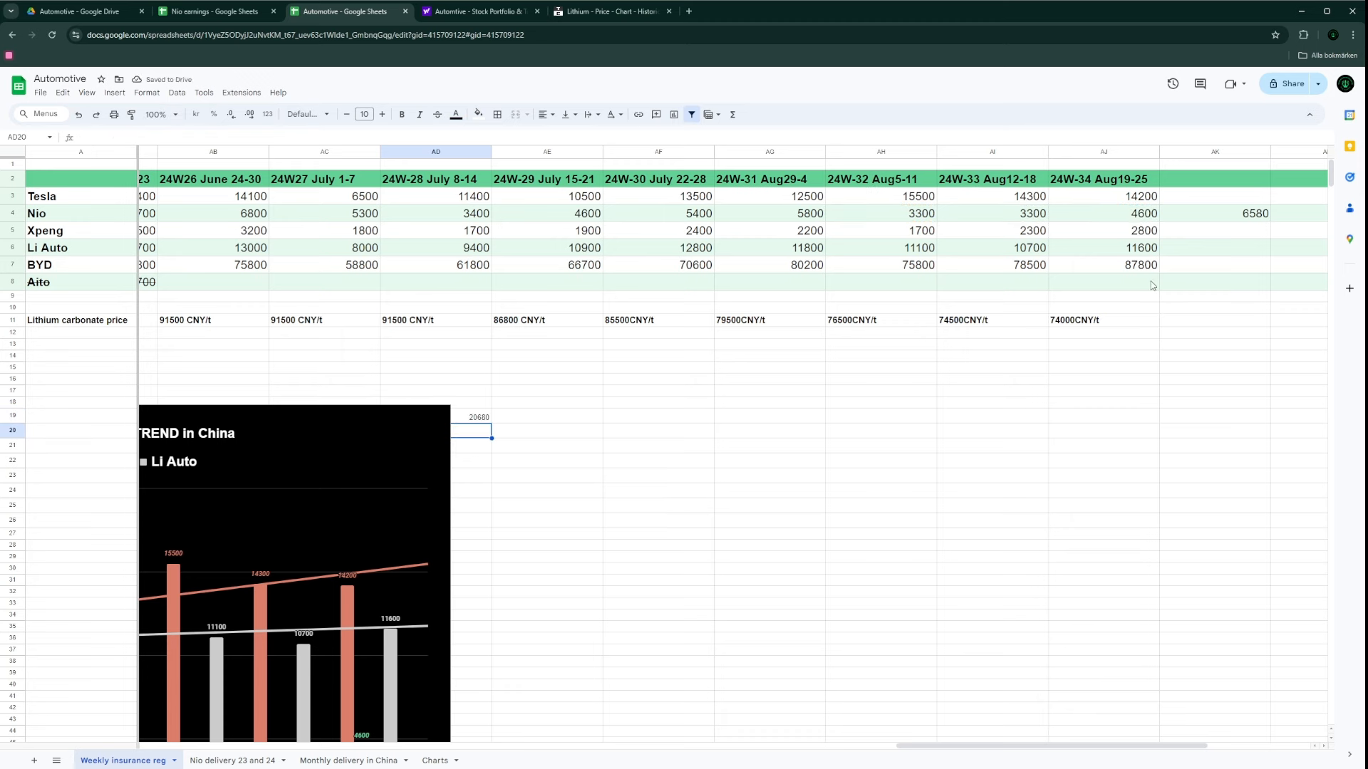
Step: Change Nio's latest weekly estimate in AK4 from 6580 to 6000 and recheck week 31
left_click(1211, 212)
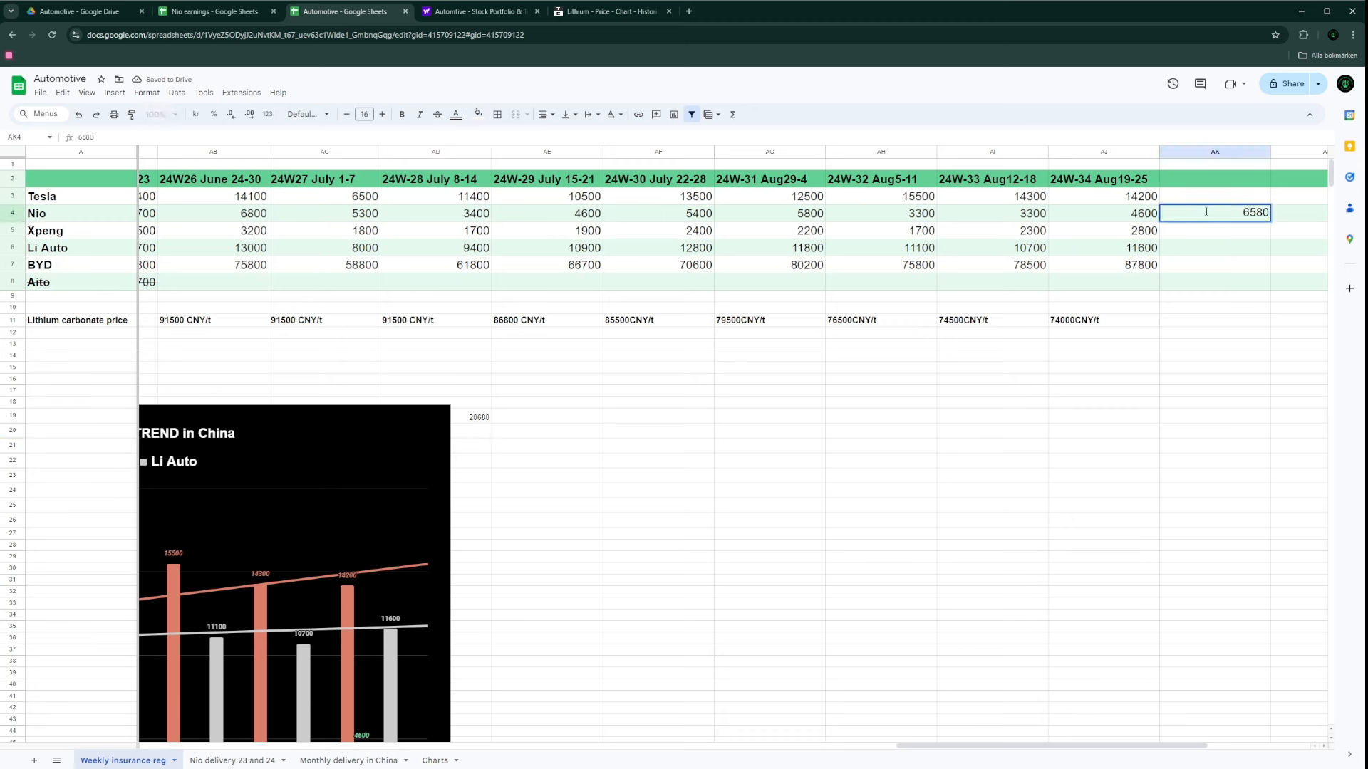
type("6000")
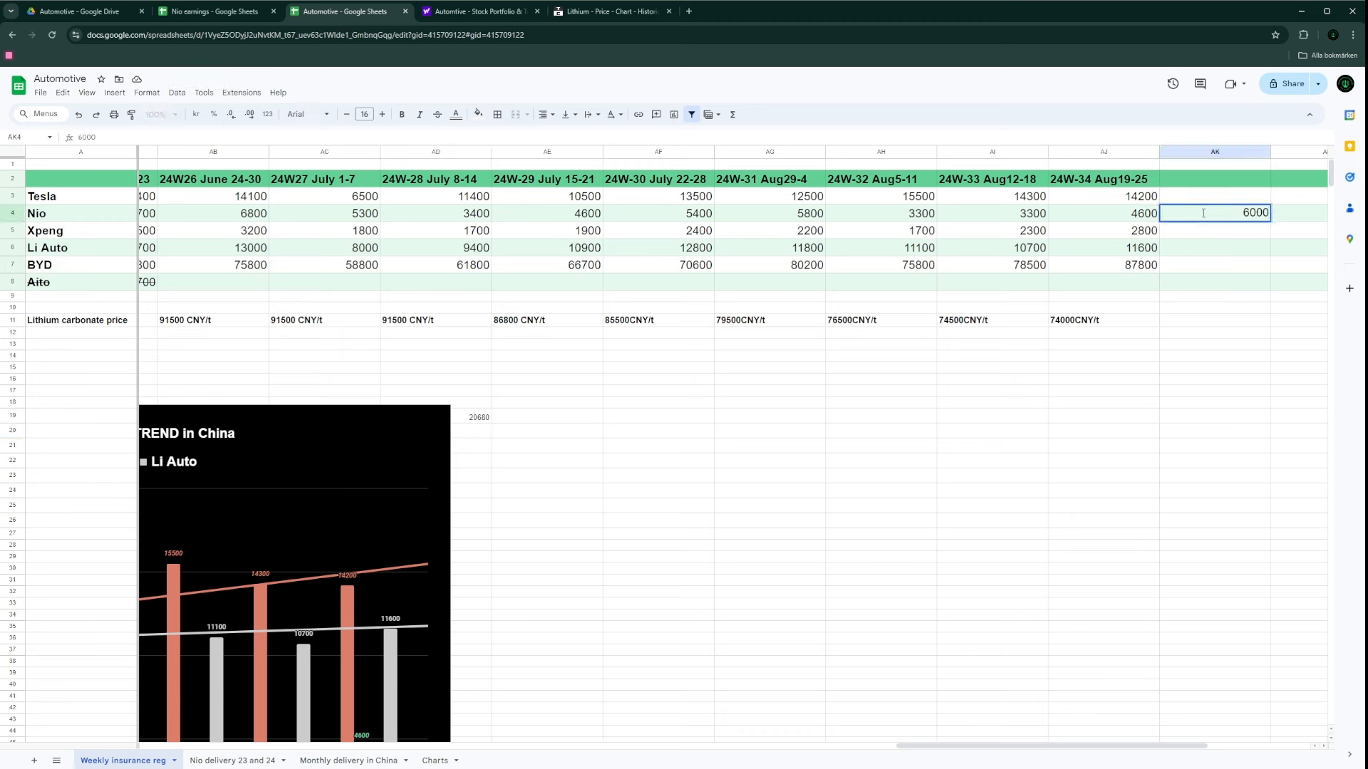
left_click(1102, 461)
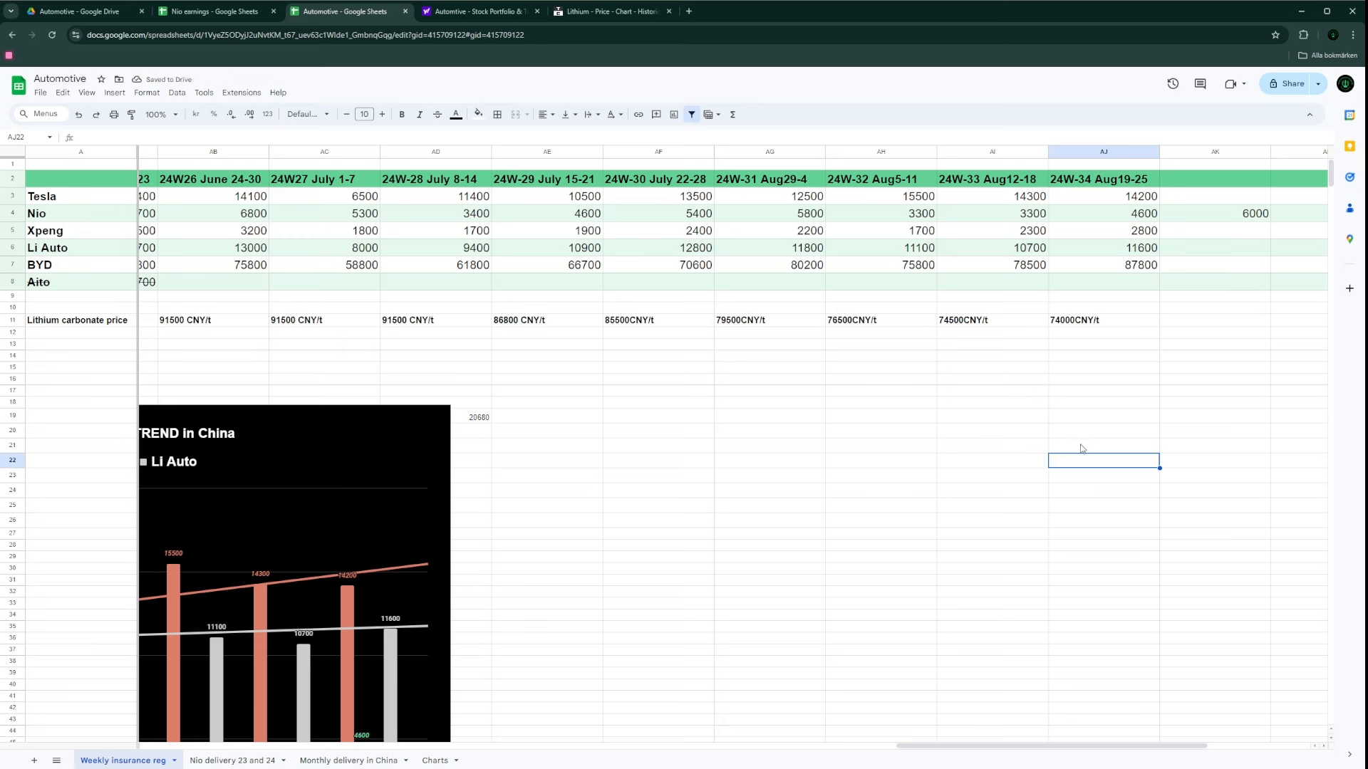
mouse_move(573, 436)
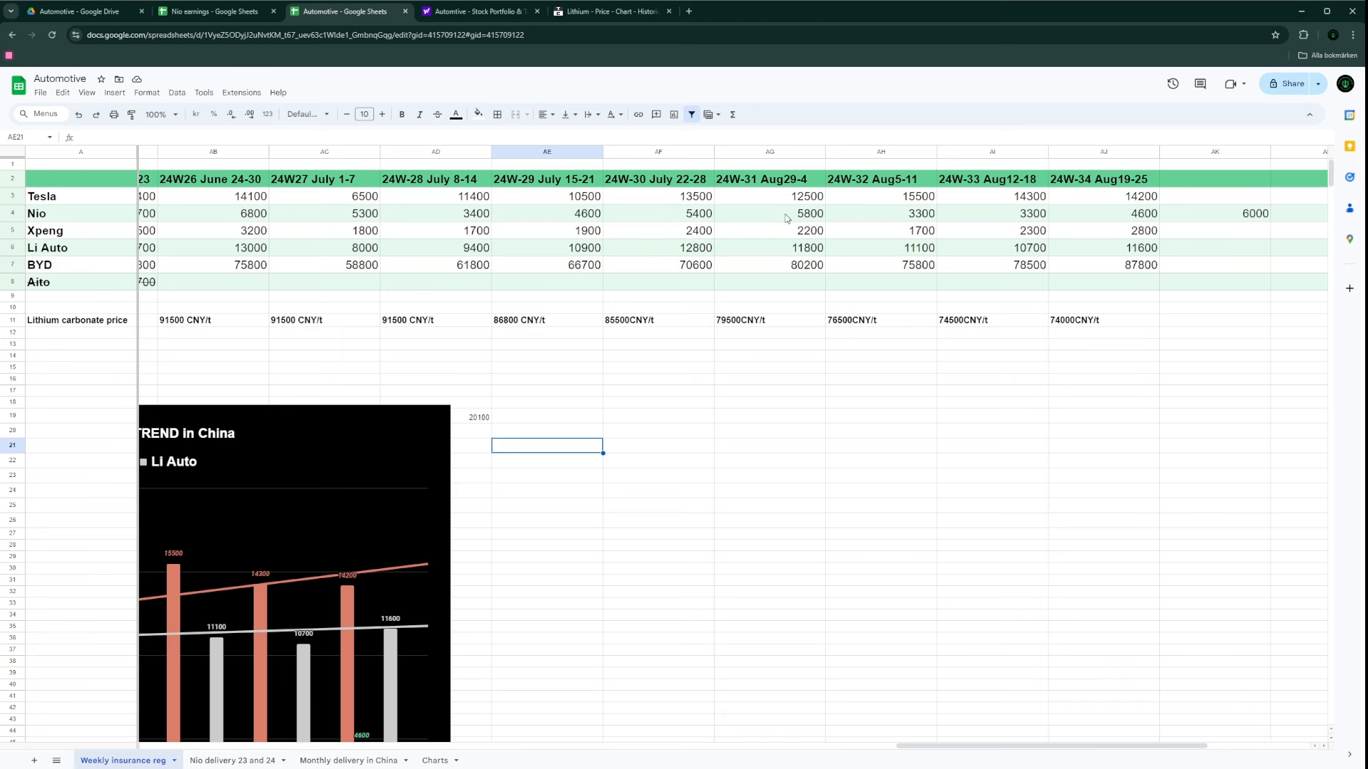
left_click(768, 213)
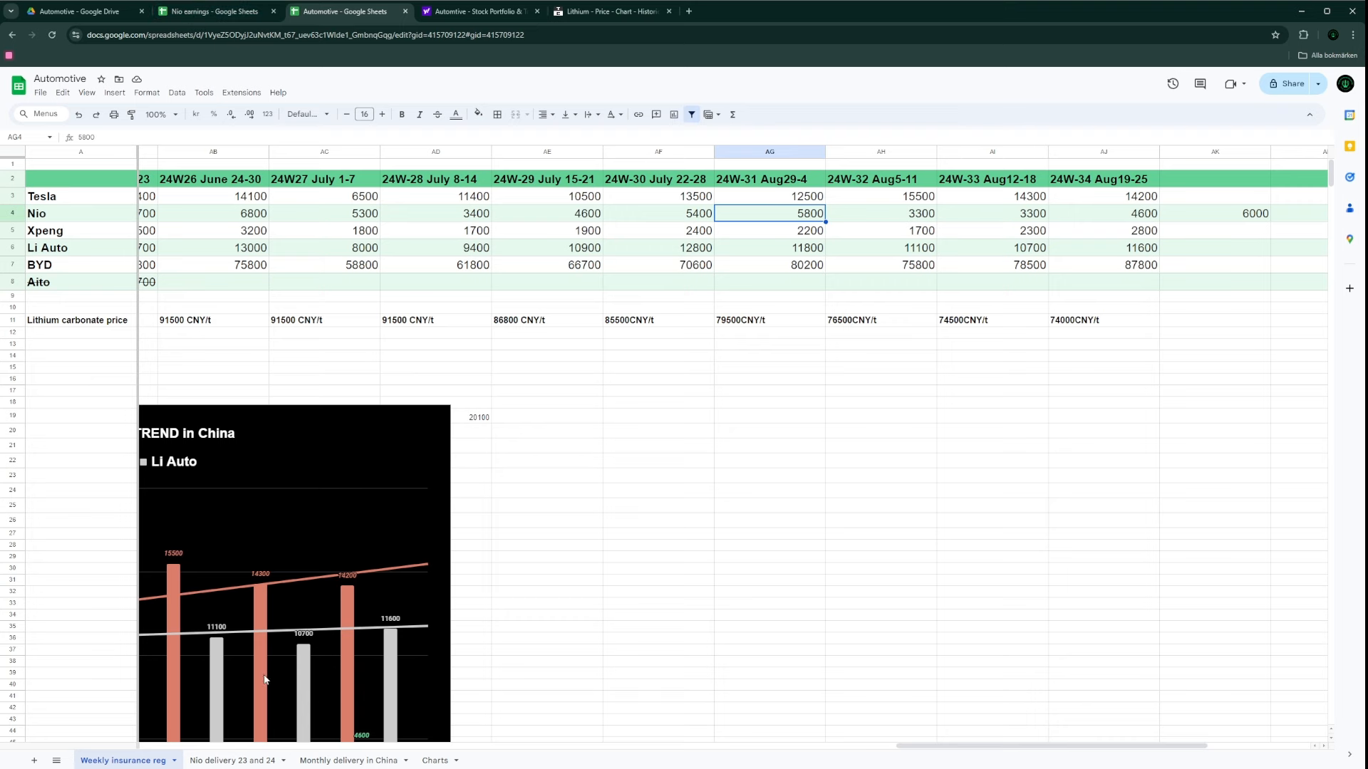
left_click(231, 760)
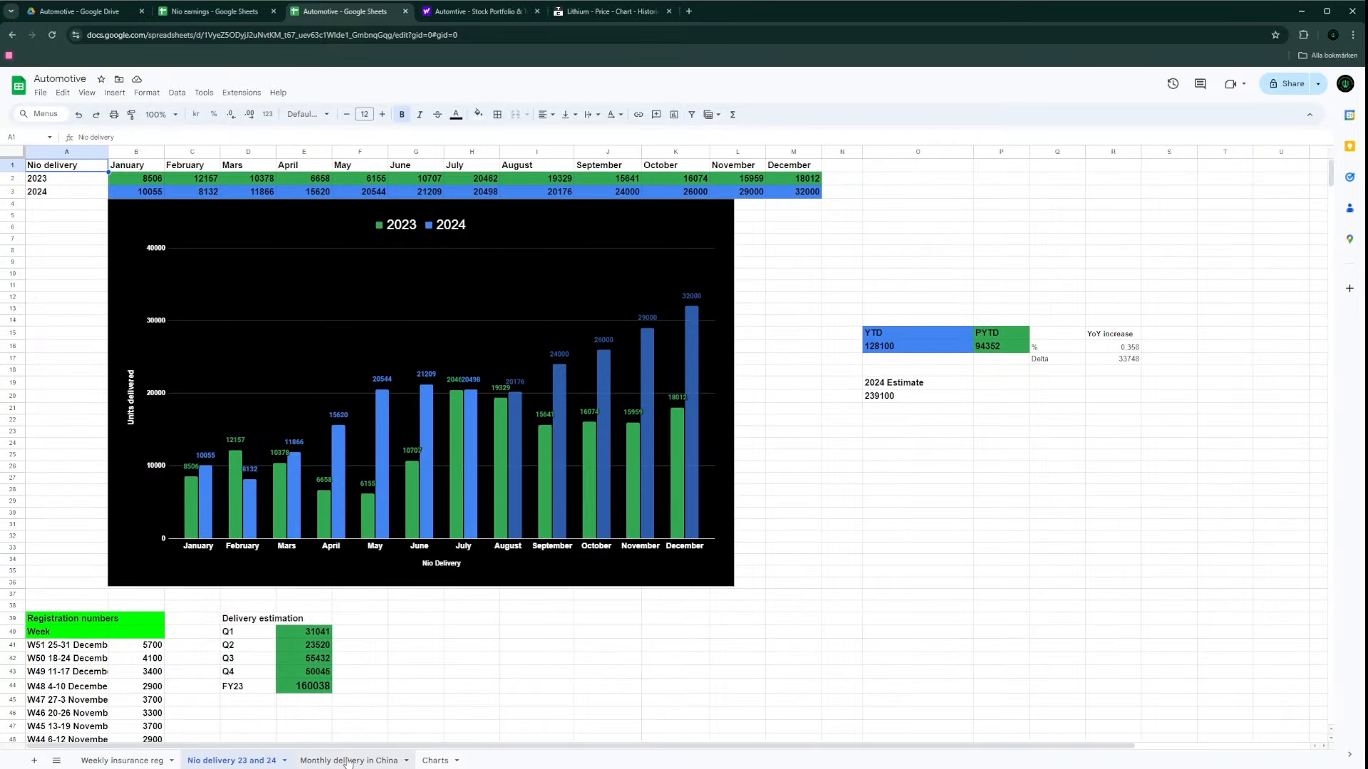
Step: Return to the Nio earnings workbook and inspect the Q2 2024 gross margin figures
left_click(349, 761)
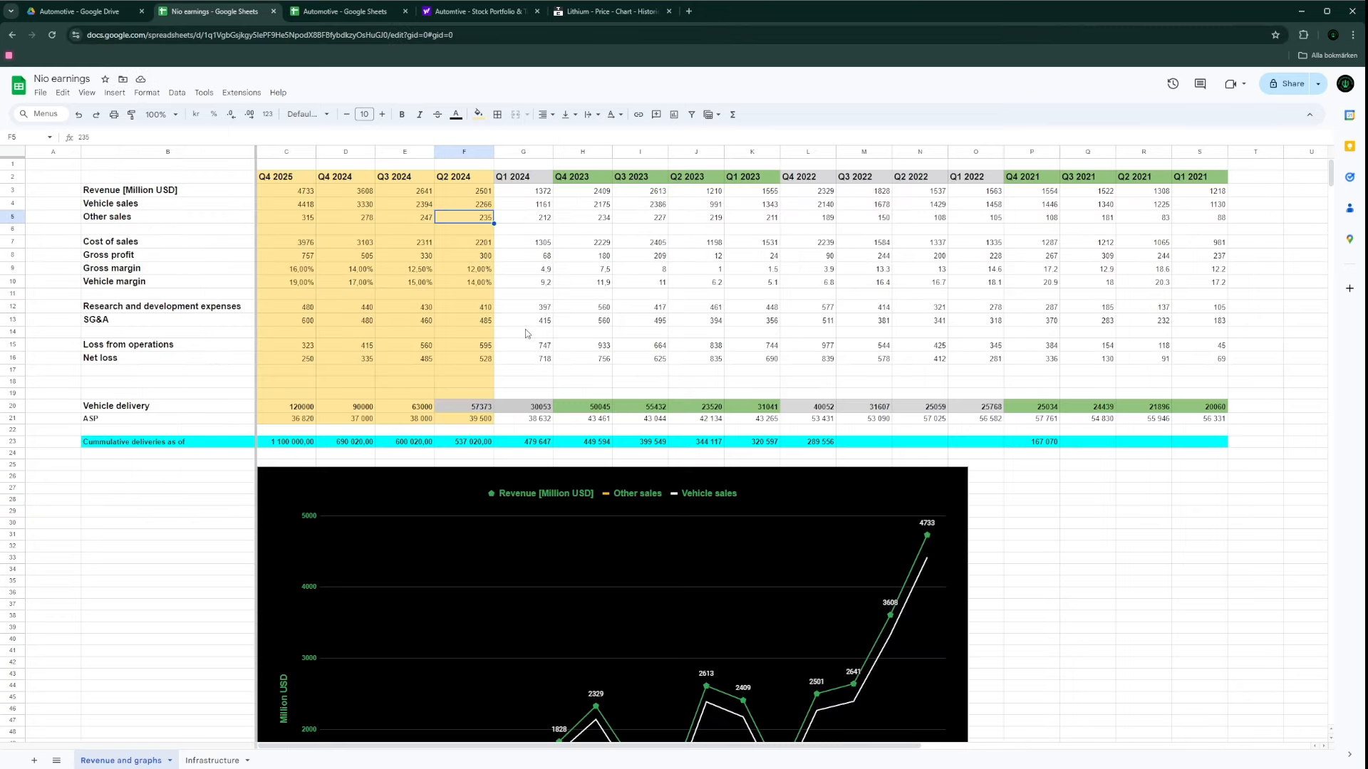
mouse_move(465, 279)
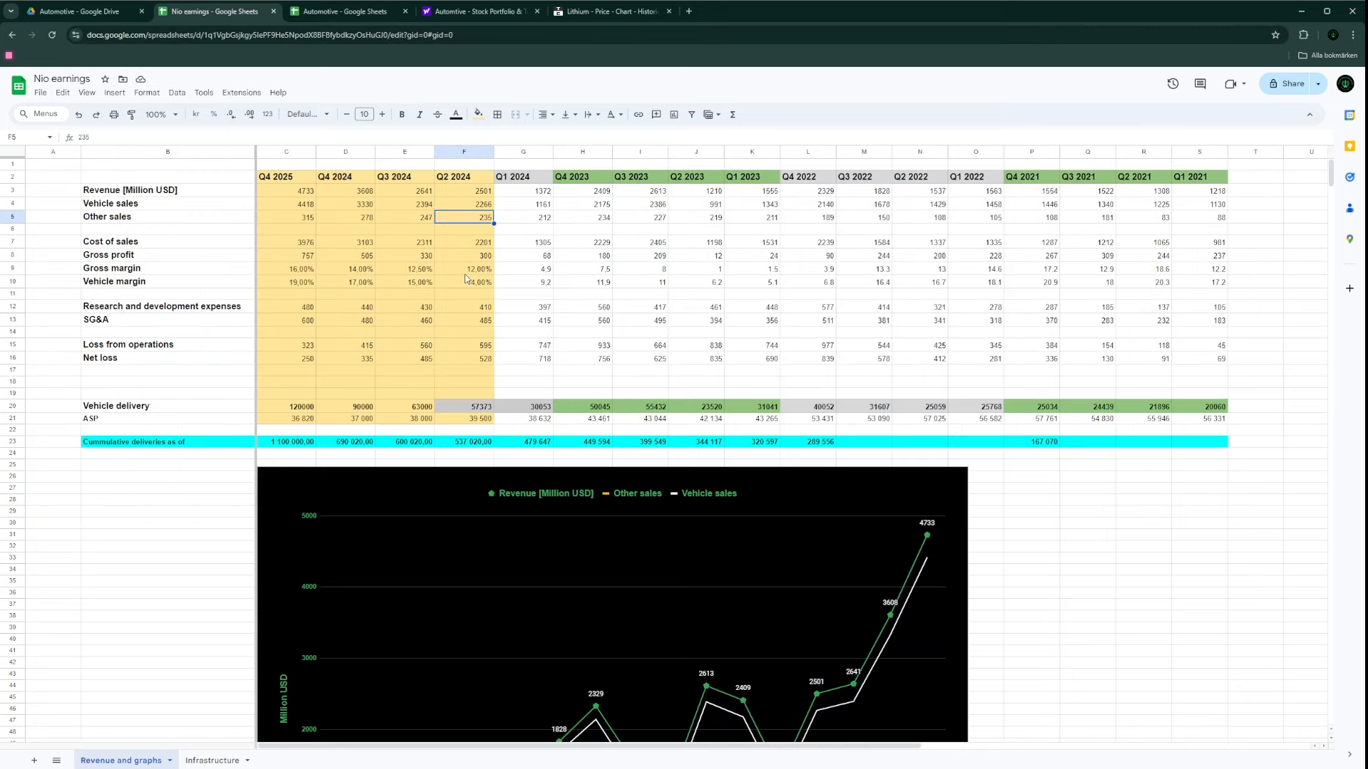
left_click(464, 268)
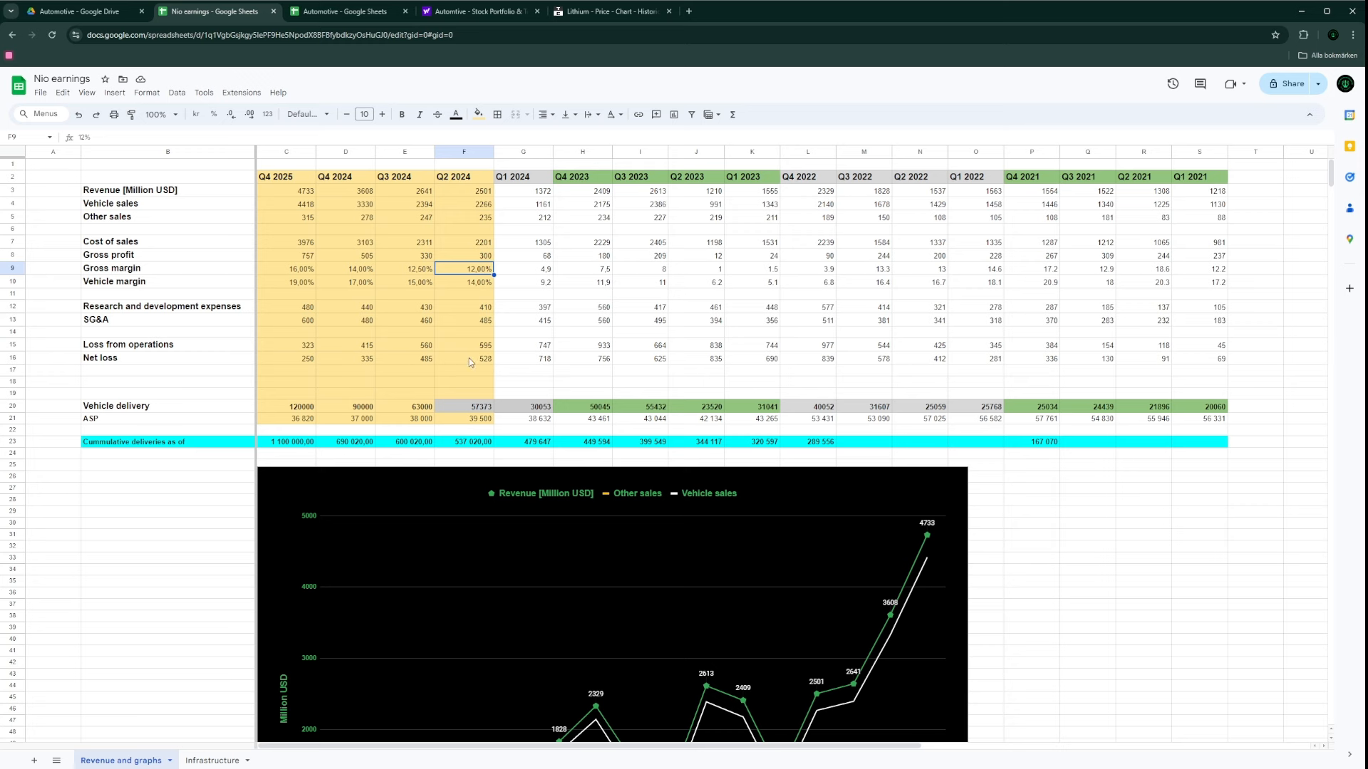
mouse_move(475, 369)
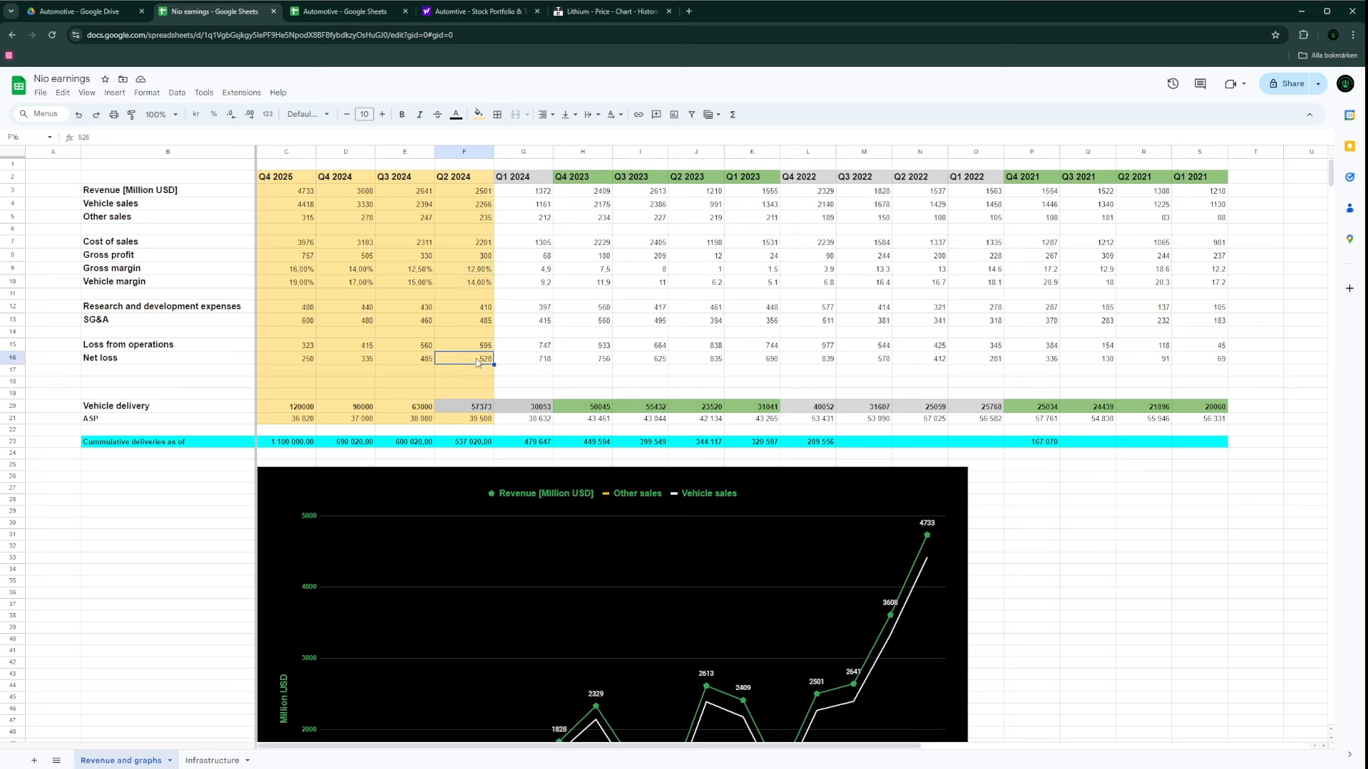
mouse_move(416, 369)
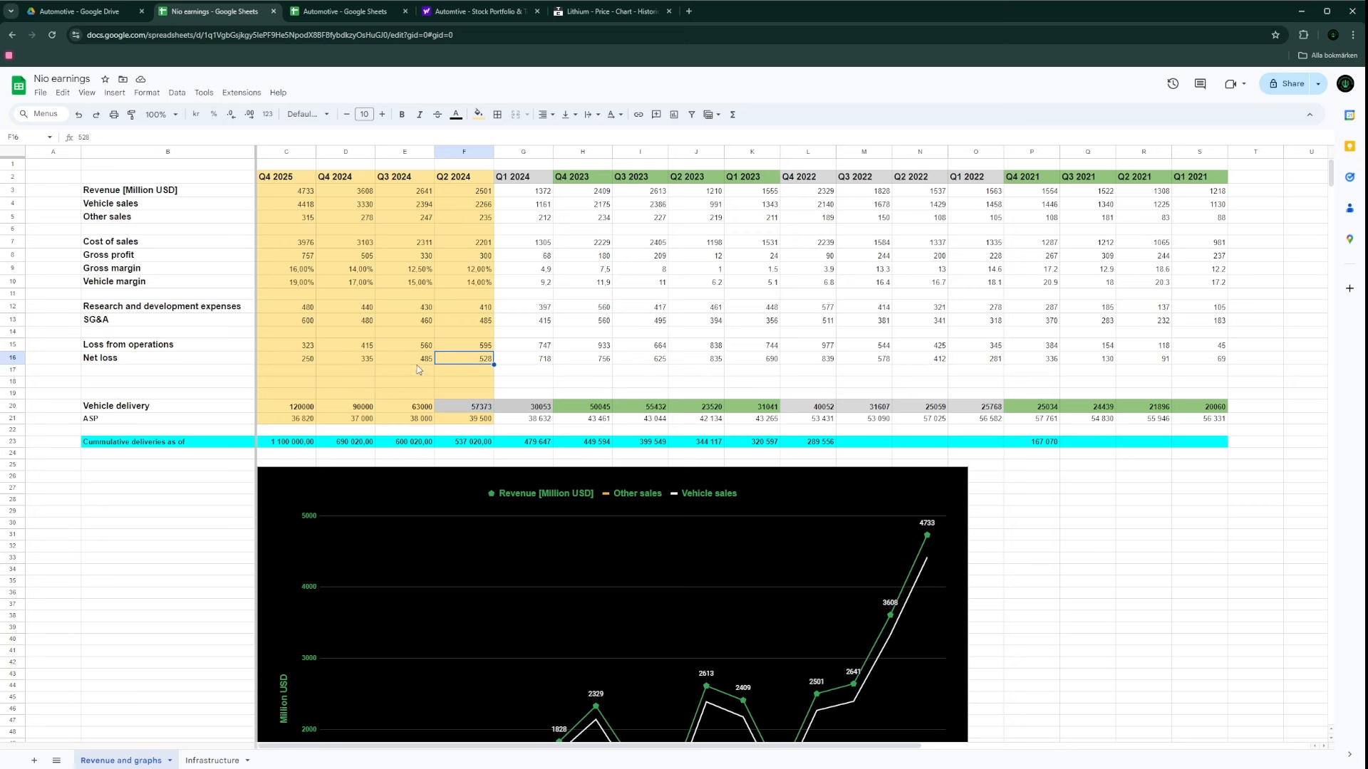
mouse_move(404, 369)
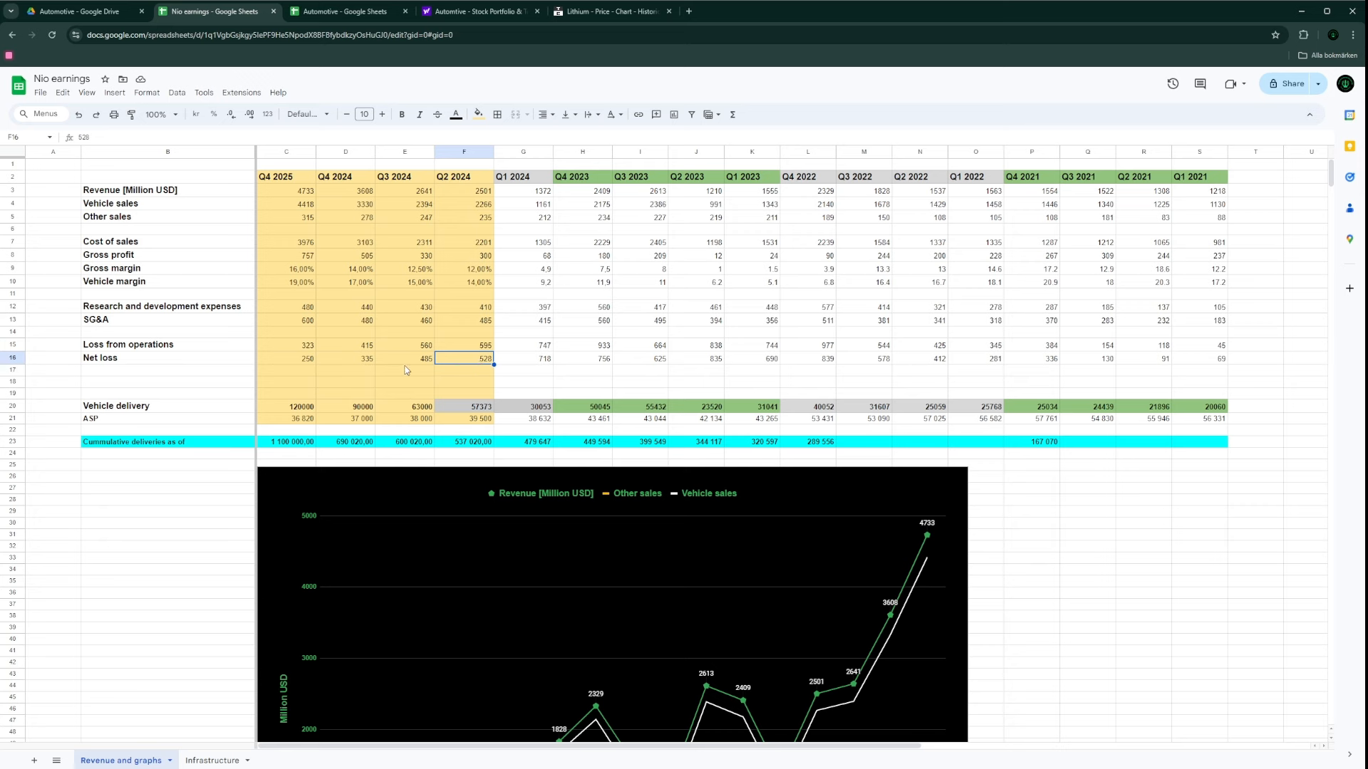
mouse_move(354, 369)
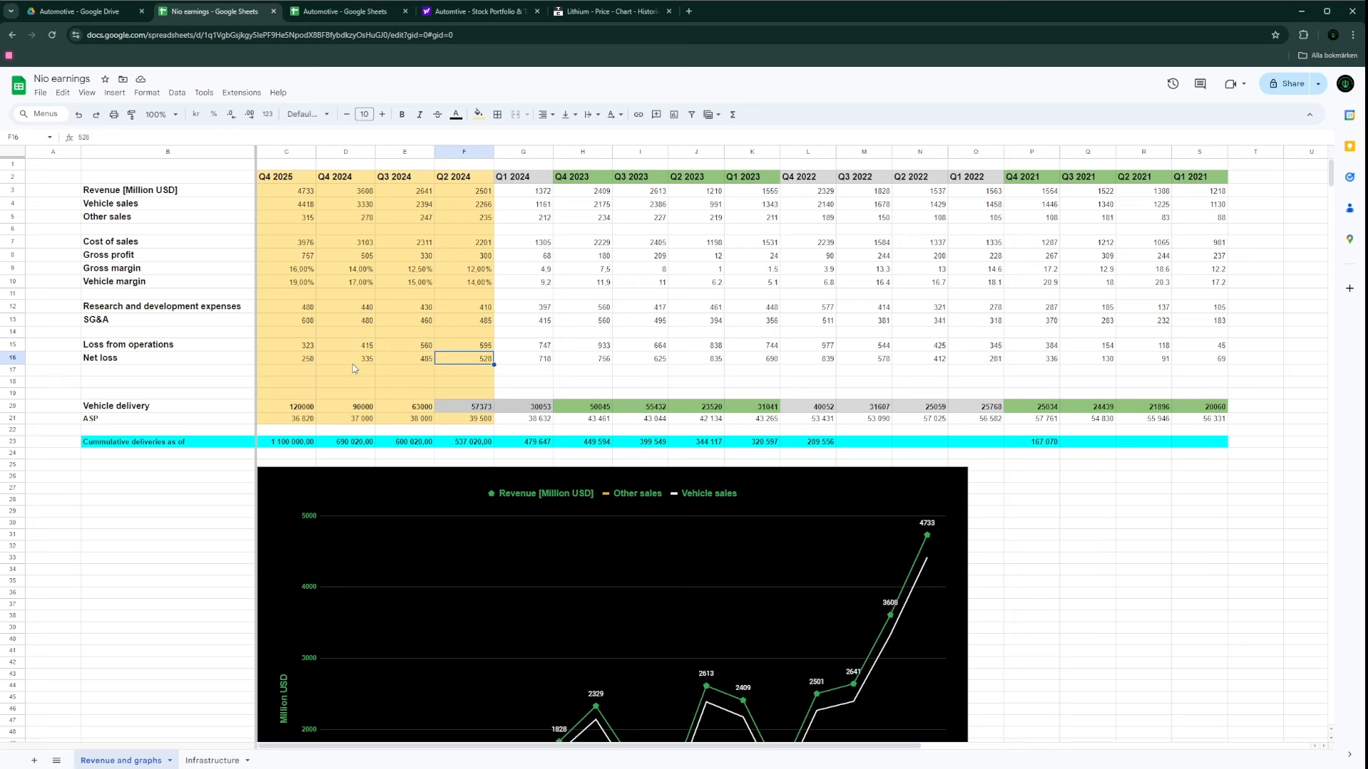
mouse_move(360, 360)
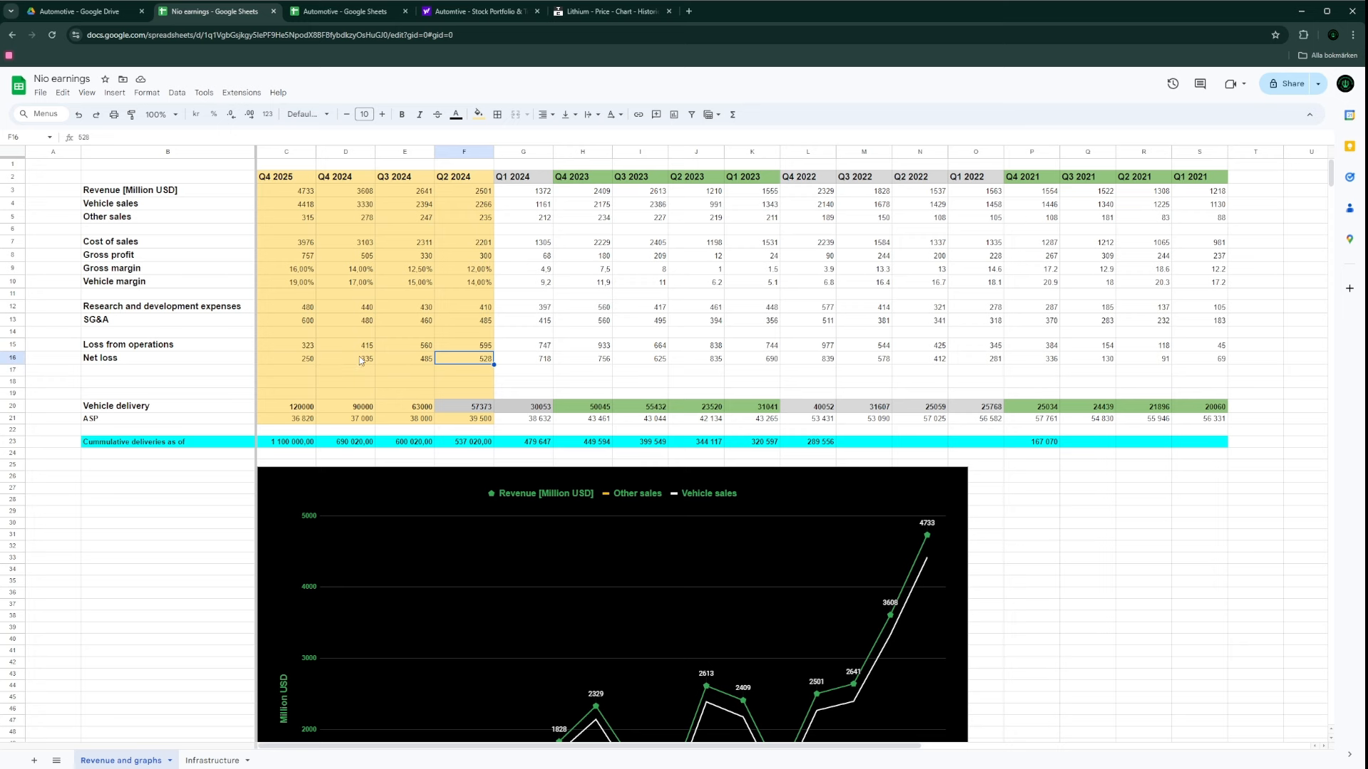